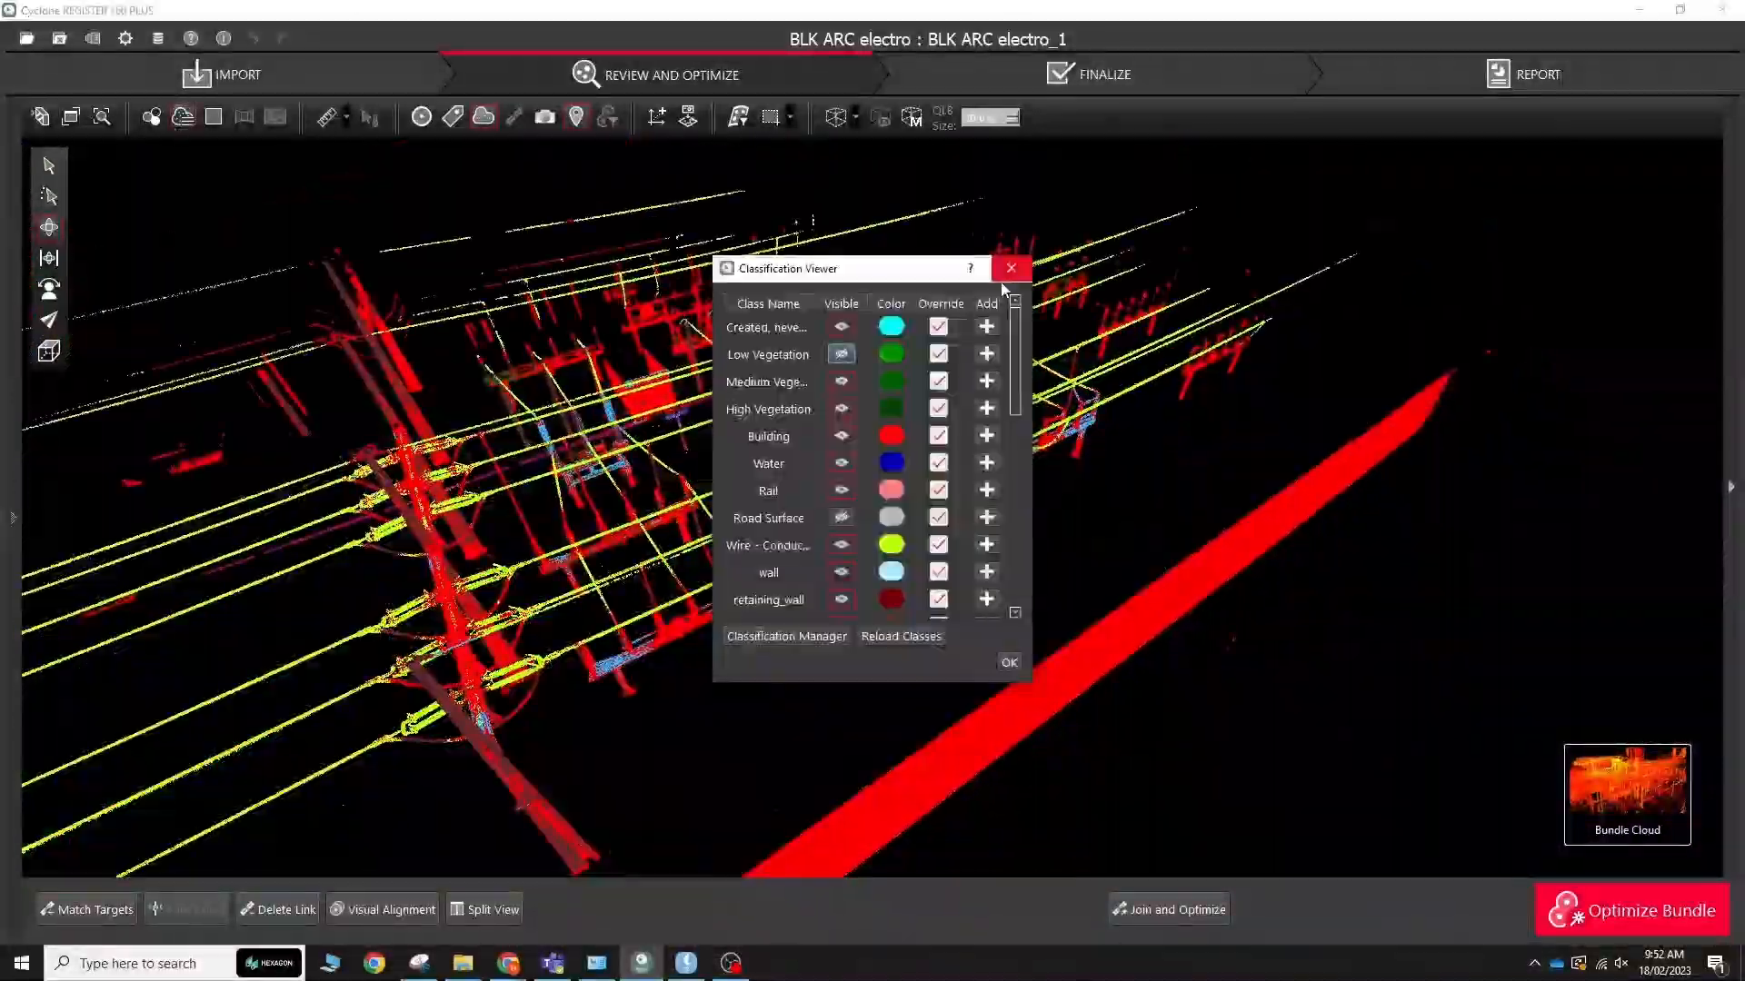
- Close the Classification Viewer dialog showing point classes and colours
left_click(1008, 269)
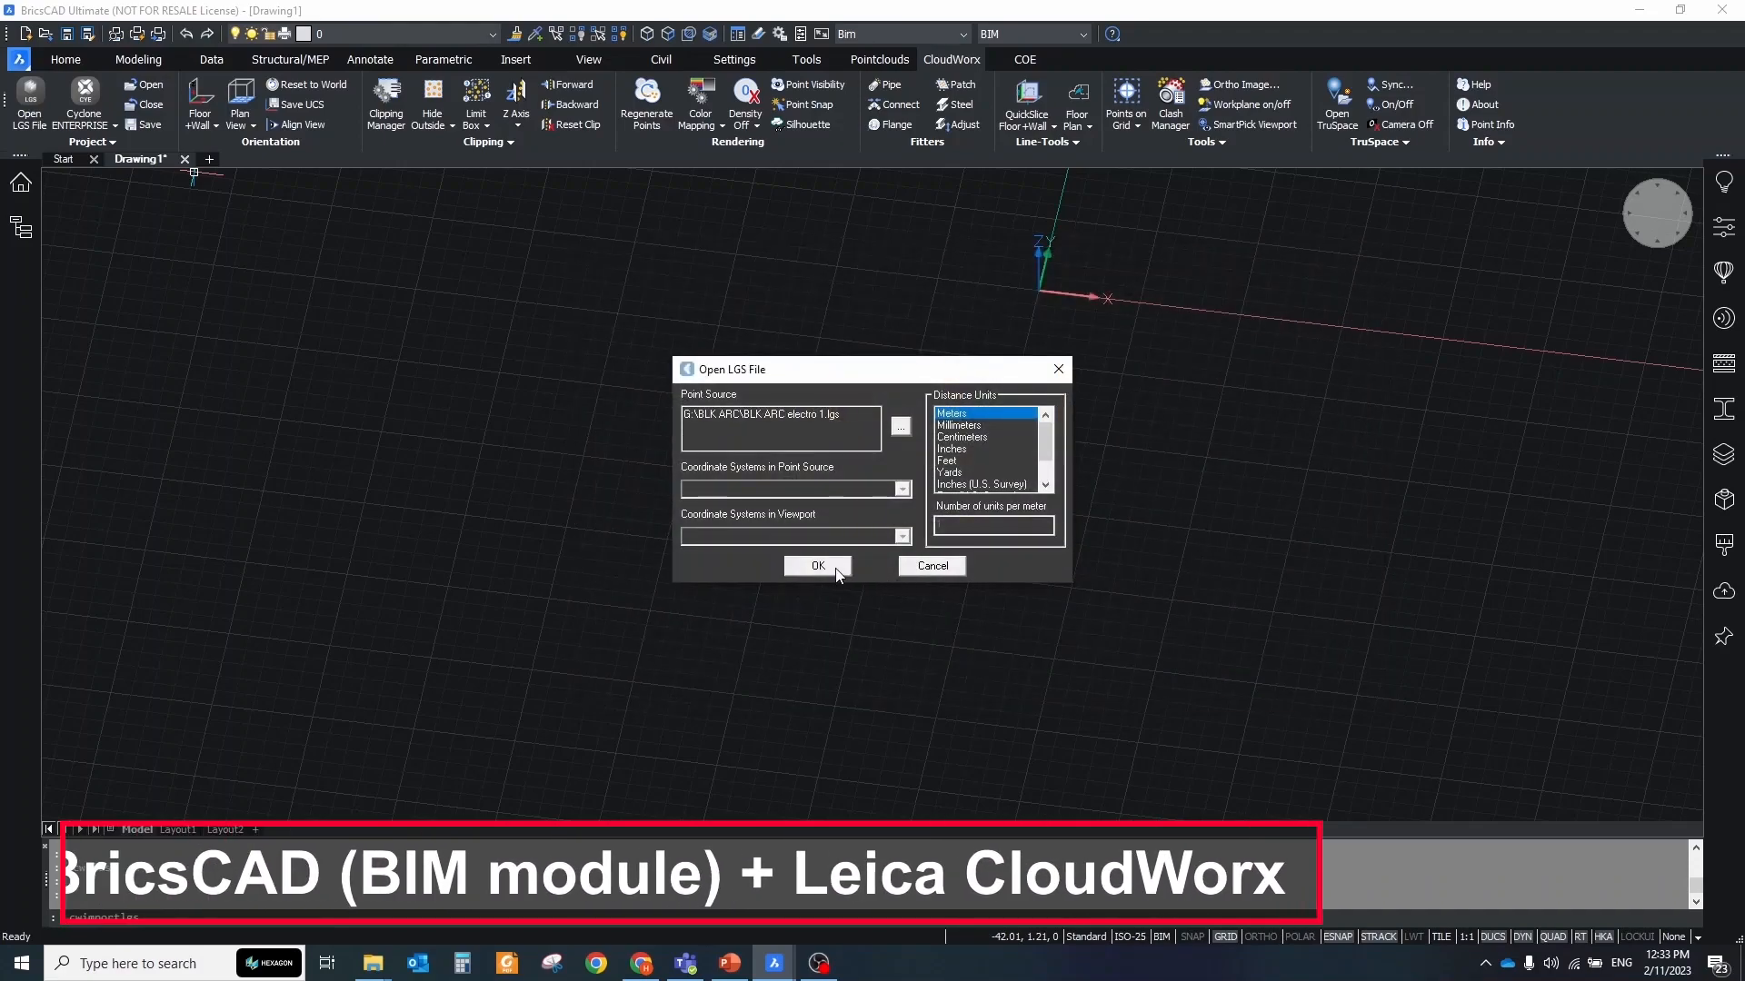
- Load the BLK ARC electro point cloud in metres and zoom to the whole site
left_click(818, 565)
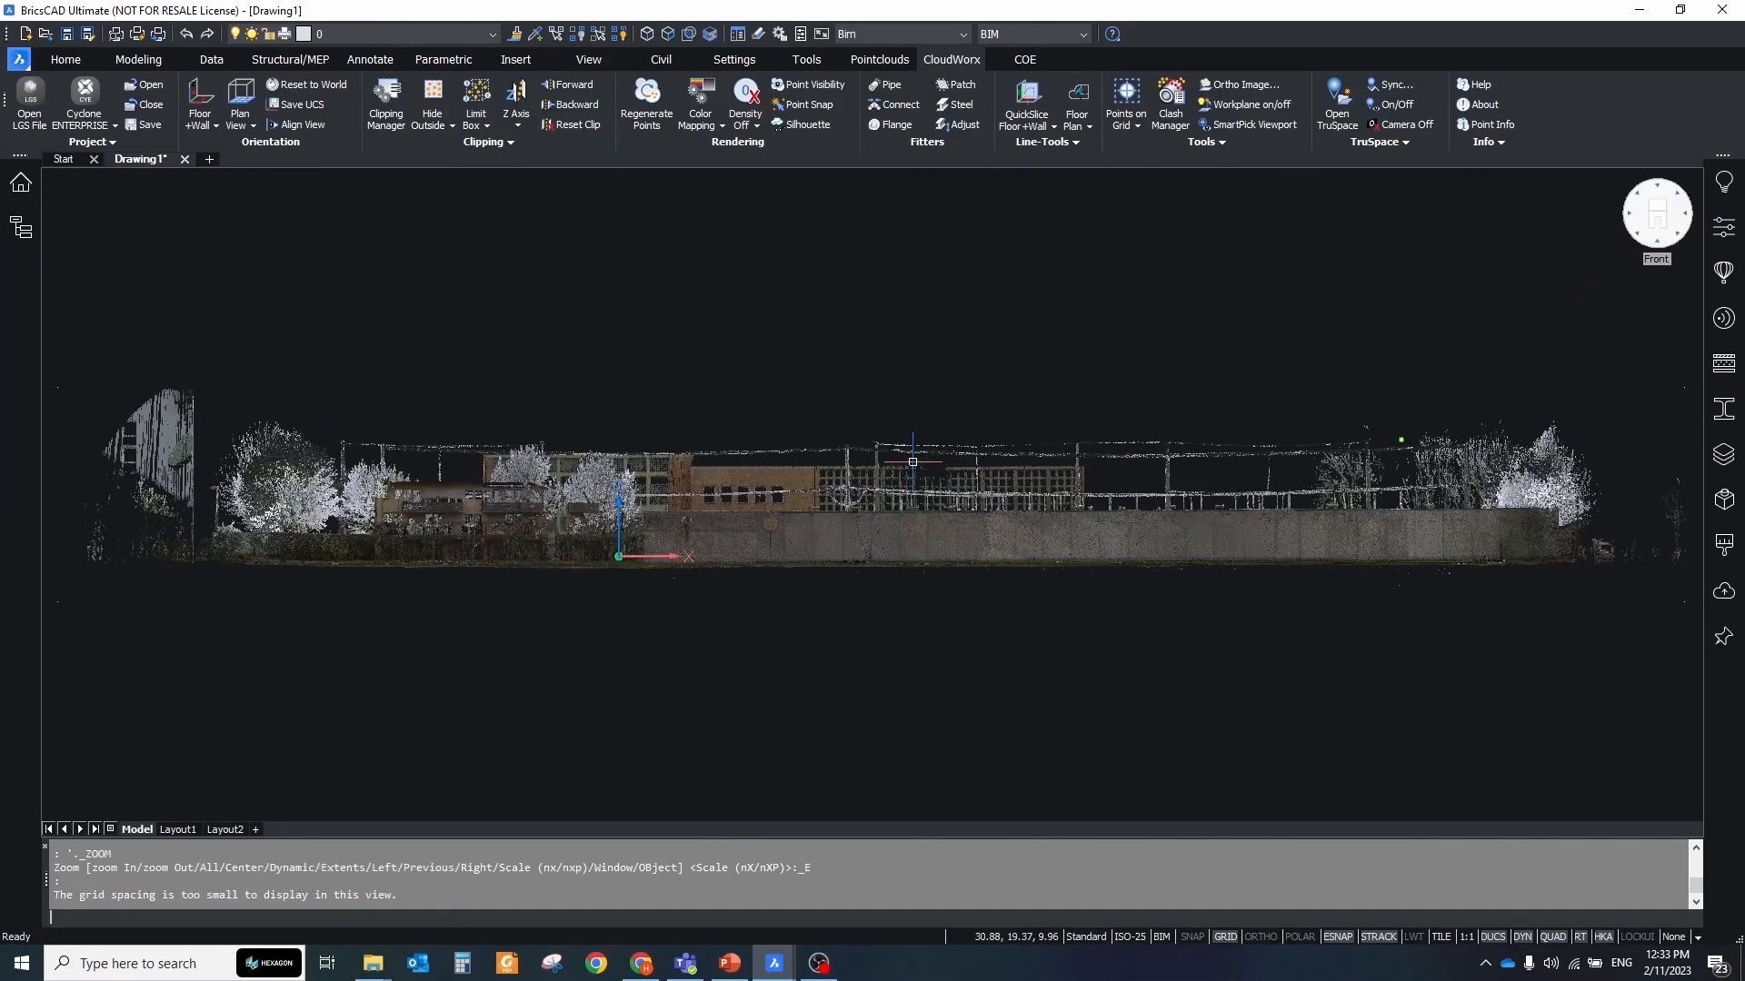
left_click(513, 94)
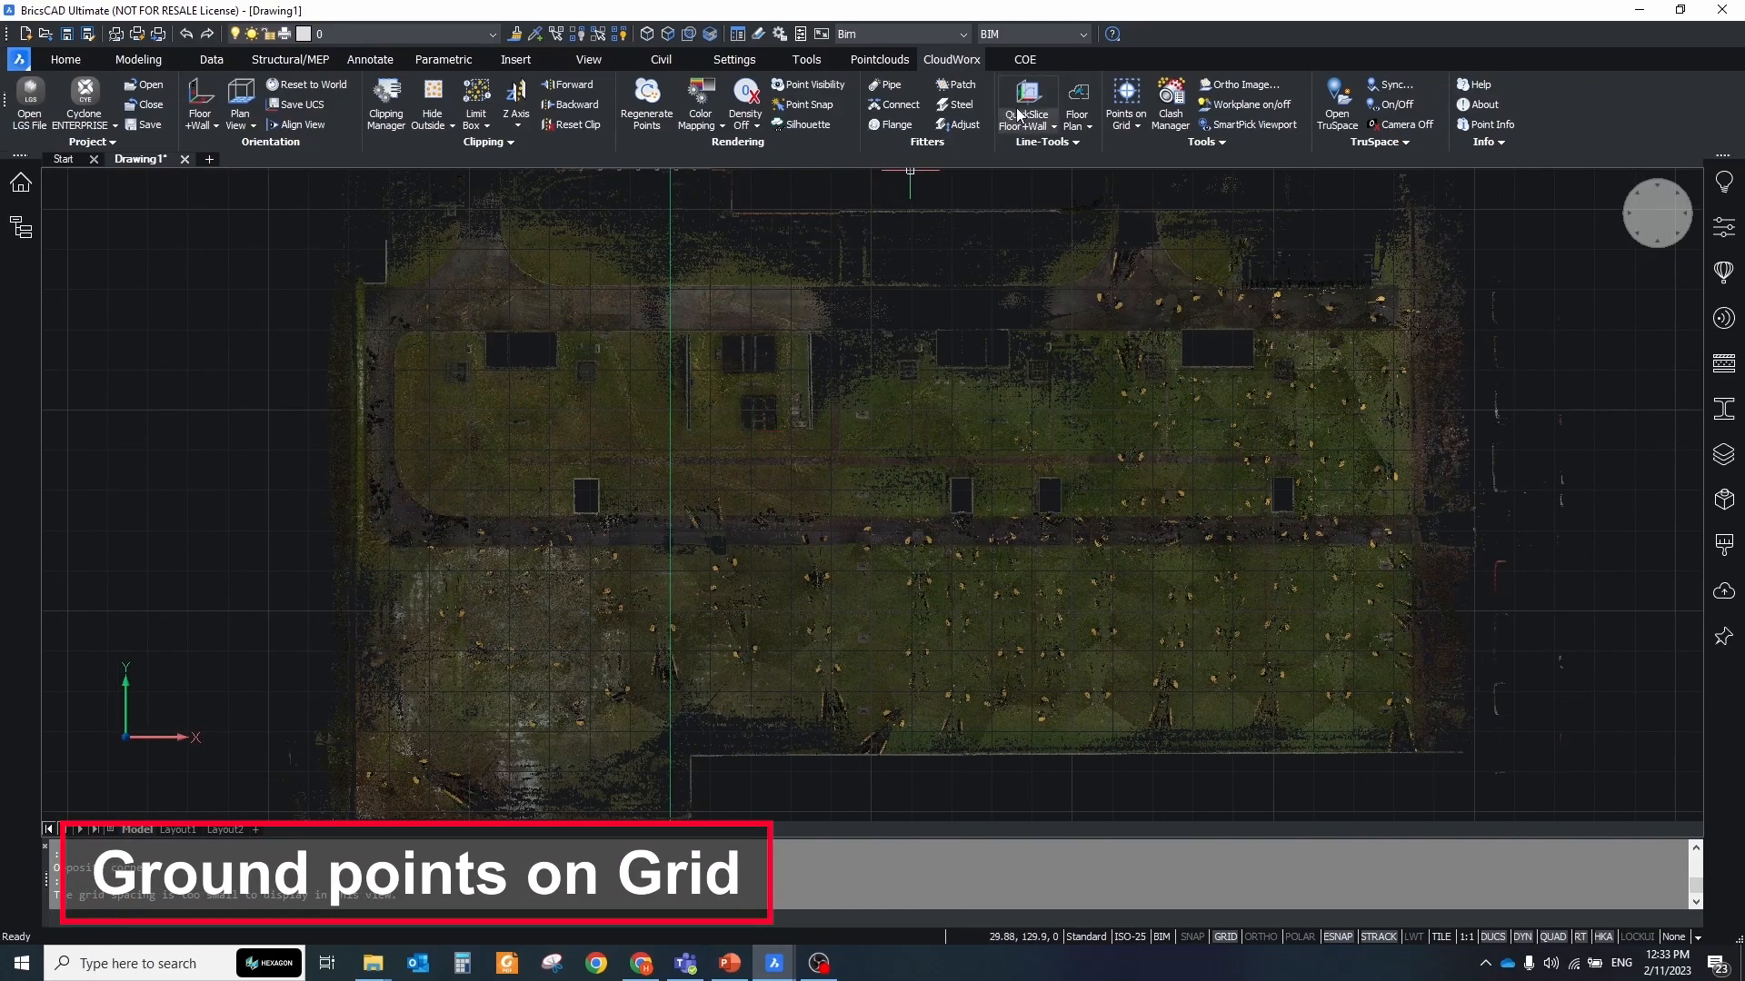
- Configure Points on Grid with 45° rotation and 3.00 m grid size for ground sampling
left_click(1125, 98)
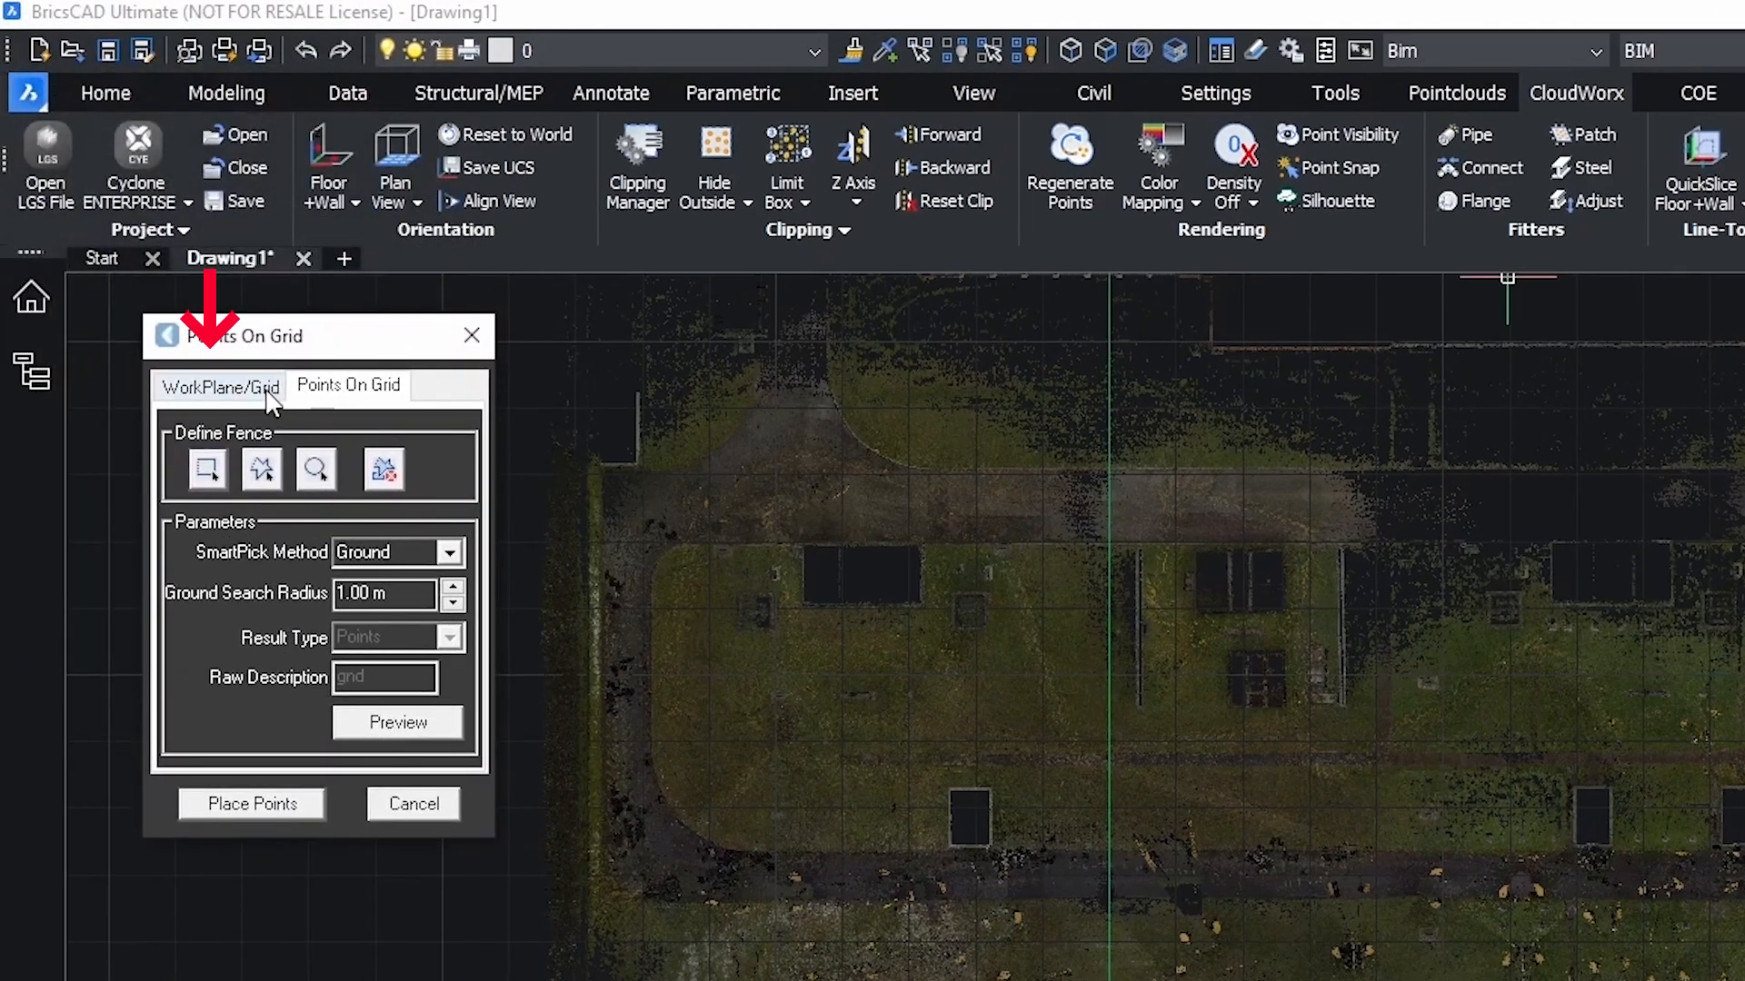
left_click(220, 385)
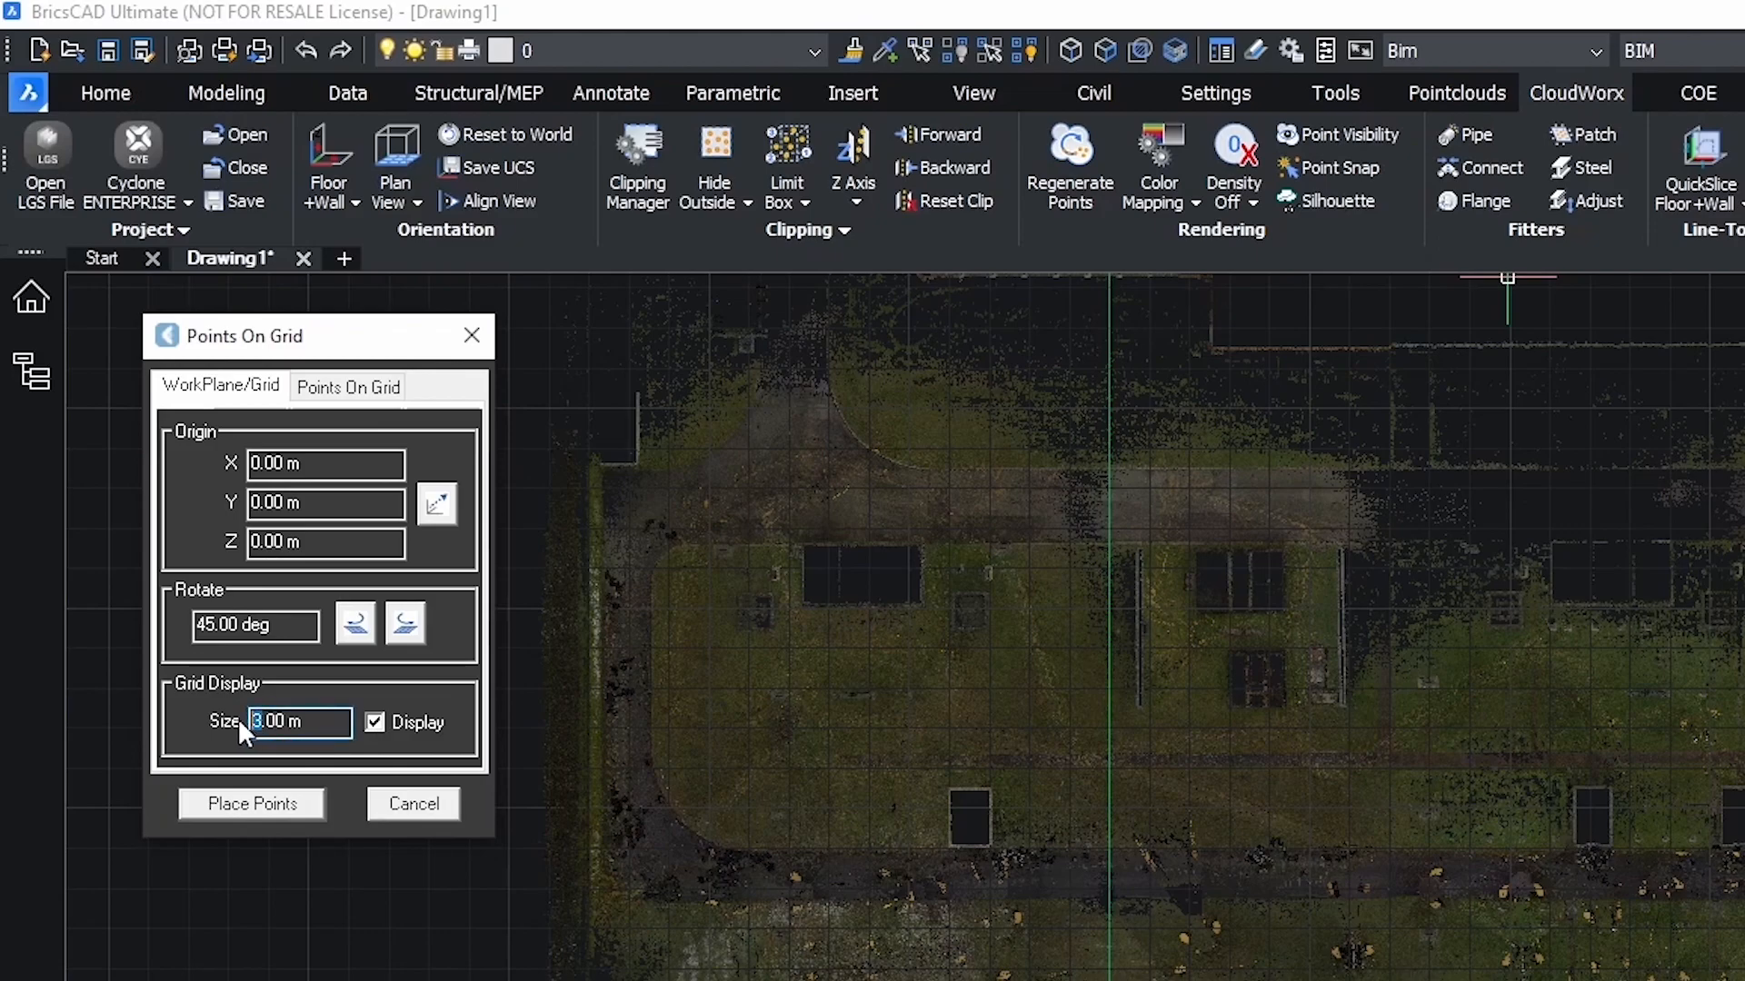
left_click(349, 385)
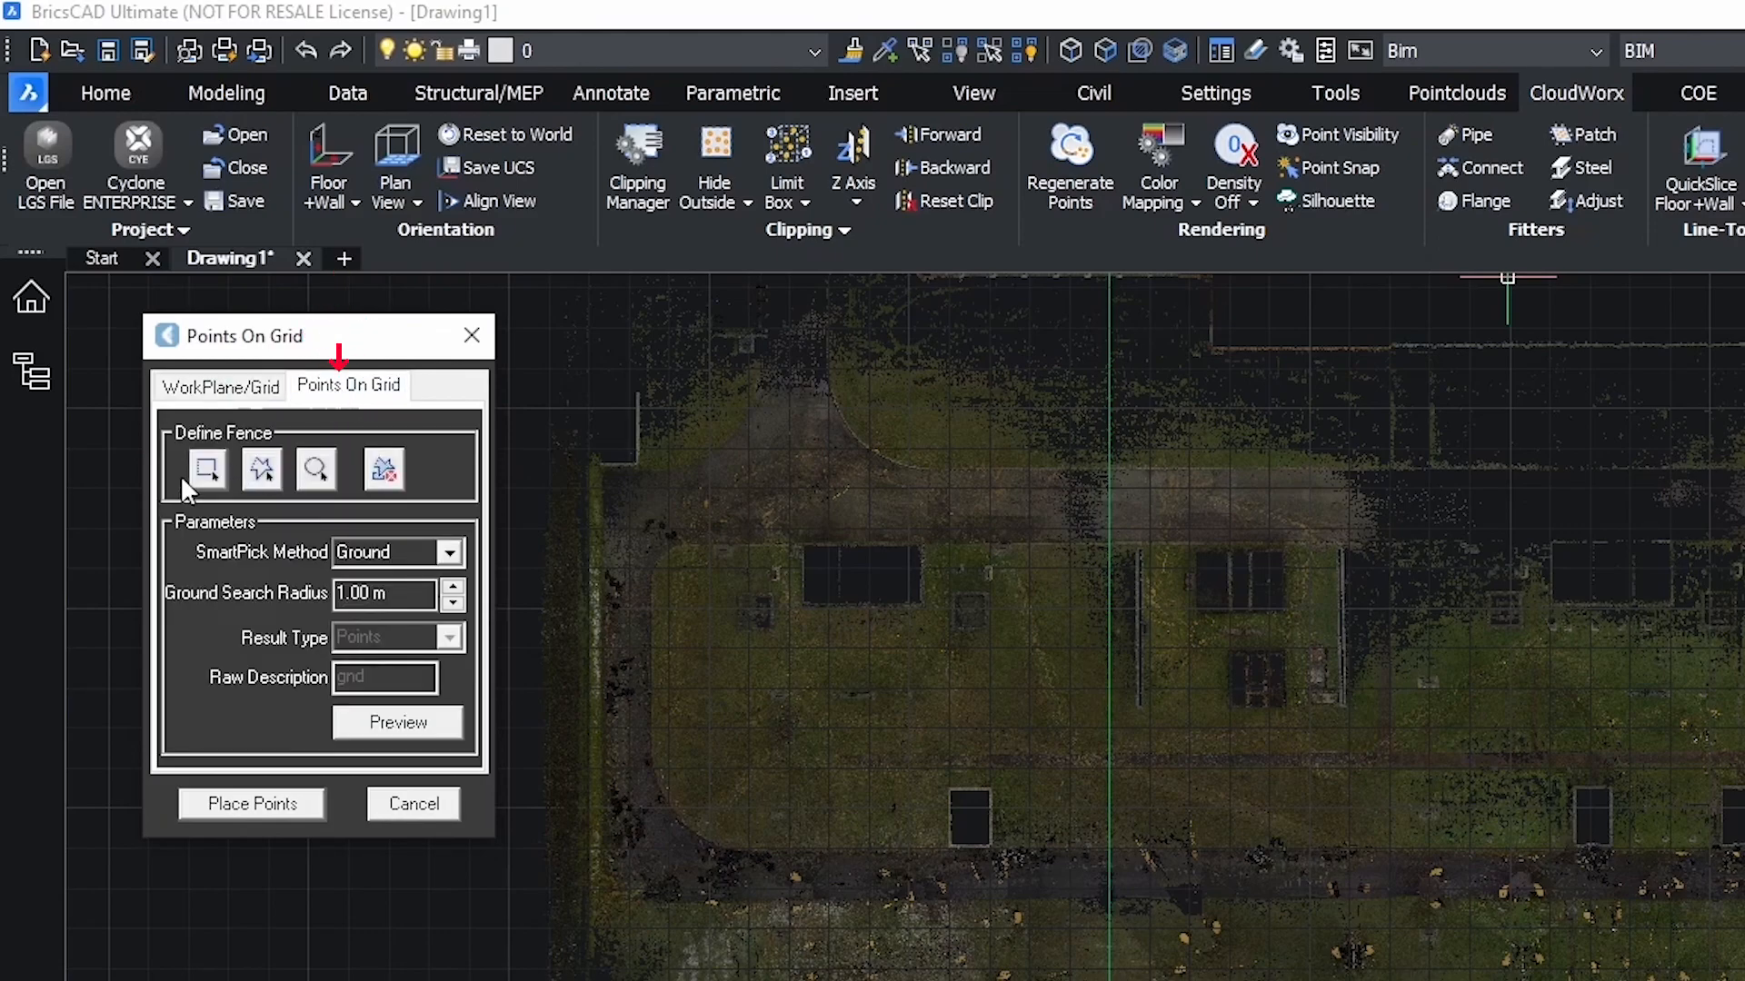
left_click(205, 467)
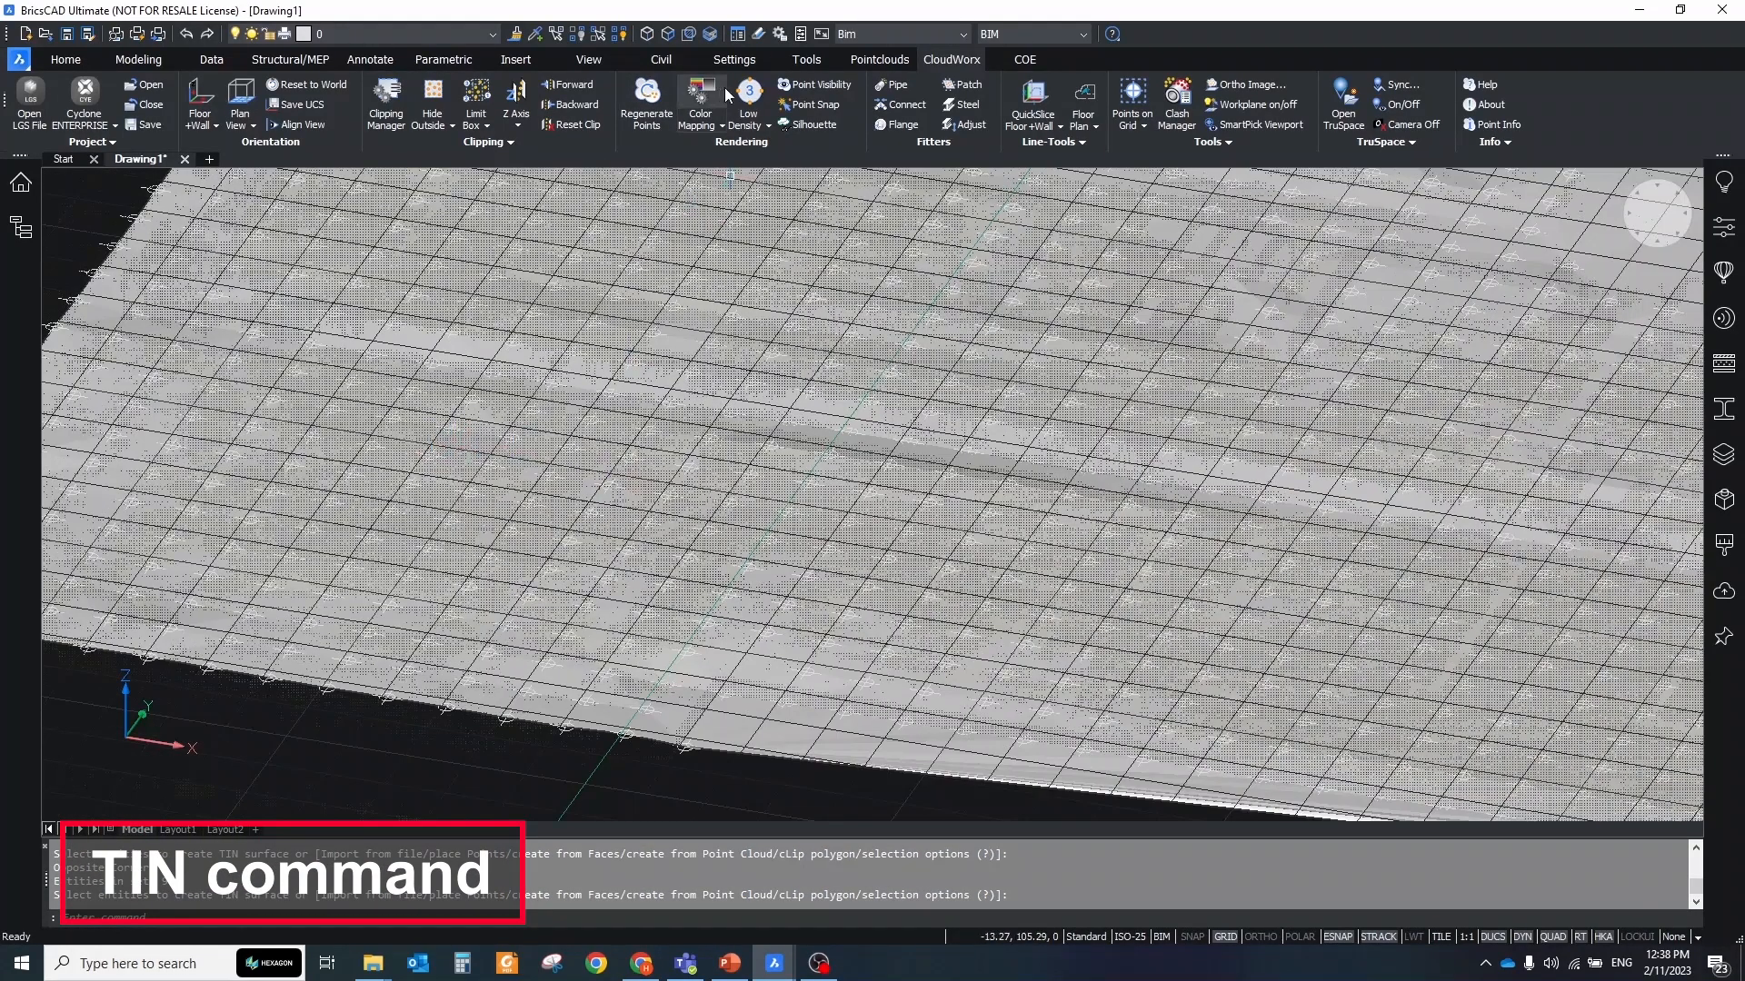
- Create a TIN surface from the placed grid points and orbit to inspect it
left_click(745, 105)
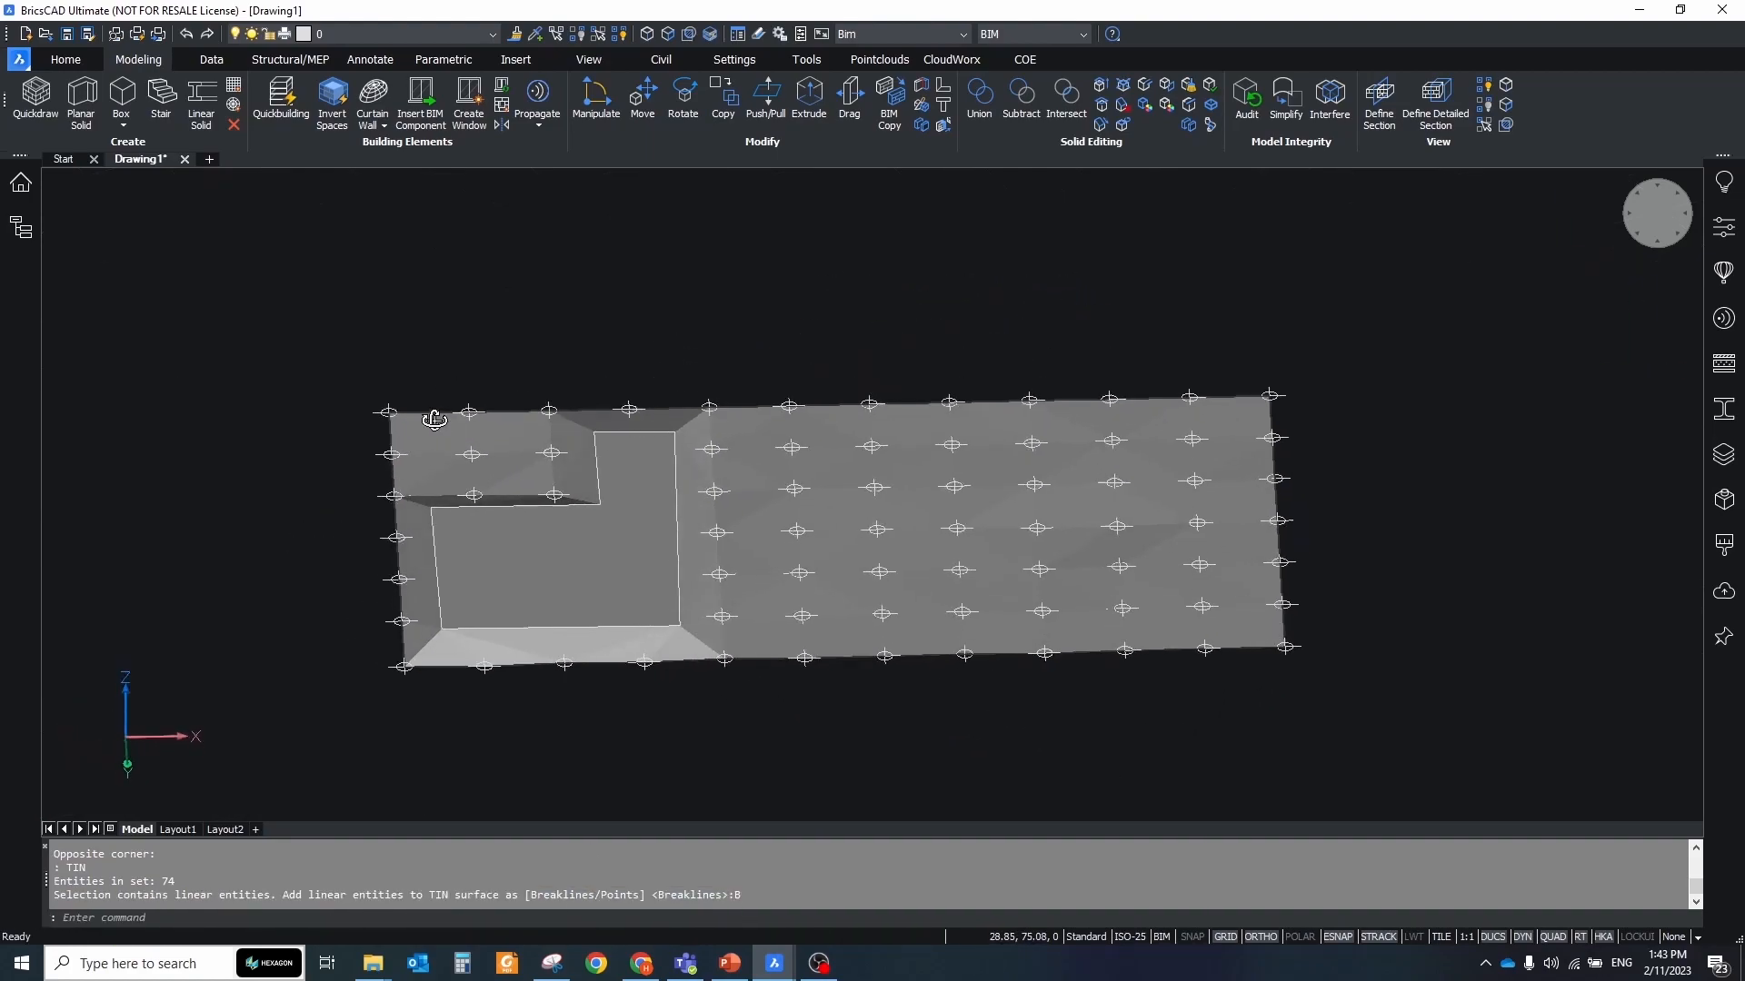
left_click_drag(435, 420, 698, 567)
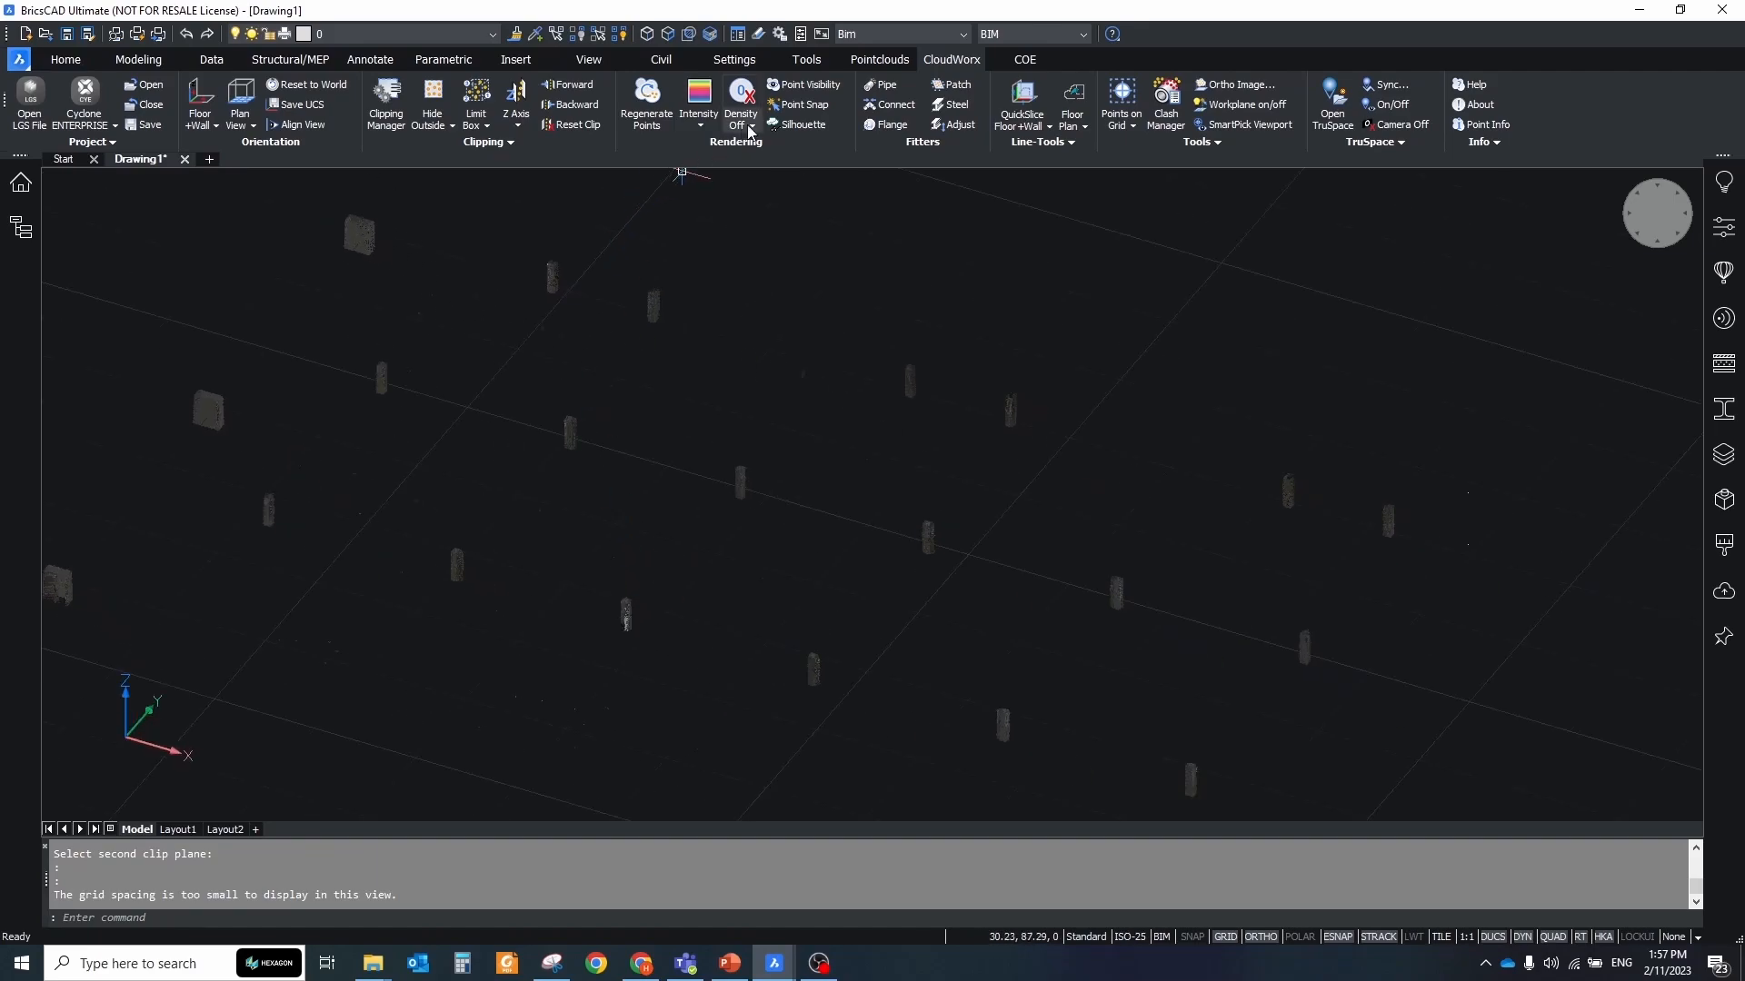
- Colour the point cloud by intensity to reveal the steel beam points
left_click(697, 105)
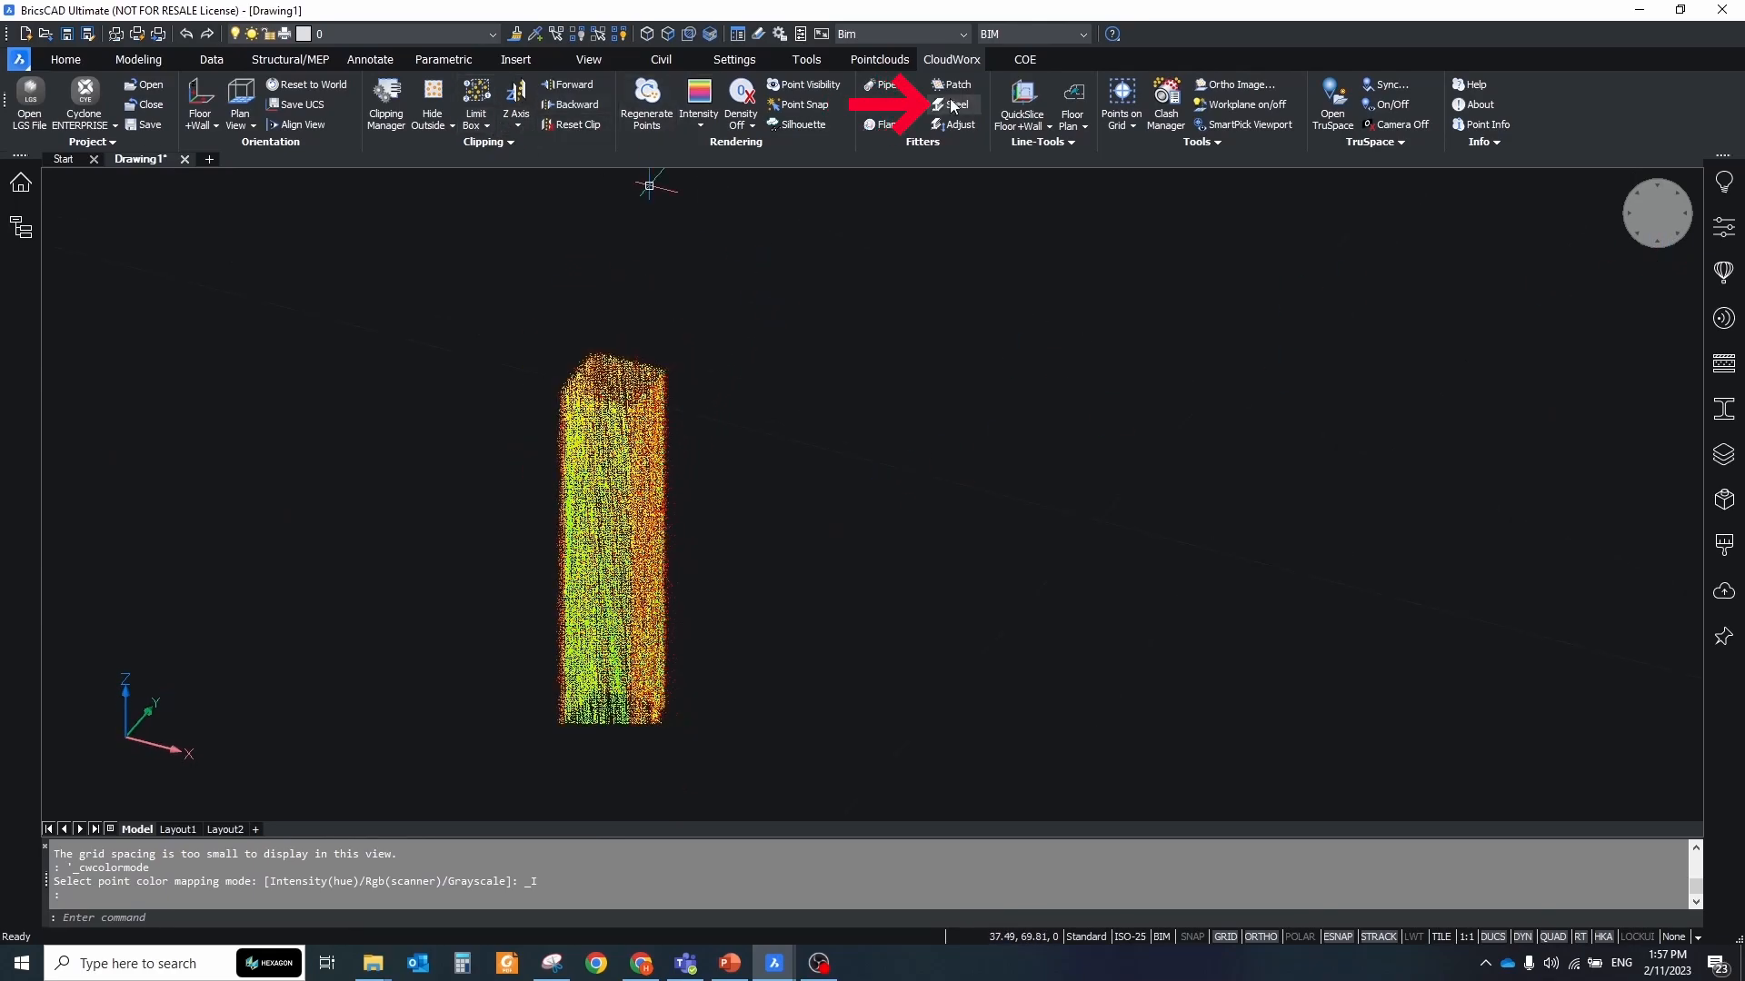
left_click(954, 105)
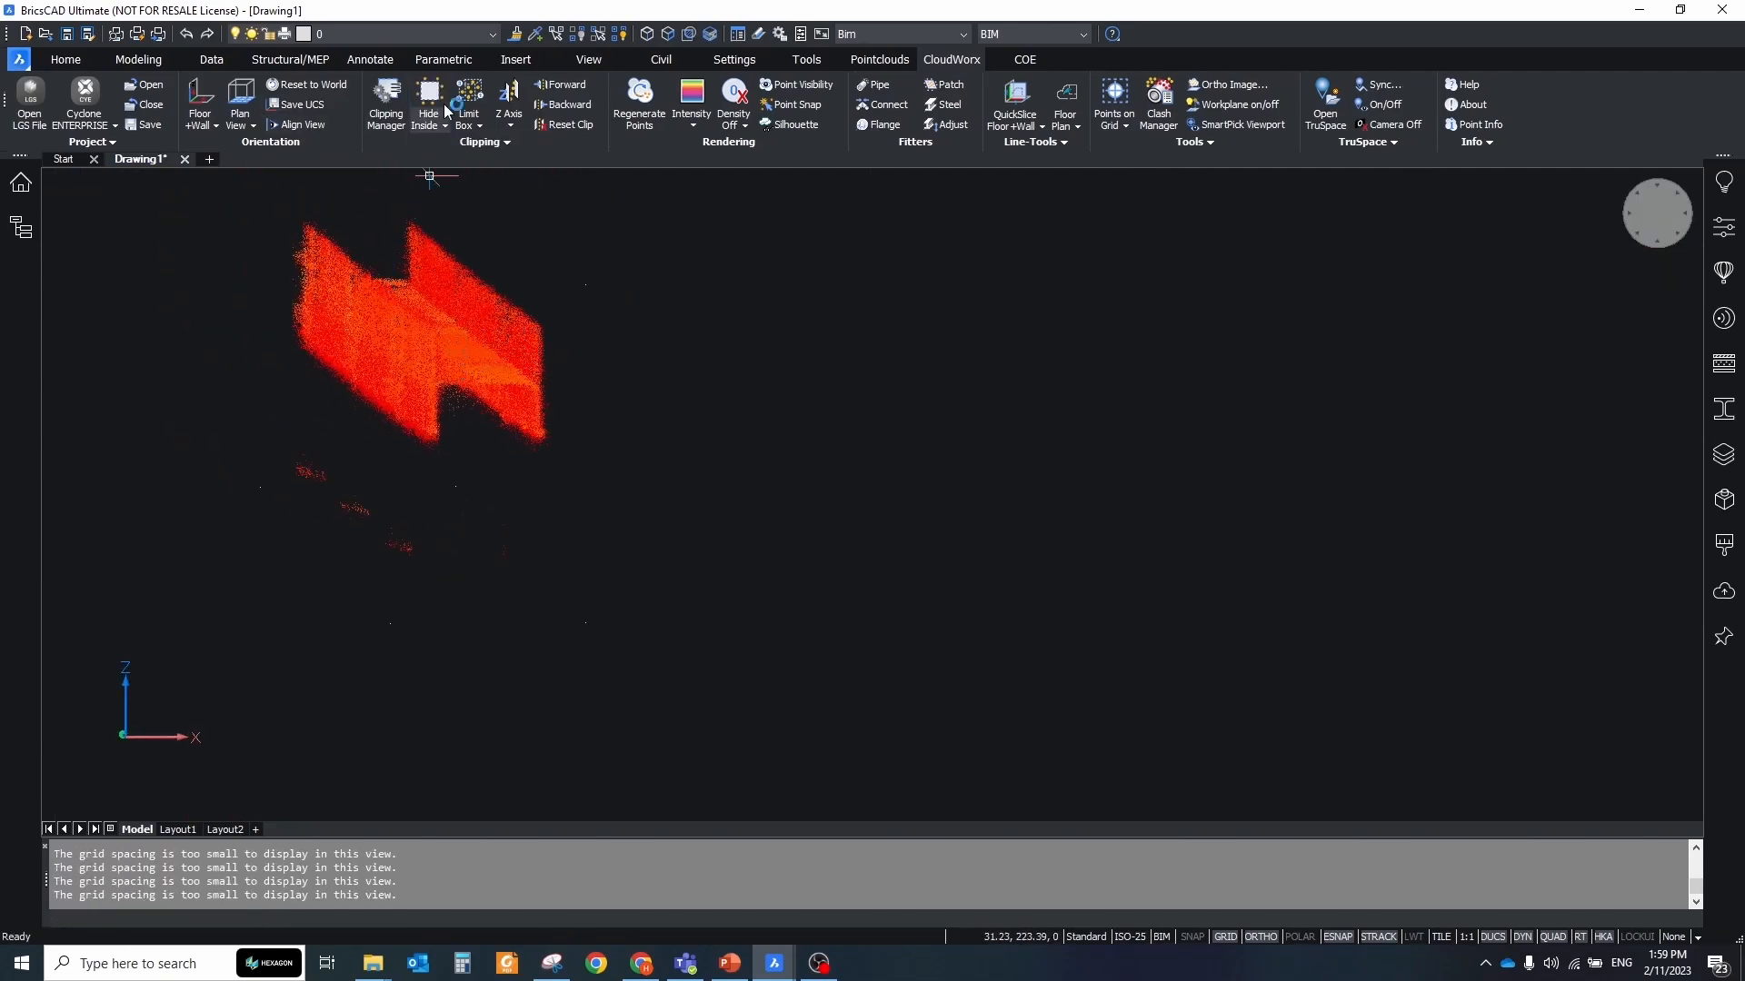
- Fit a wide-flange I-beam from the Europe catalog to the scan, accepting HE320A
left_click(943, 104)
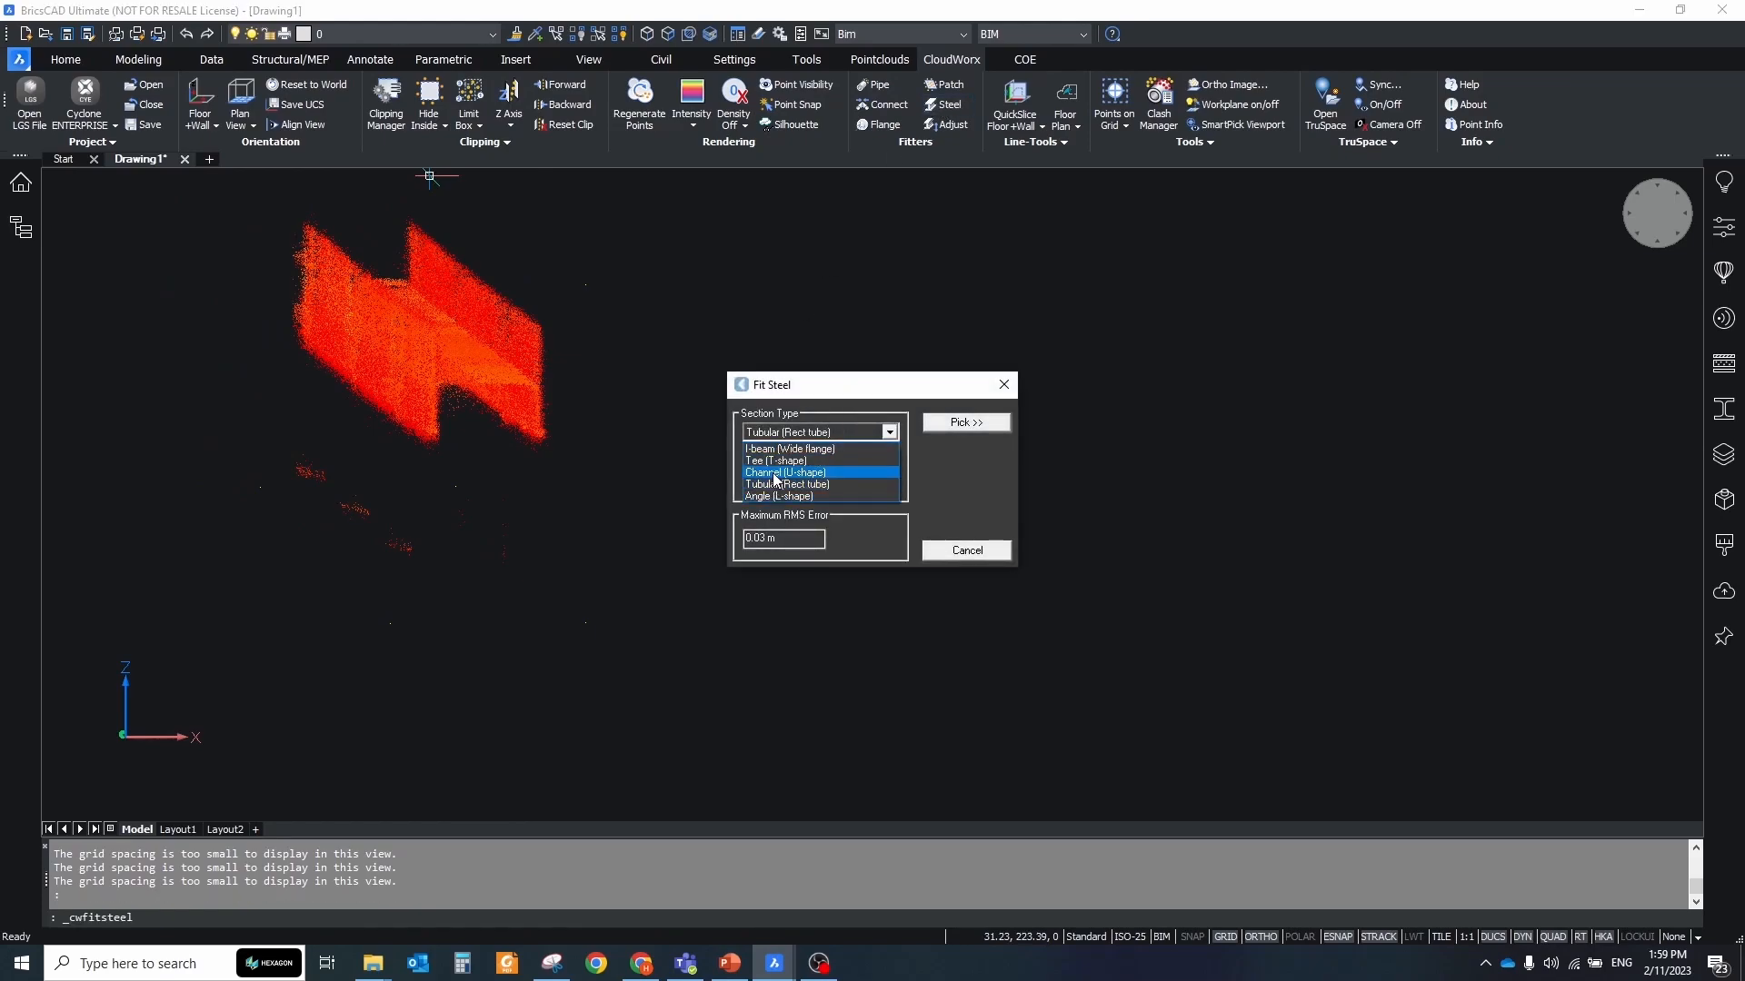
left_click(789, 448)
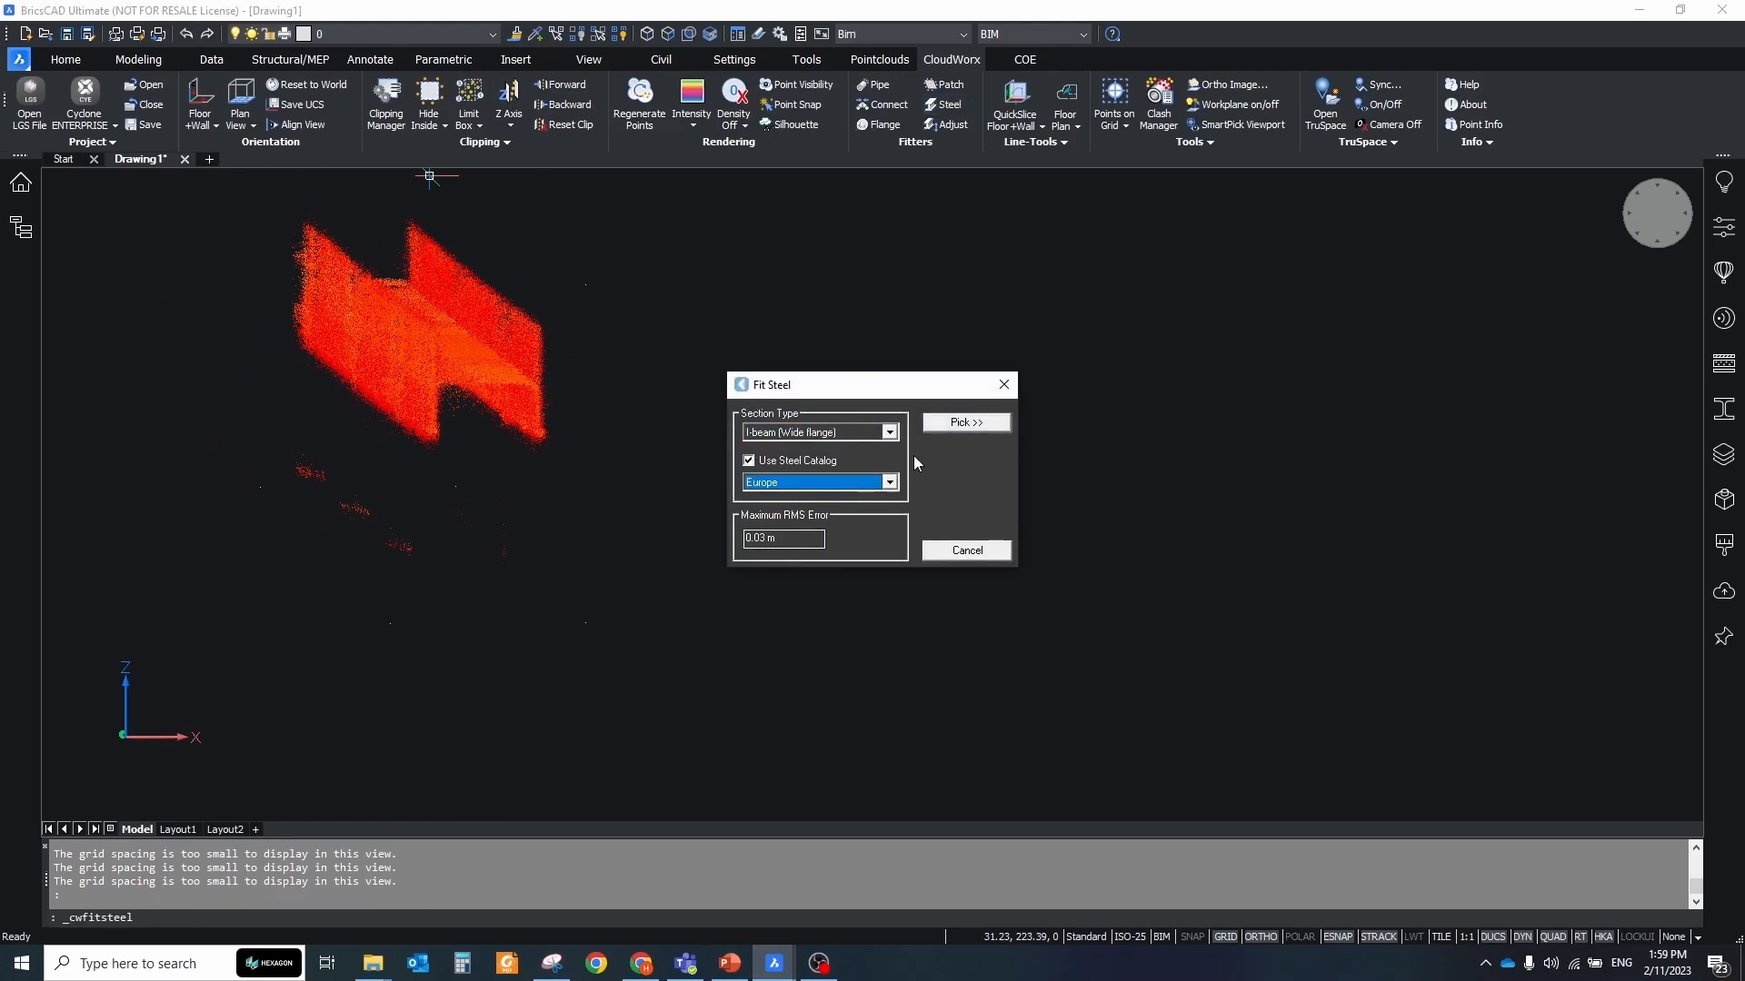
left_click(965, 424)
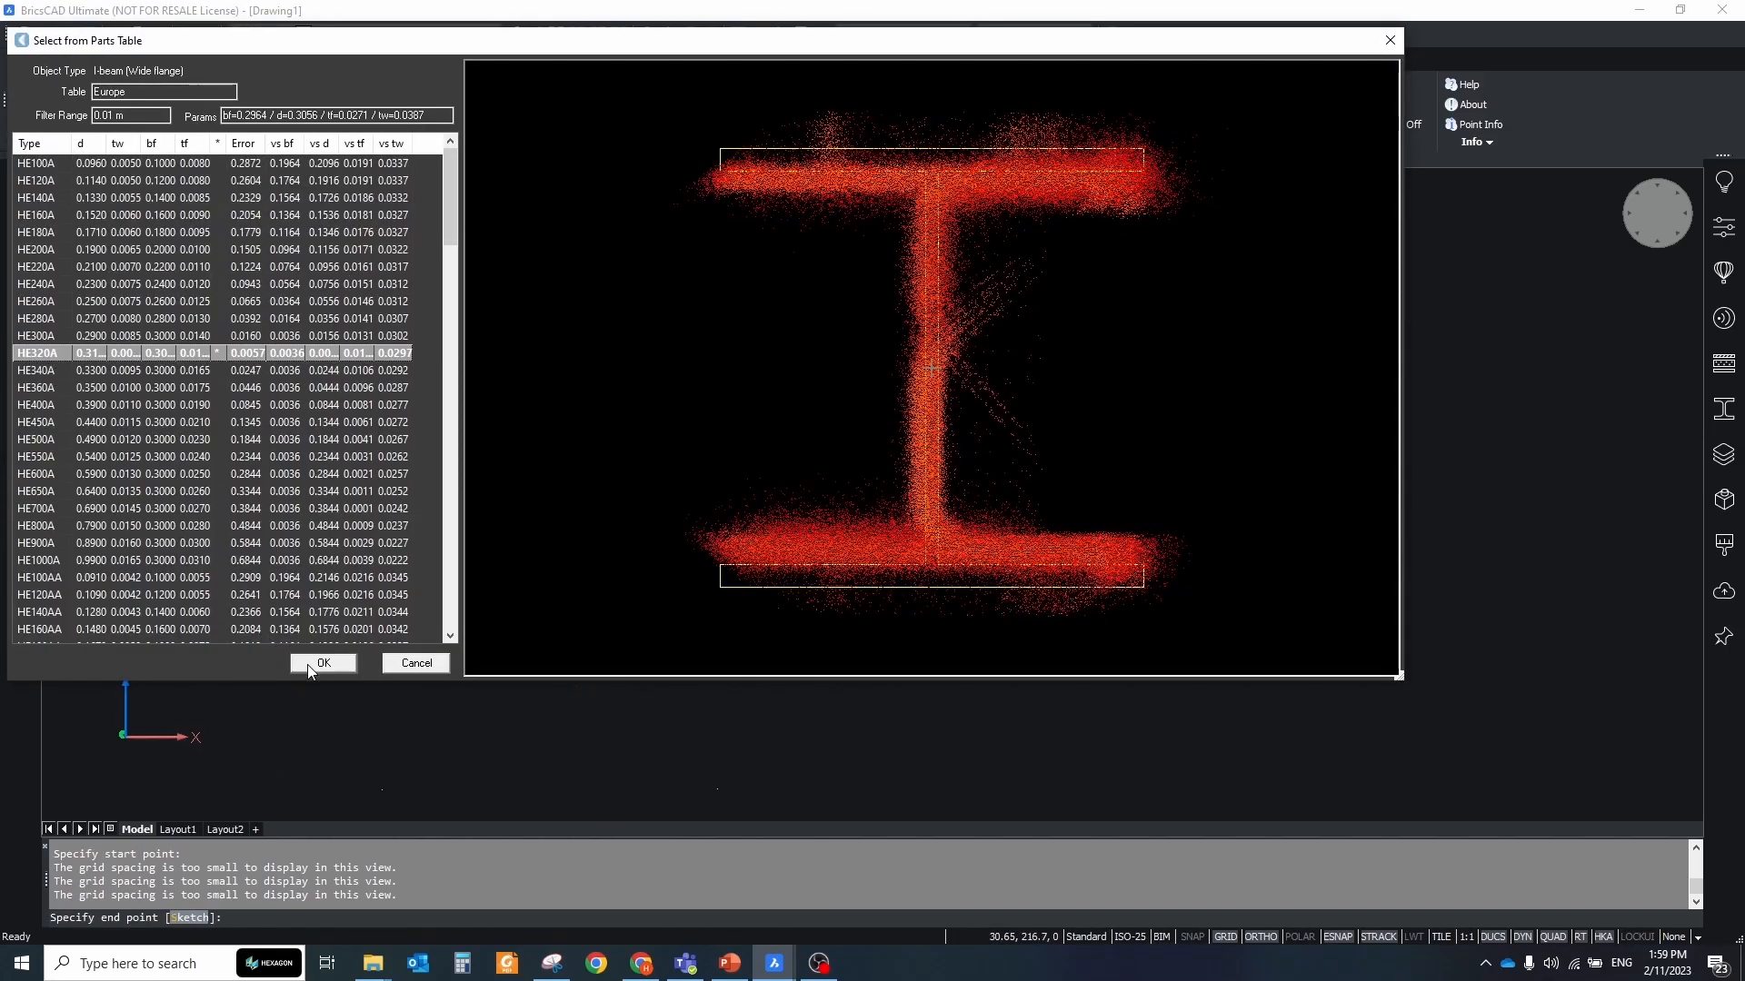
left_click(323, 663)
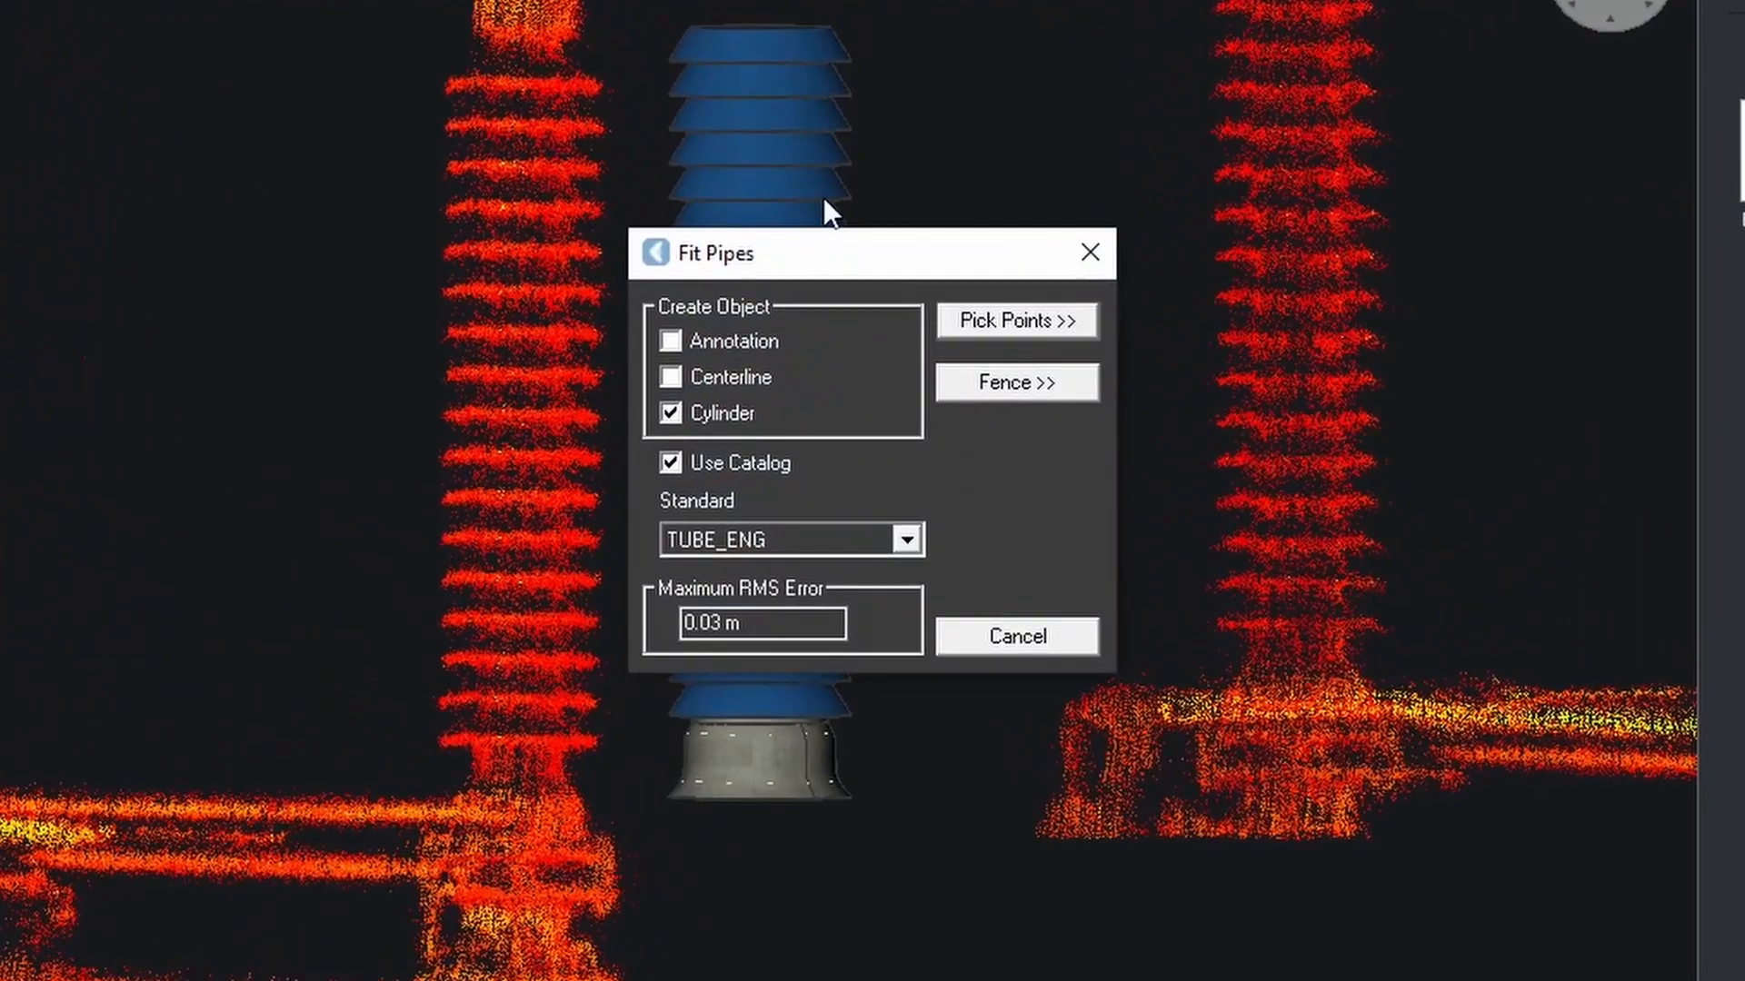
- Keep Cylinder checked and disable Use Catalog in the Fit Pipes dialog
left_click(671, 463)
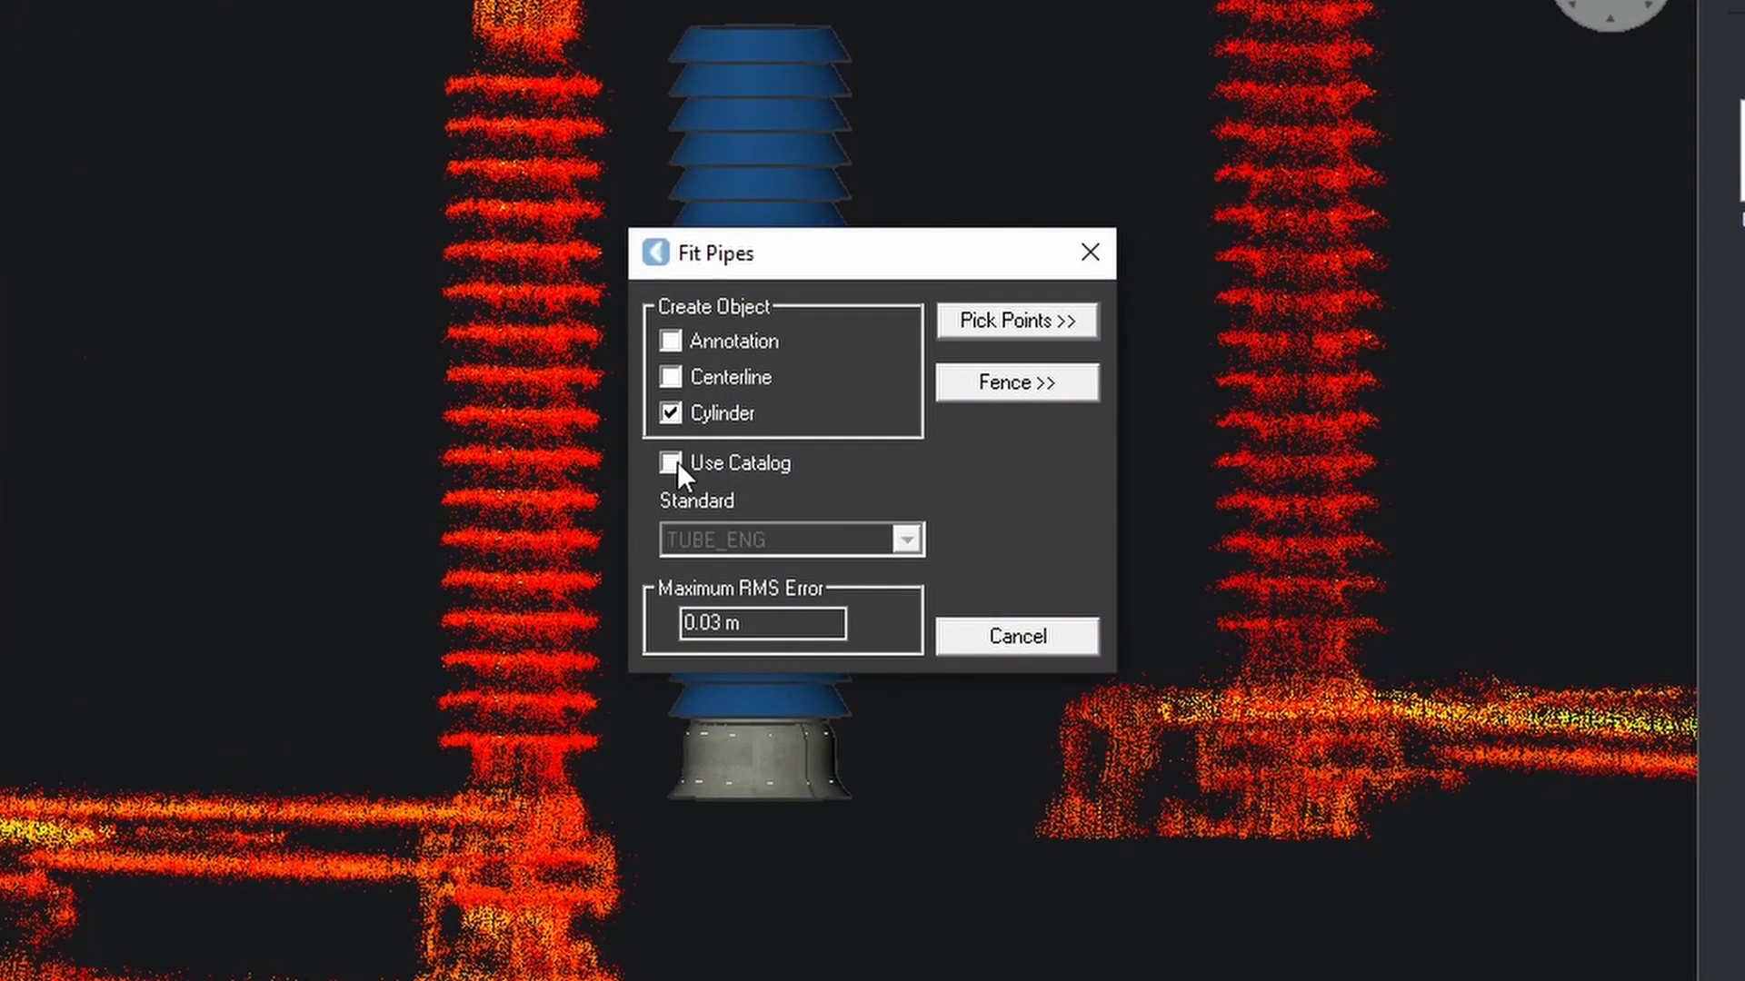
left_click(670, 463)
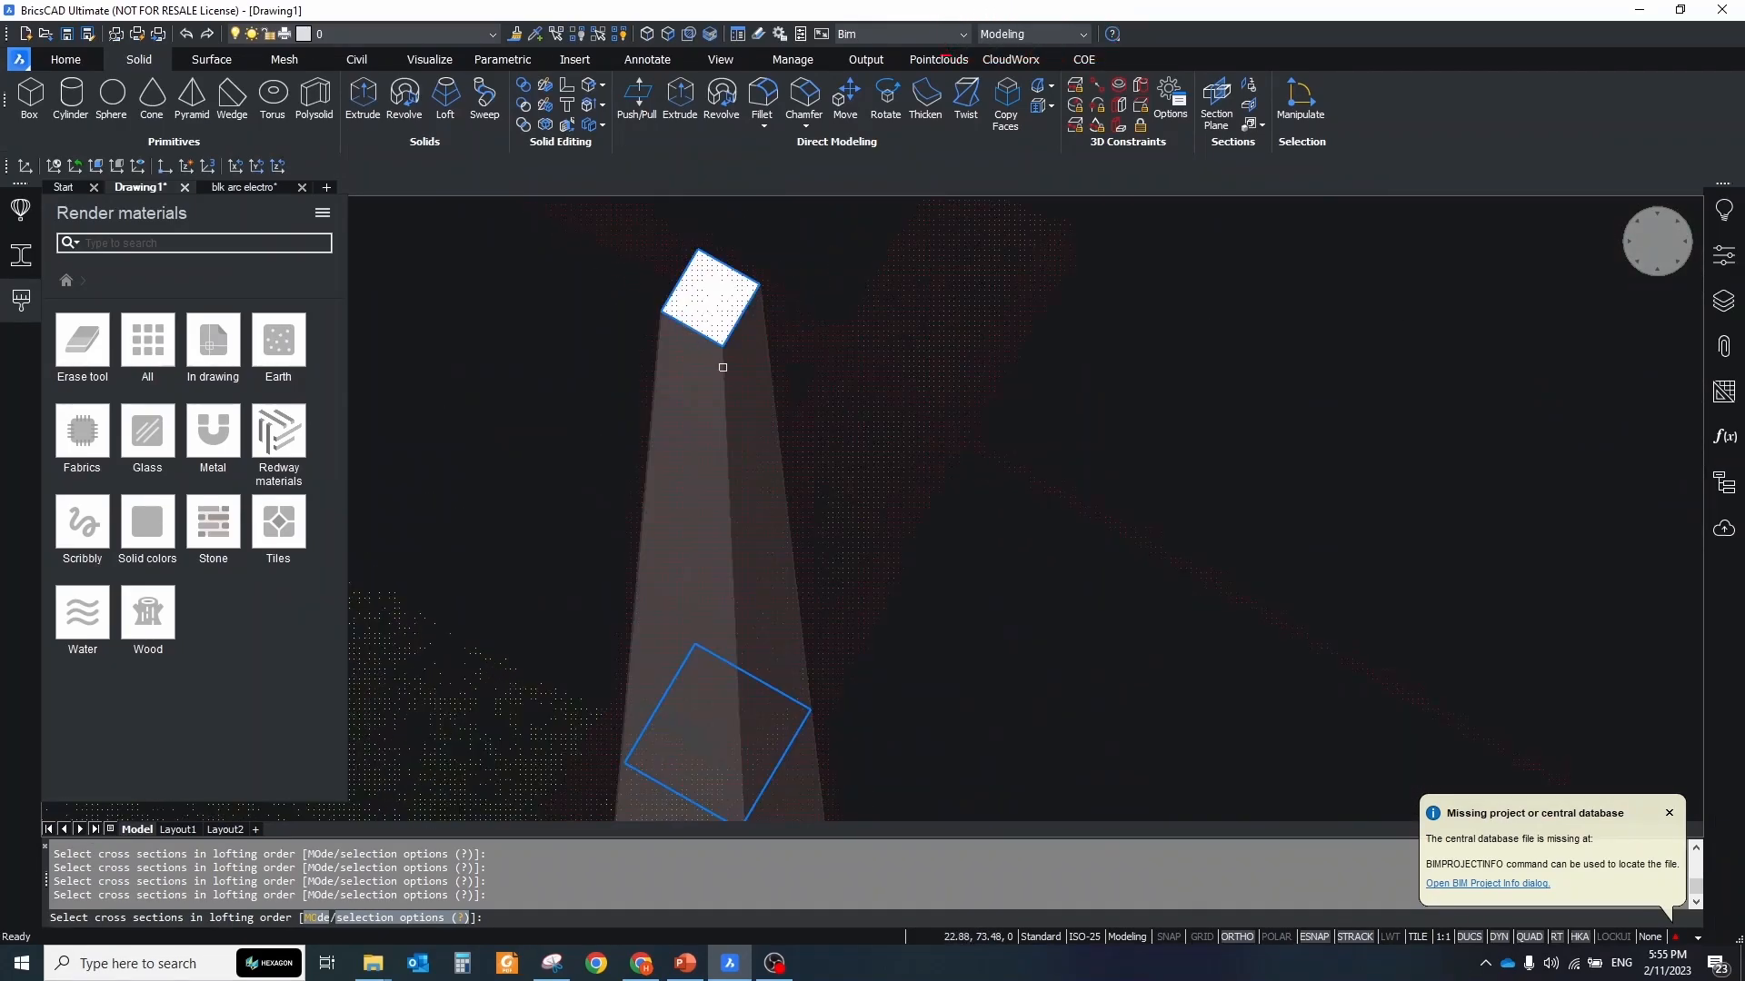
- Extrude the pier section and sweep a profile along the scanned edge path
left_click(712, 735)
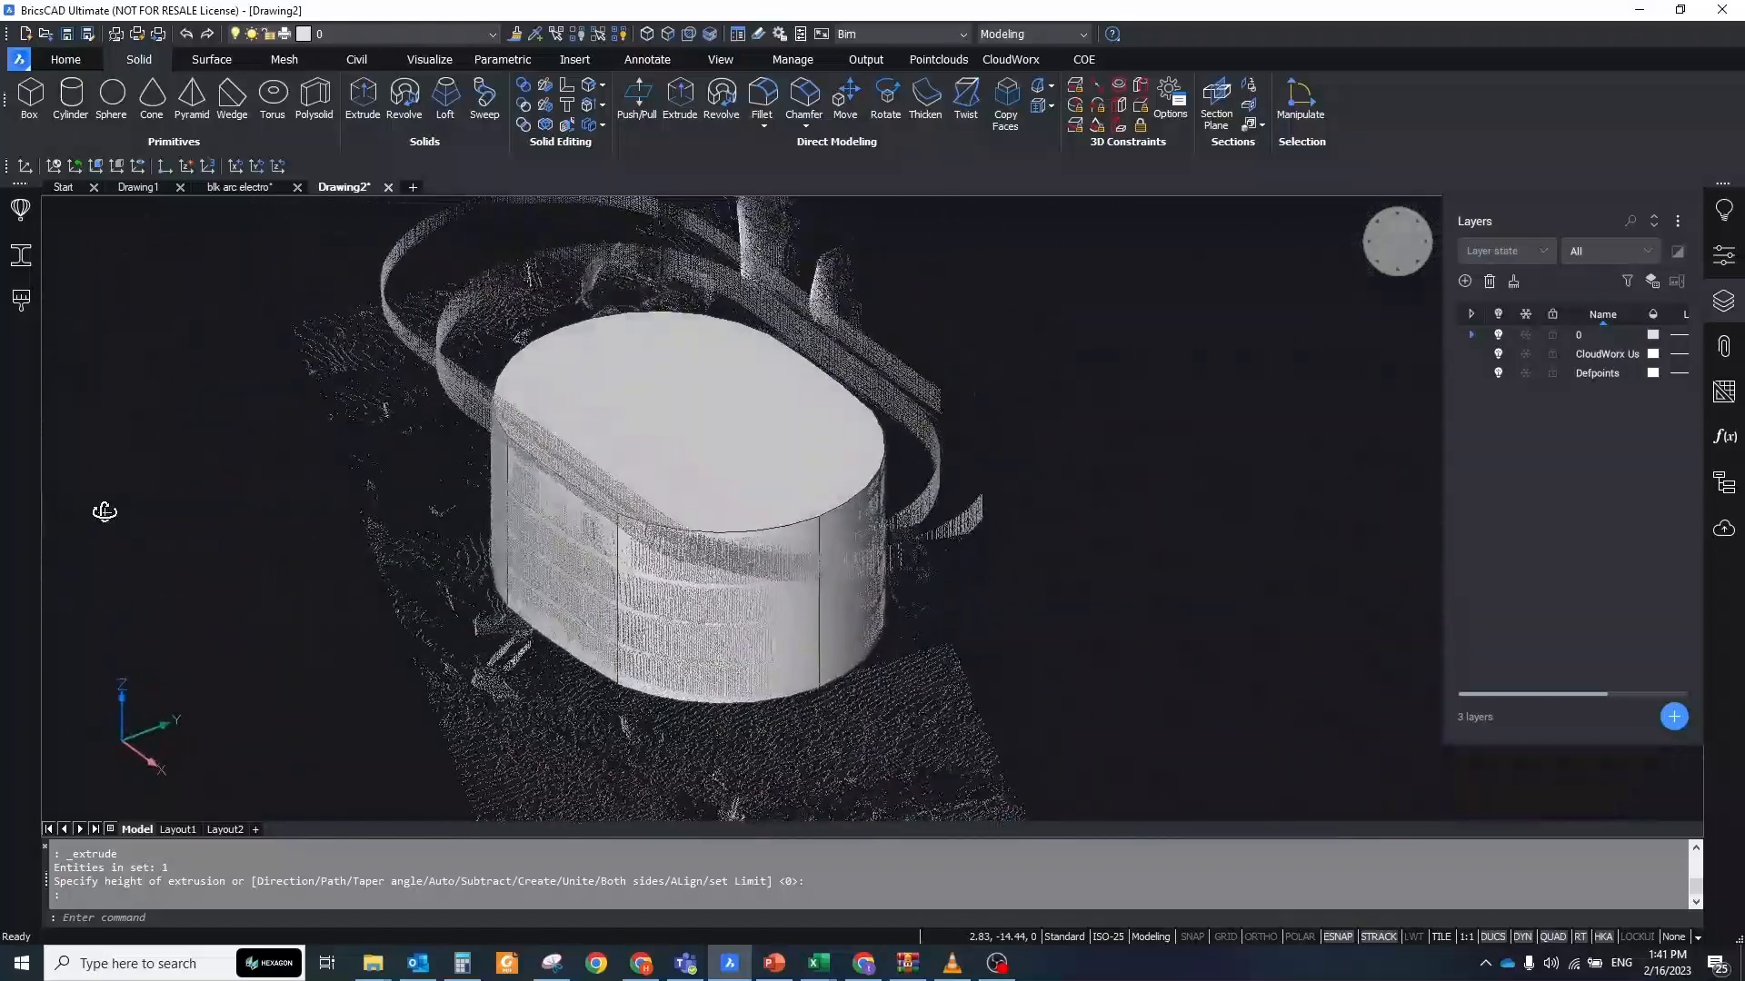
left_click(483, 98)
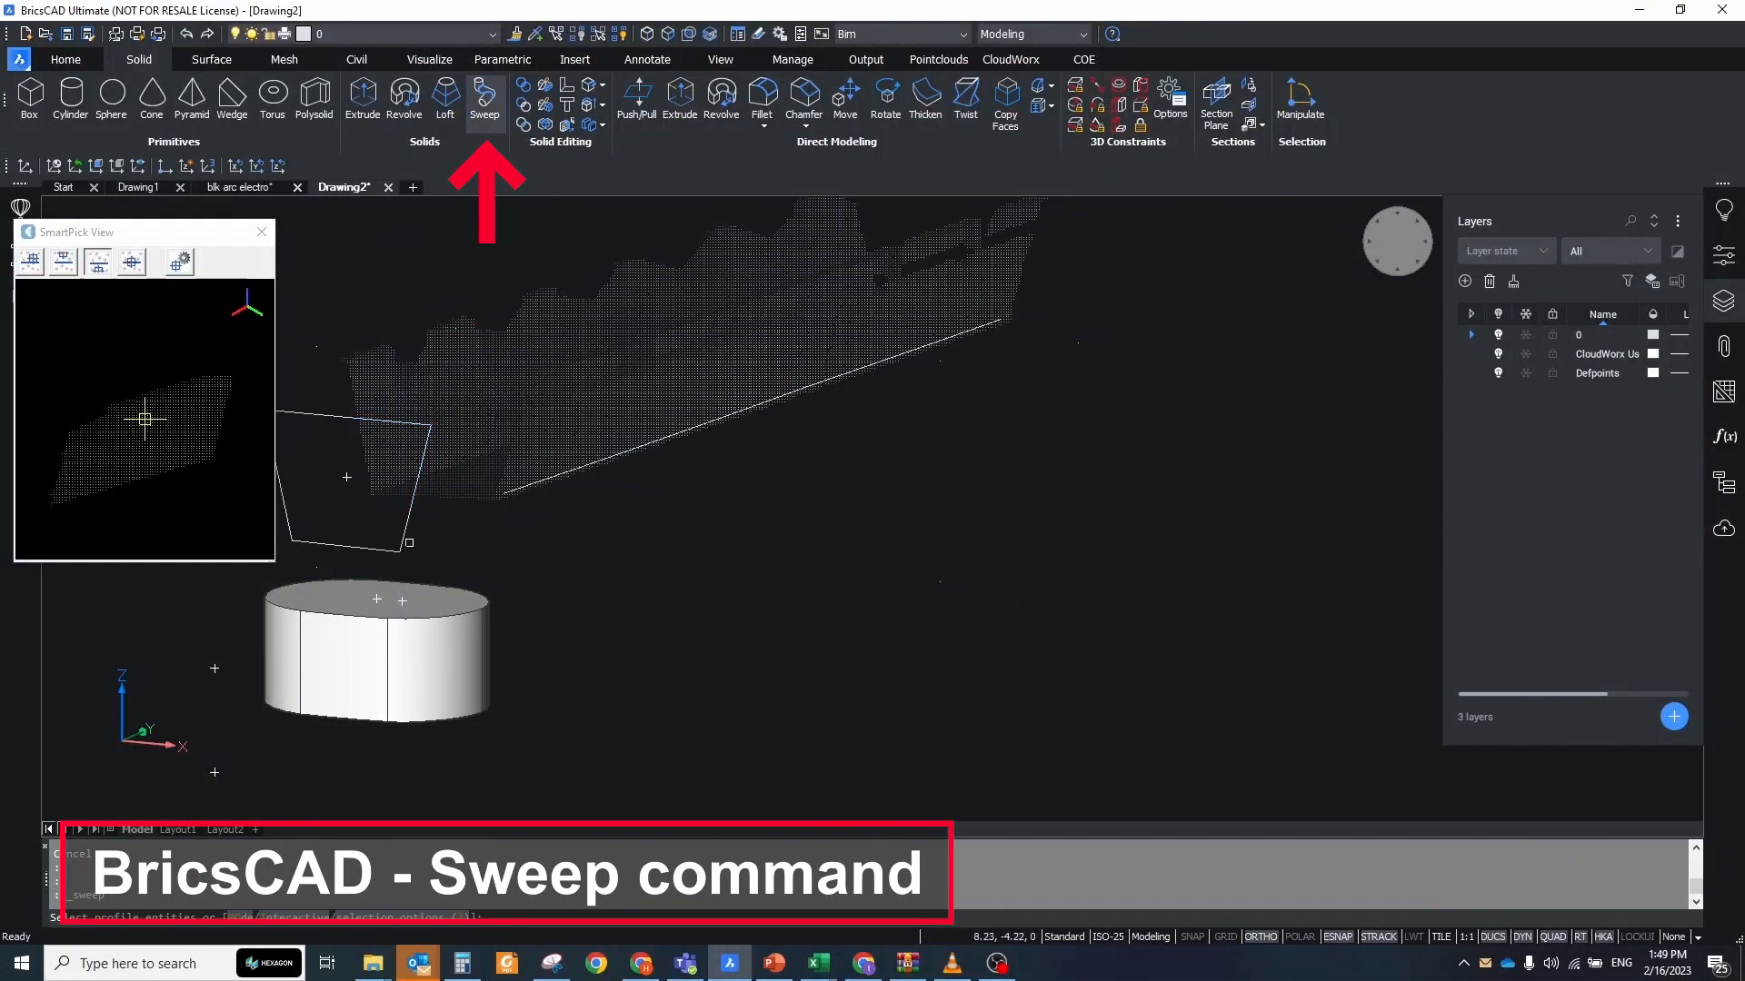
left_click(346, 478)
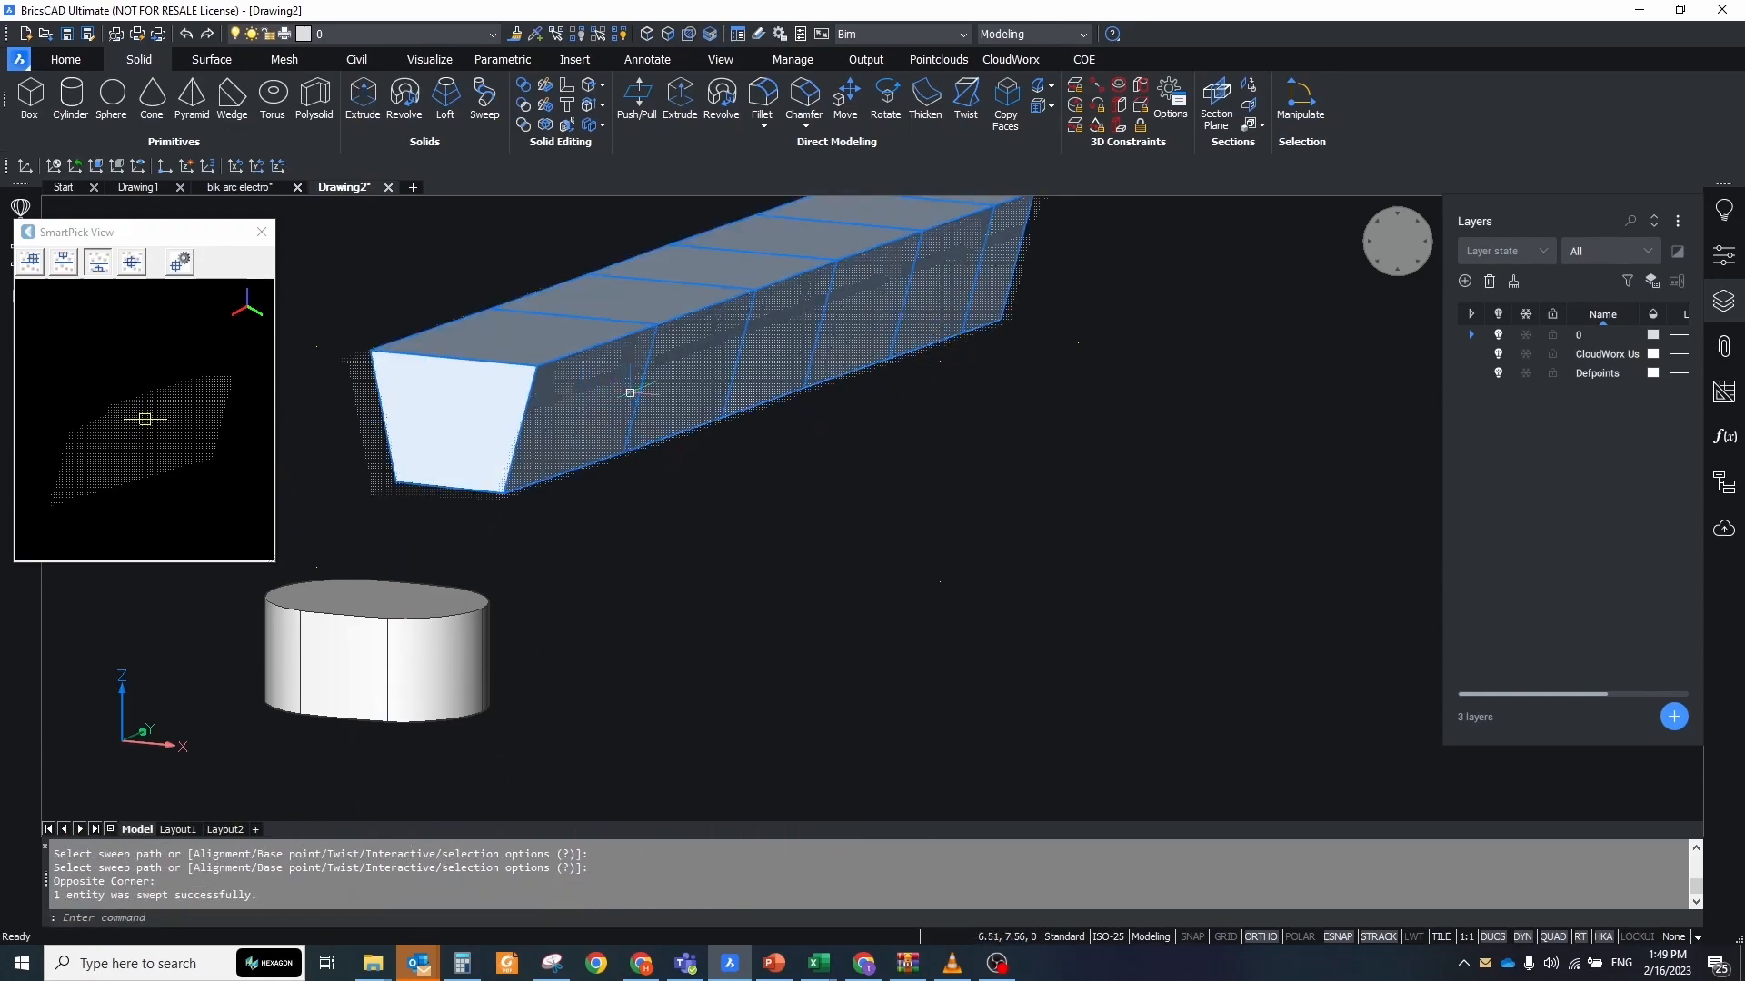
- Loft the cross sections to create the bridge deck solid
left_click(1008, 60)
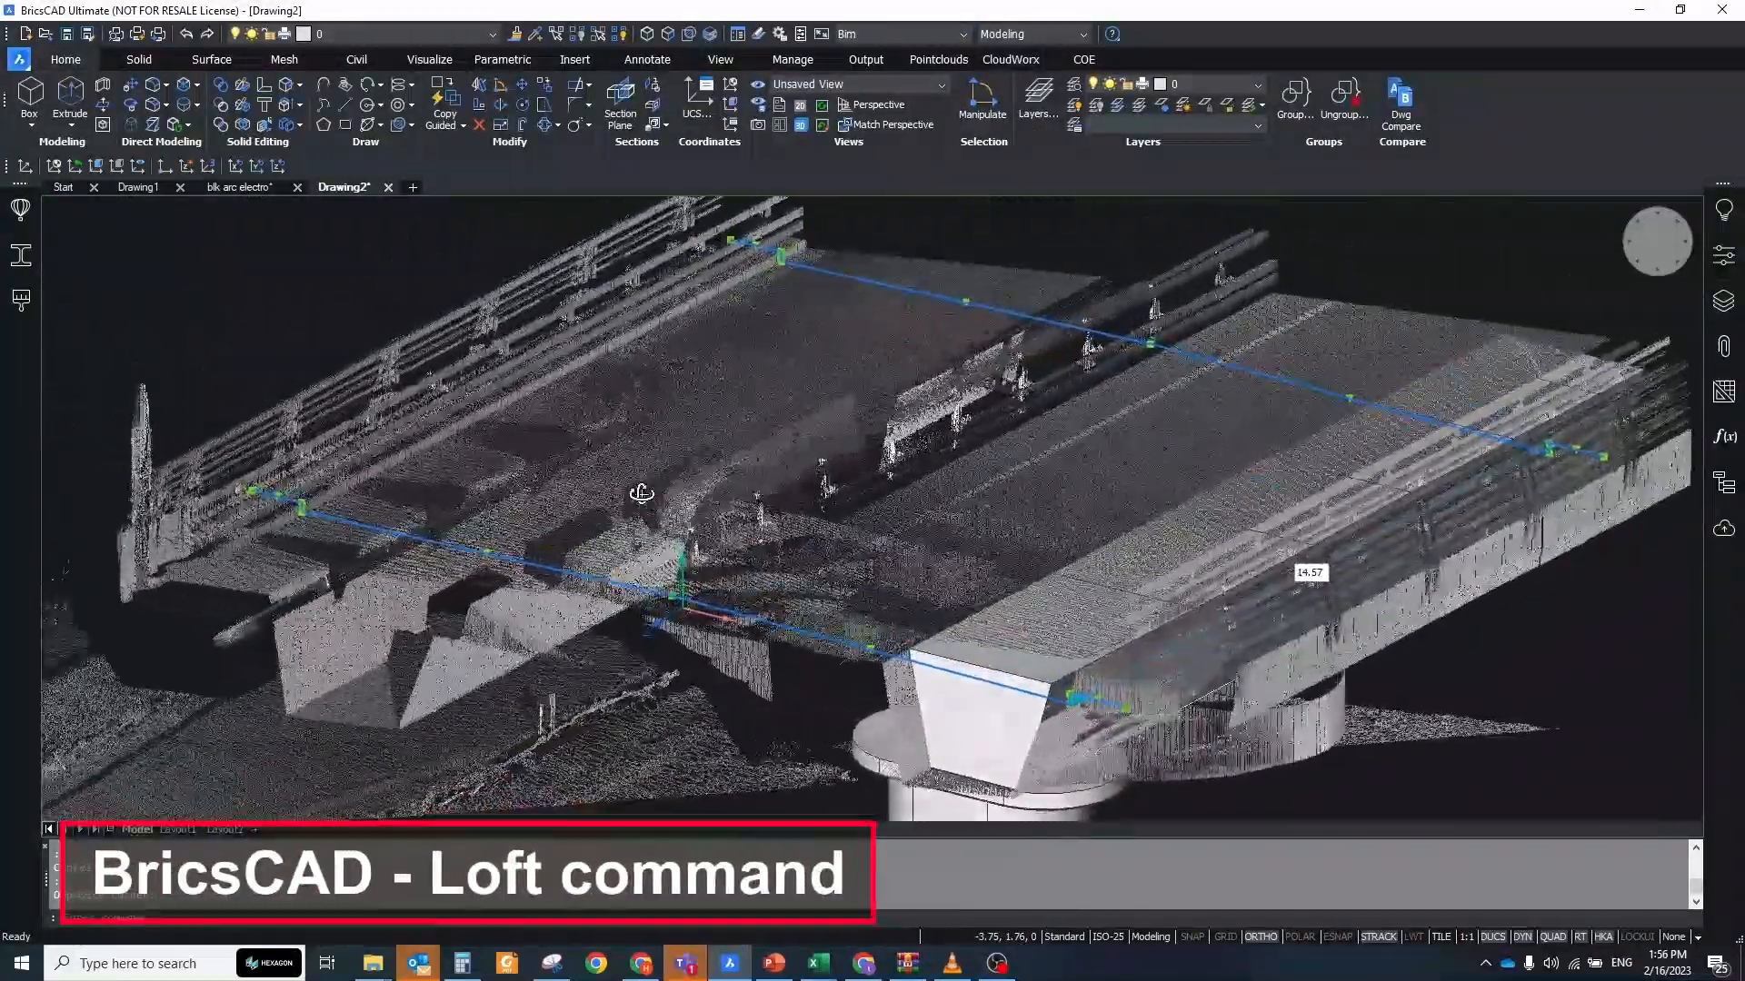
left_click(139, 58)
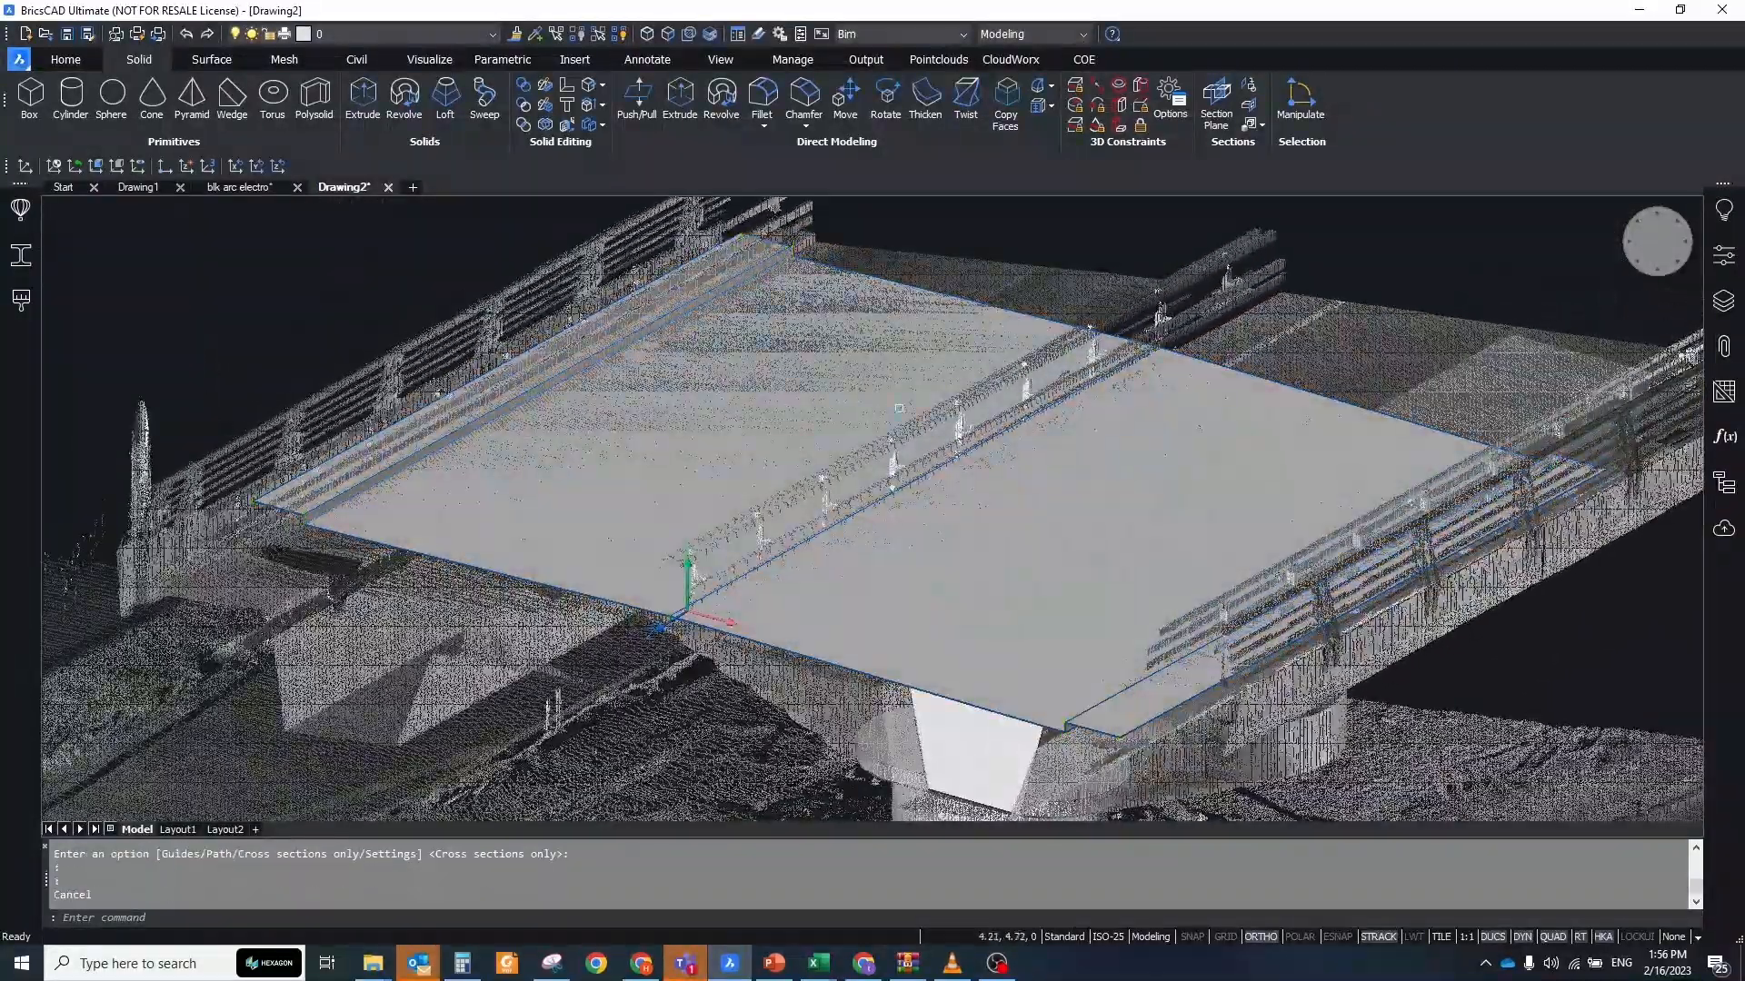
left_click(761, 95)
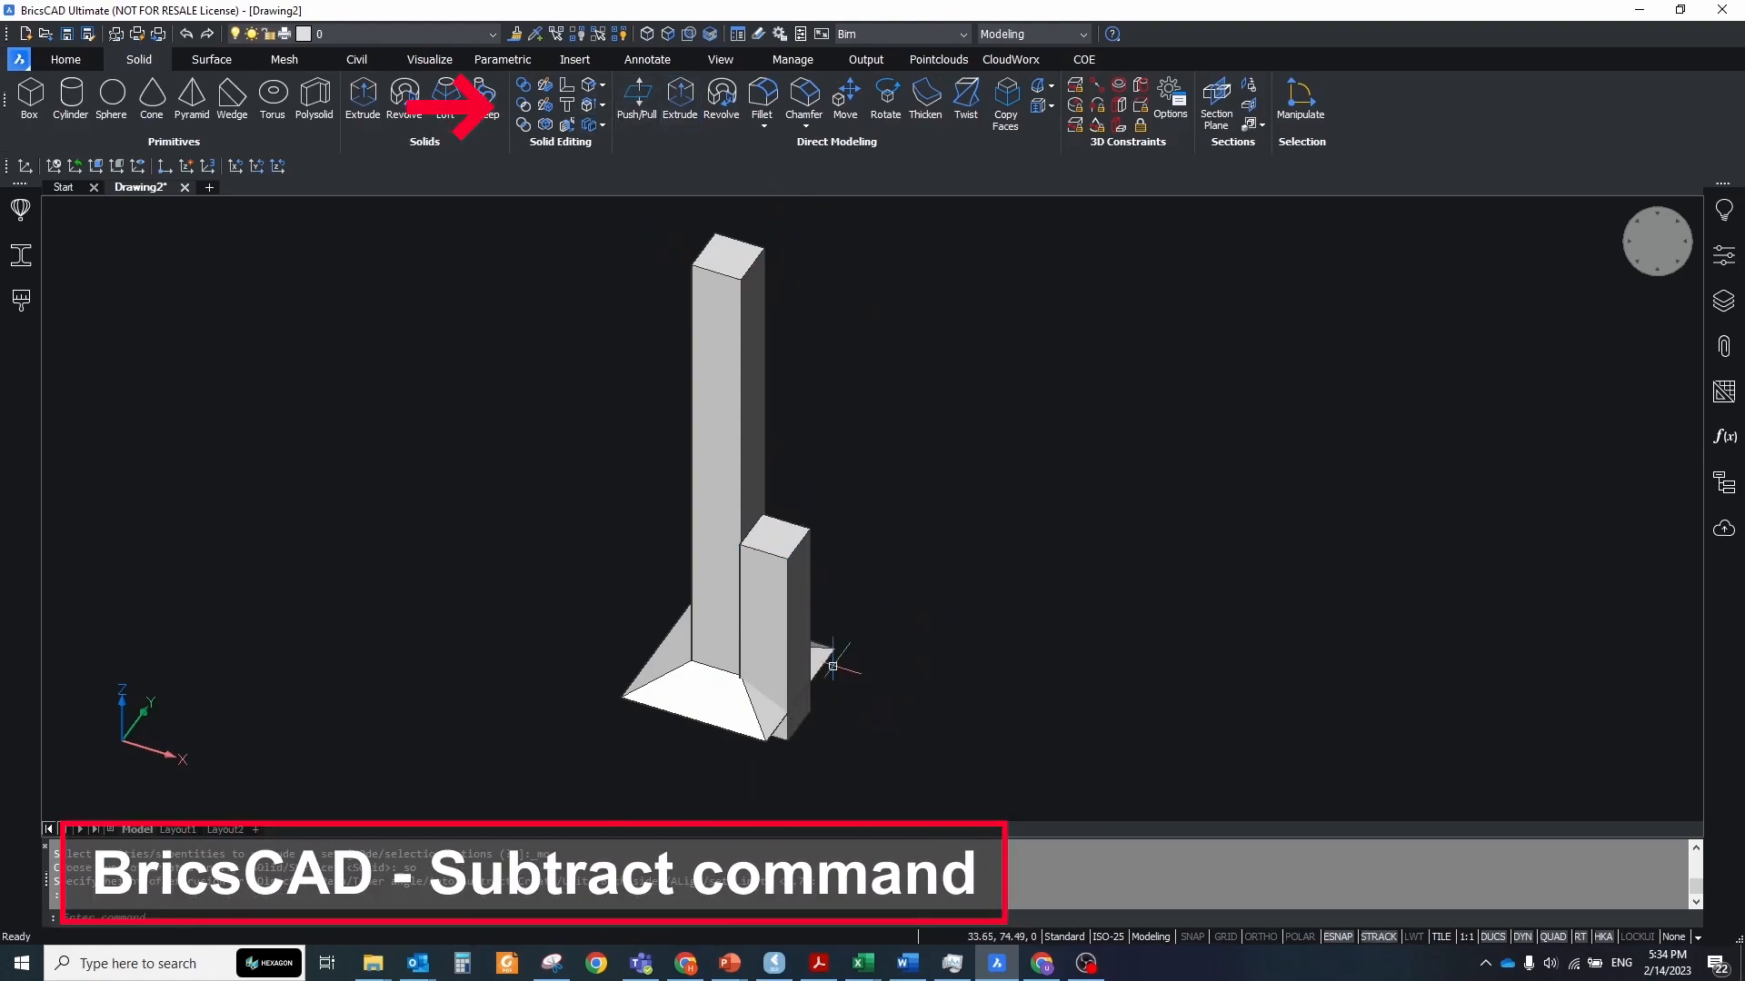
- Subtract the shorter box from the pedestal, leaving the tall column and base
left_click(780, 601)
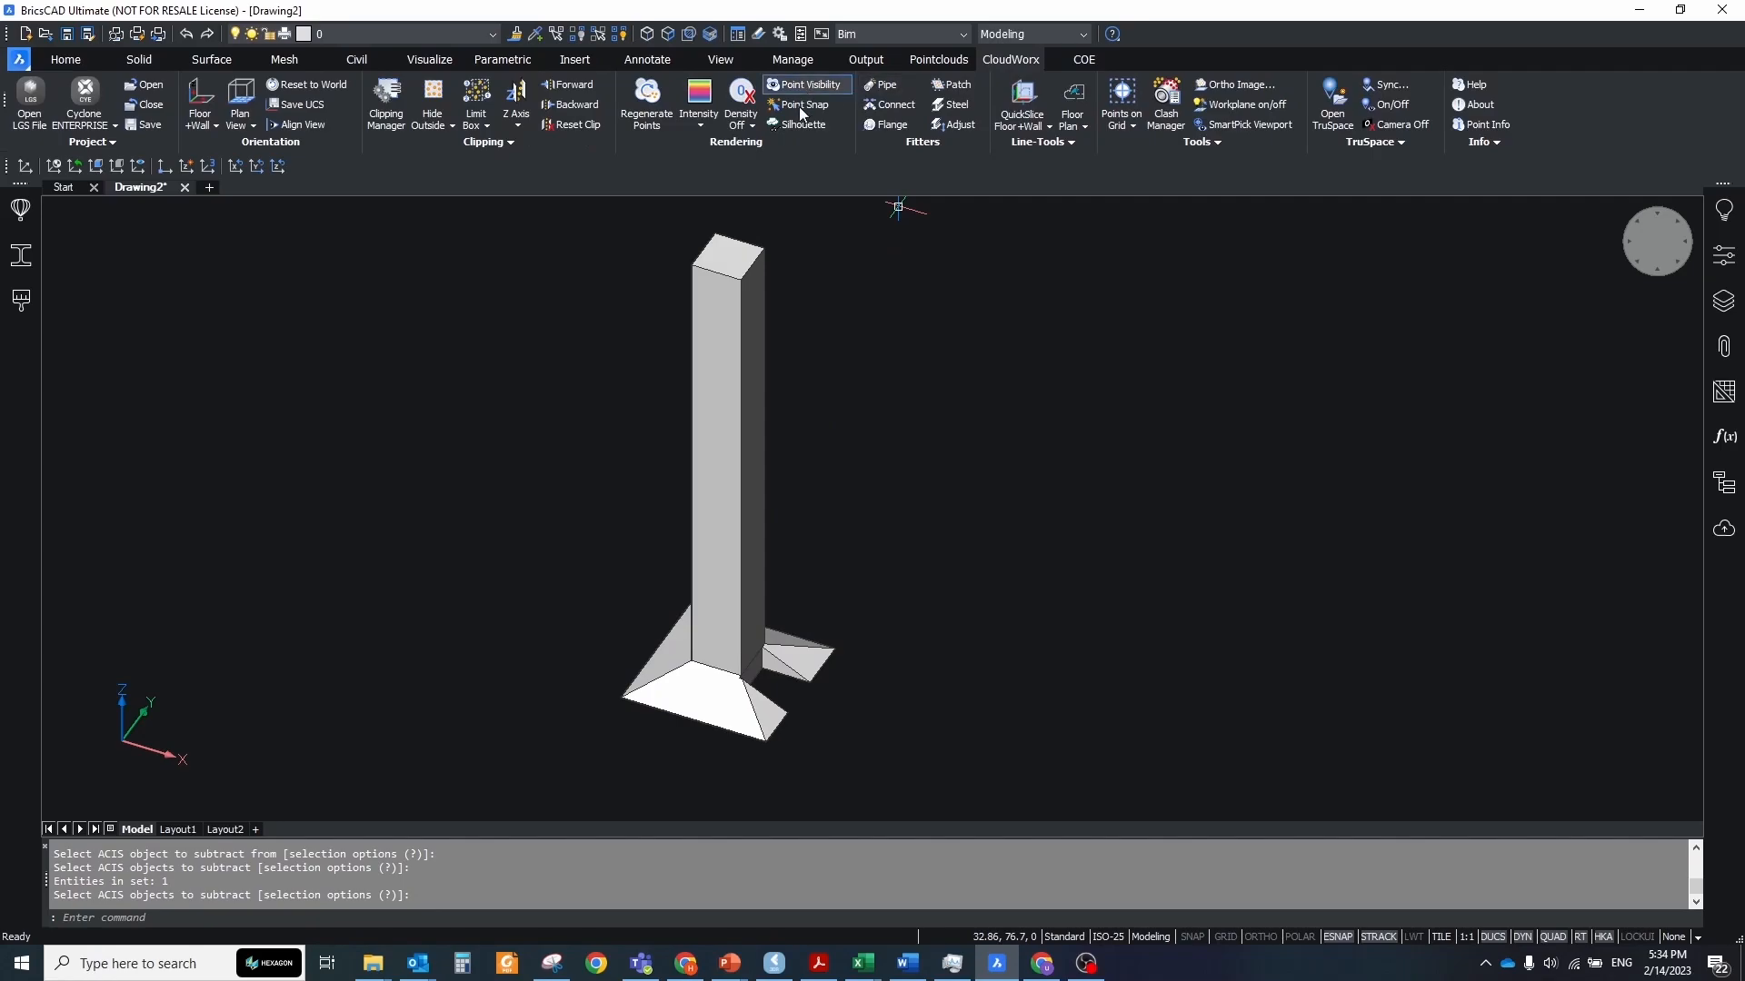
left_click(809, 85)
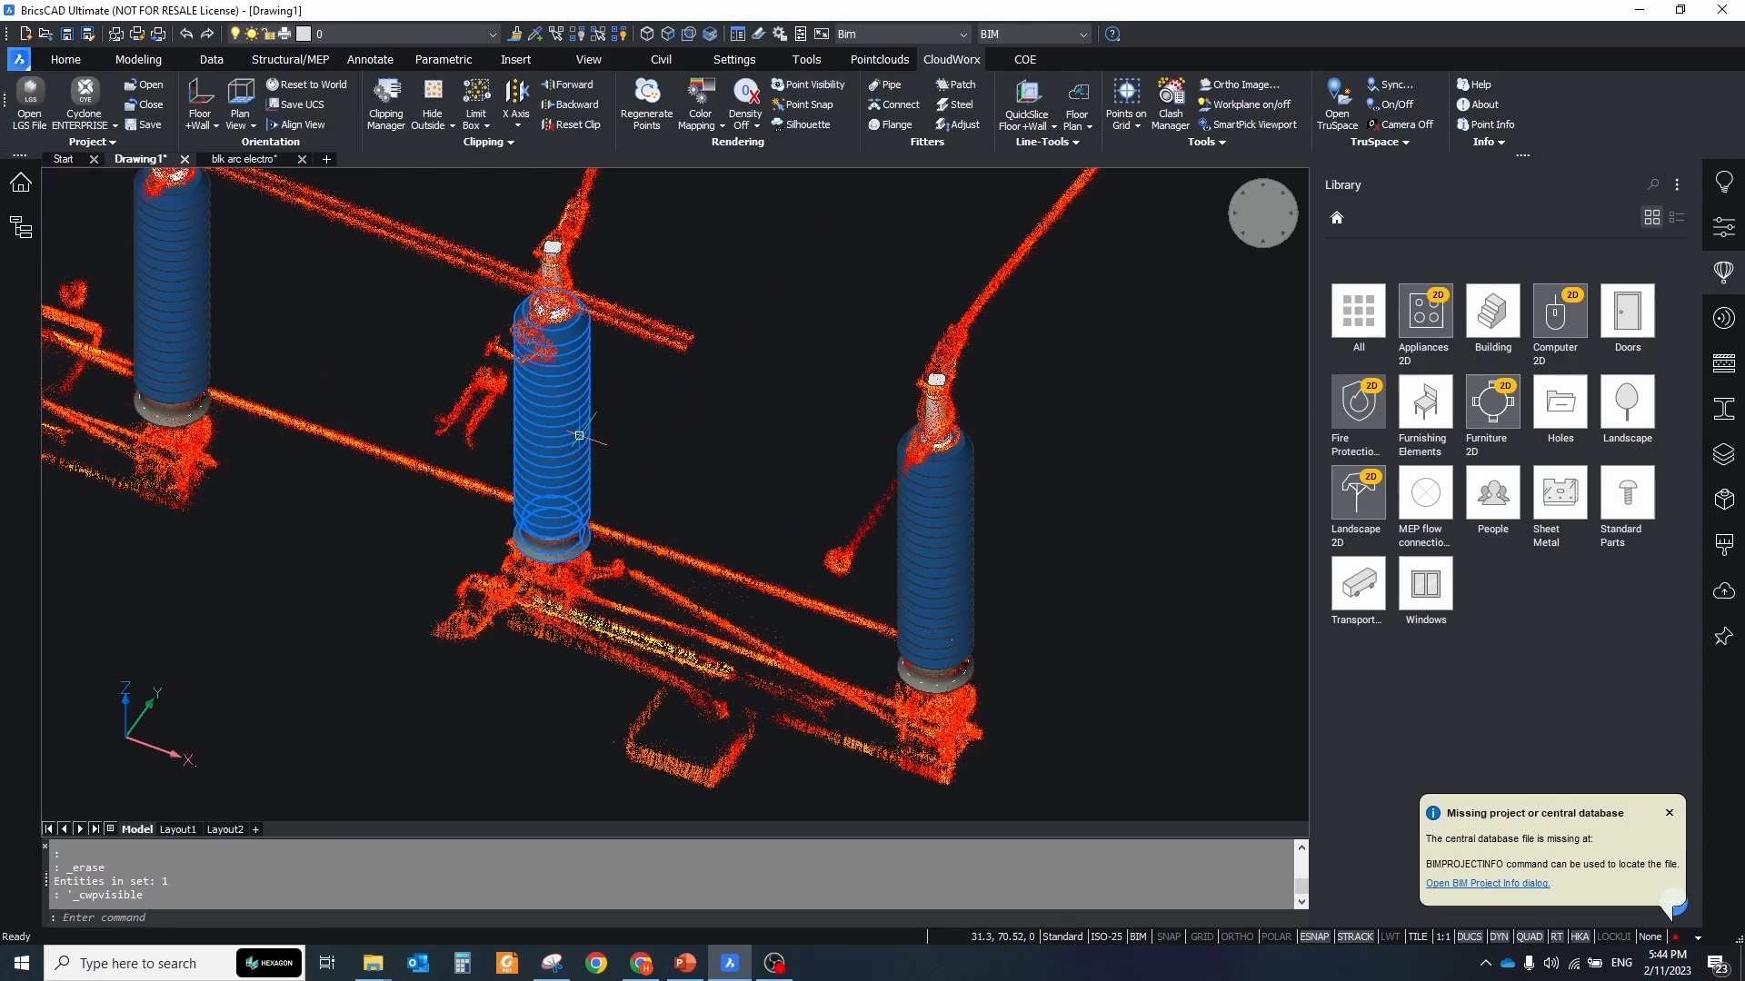
- Orbit around the modelled insulators in the Drawing1 point cloud
left_click_drag(577, 434, 916, 460)
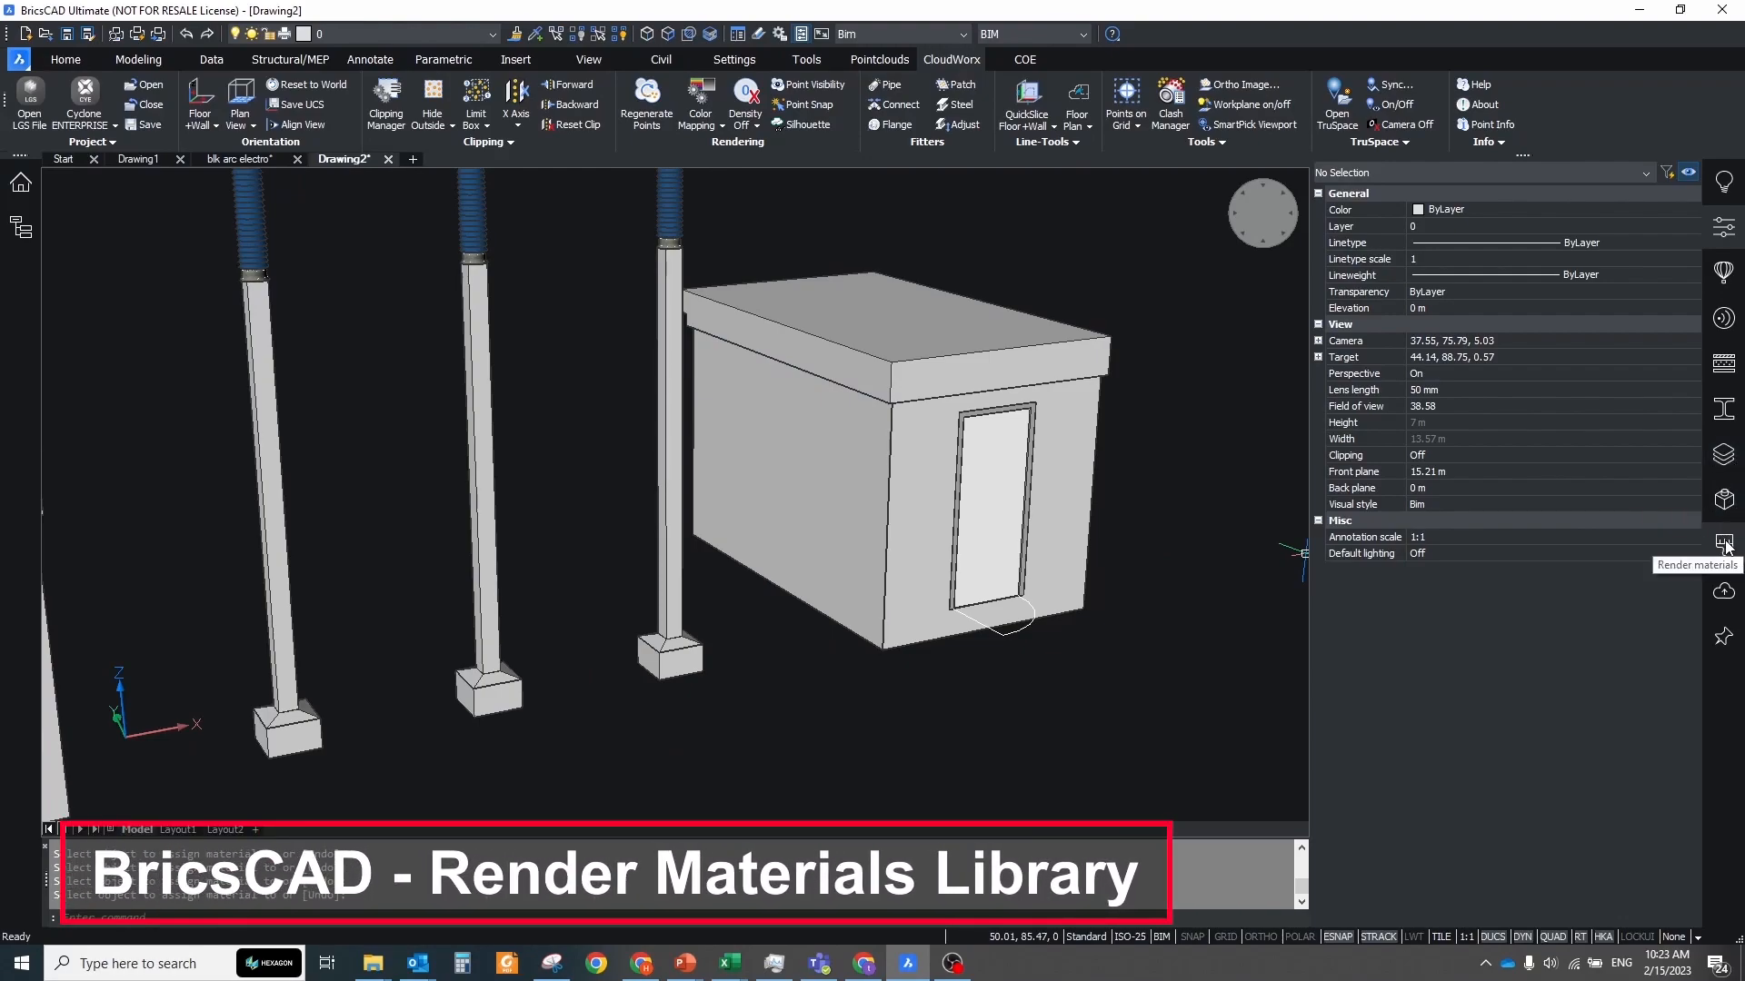
- Assign a Redway render material from the library to a model object
left_click(1723, 543)
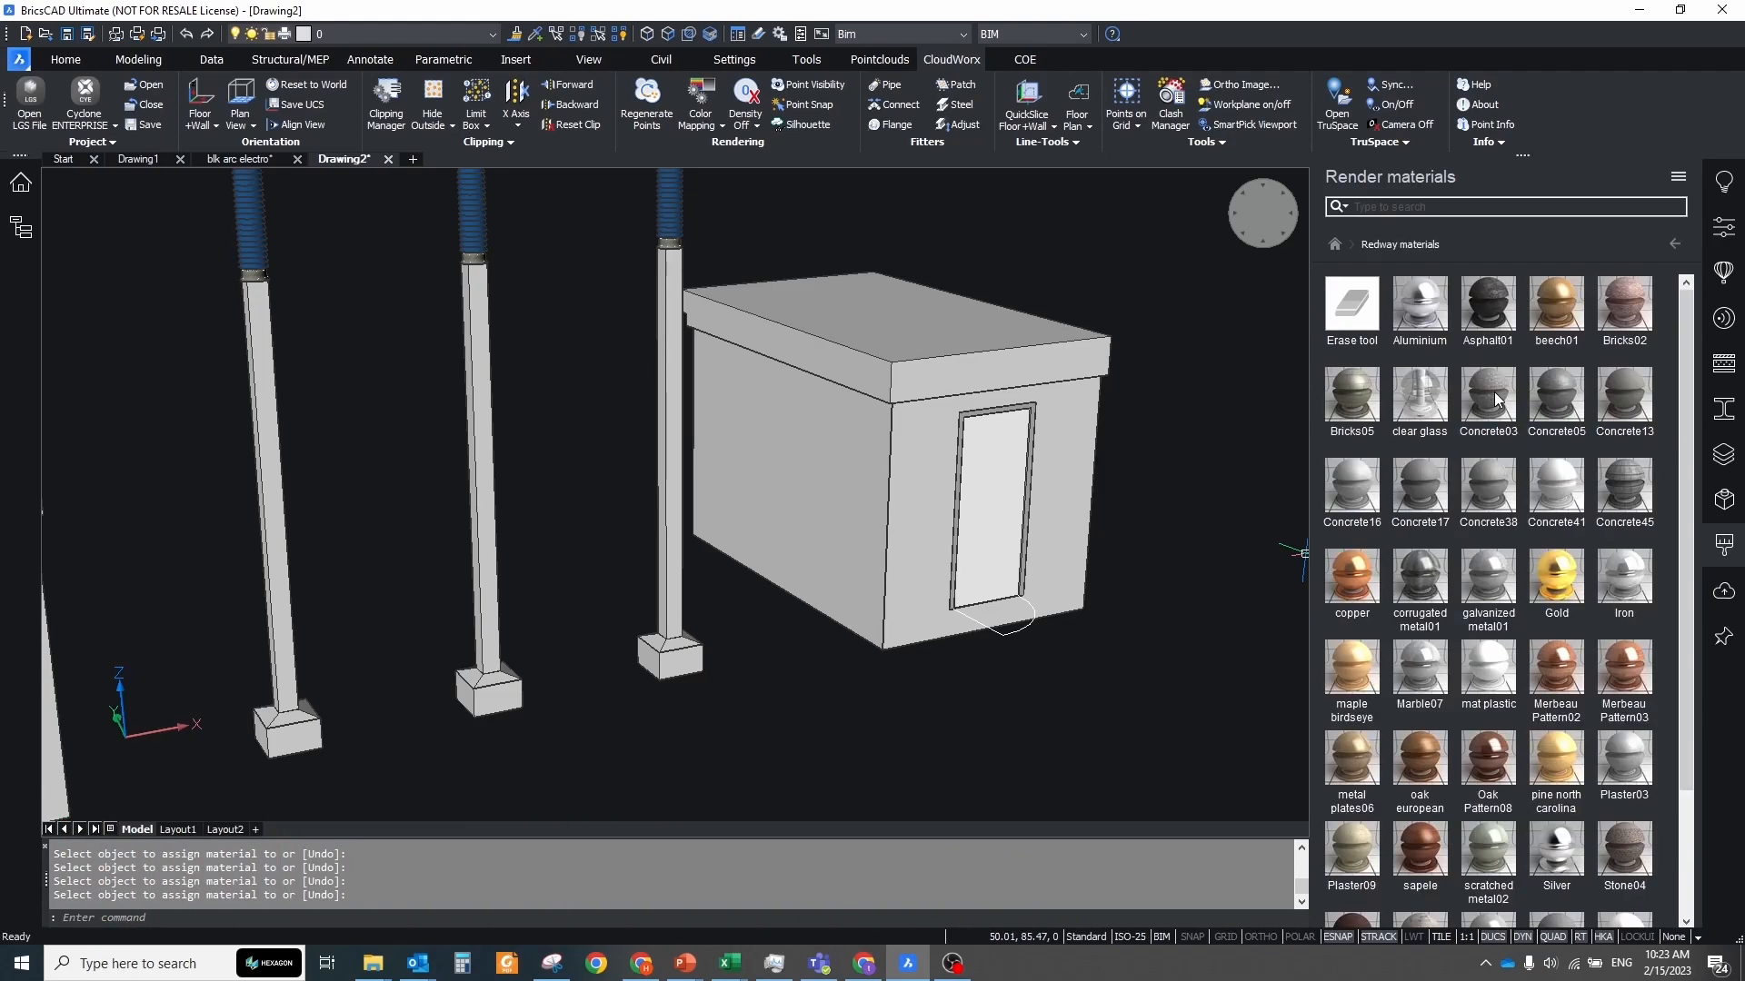
mouse_move(1555, 394)
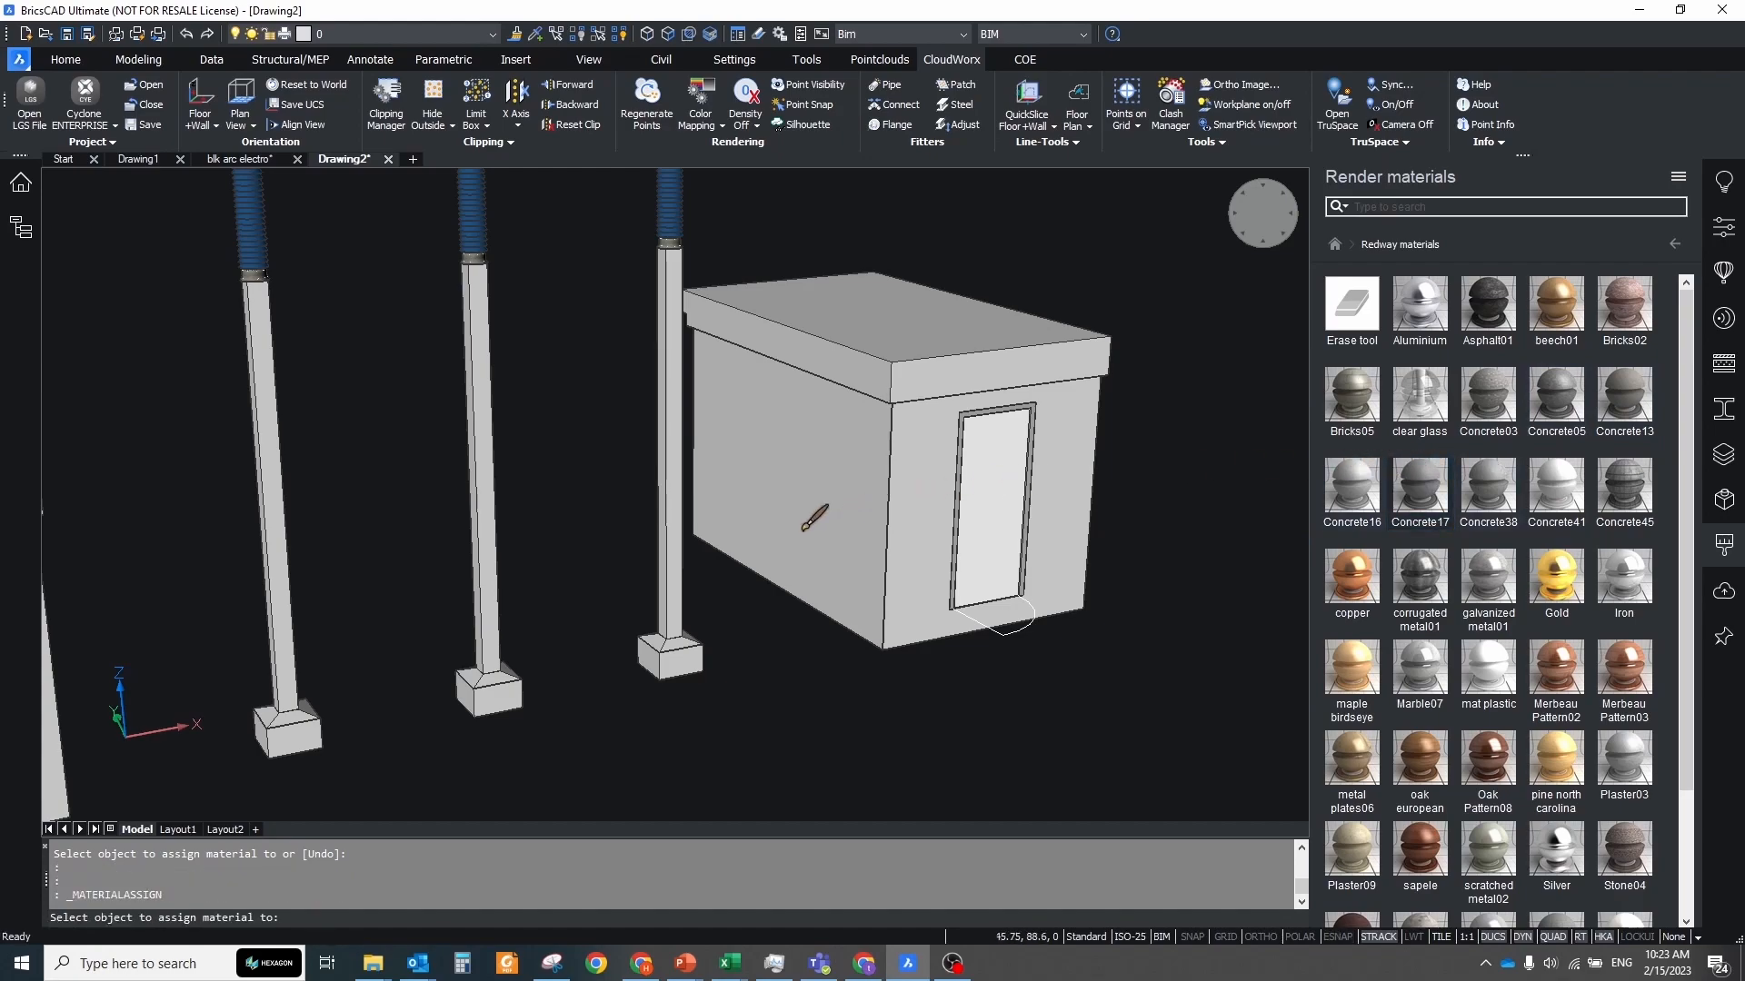
left_click(667, 446)
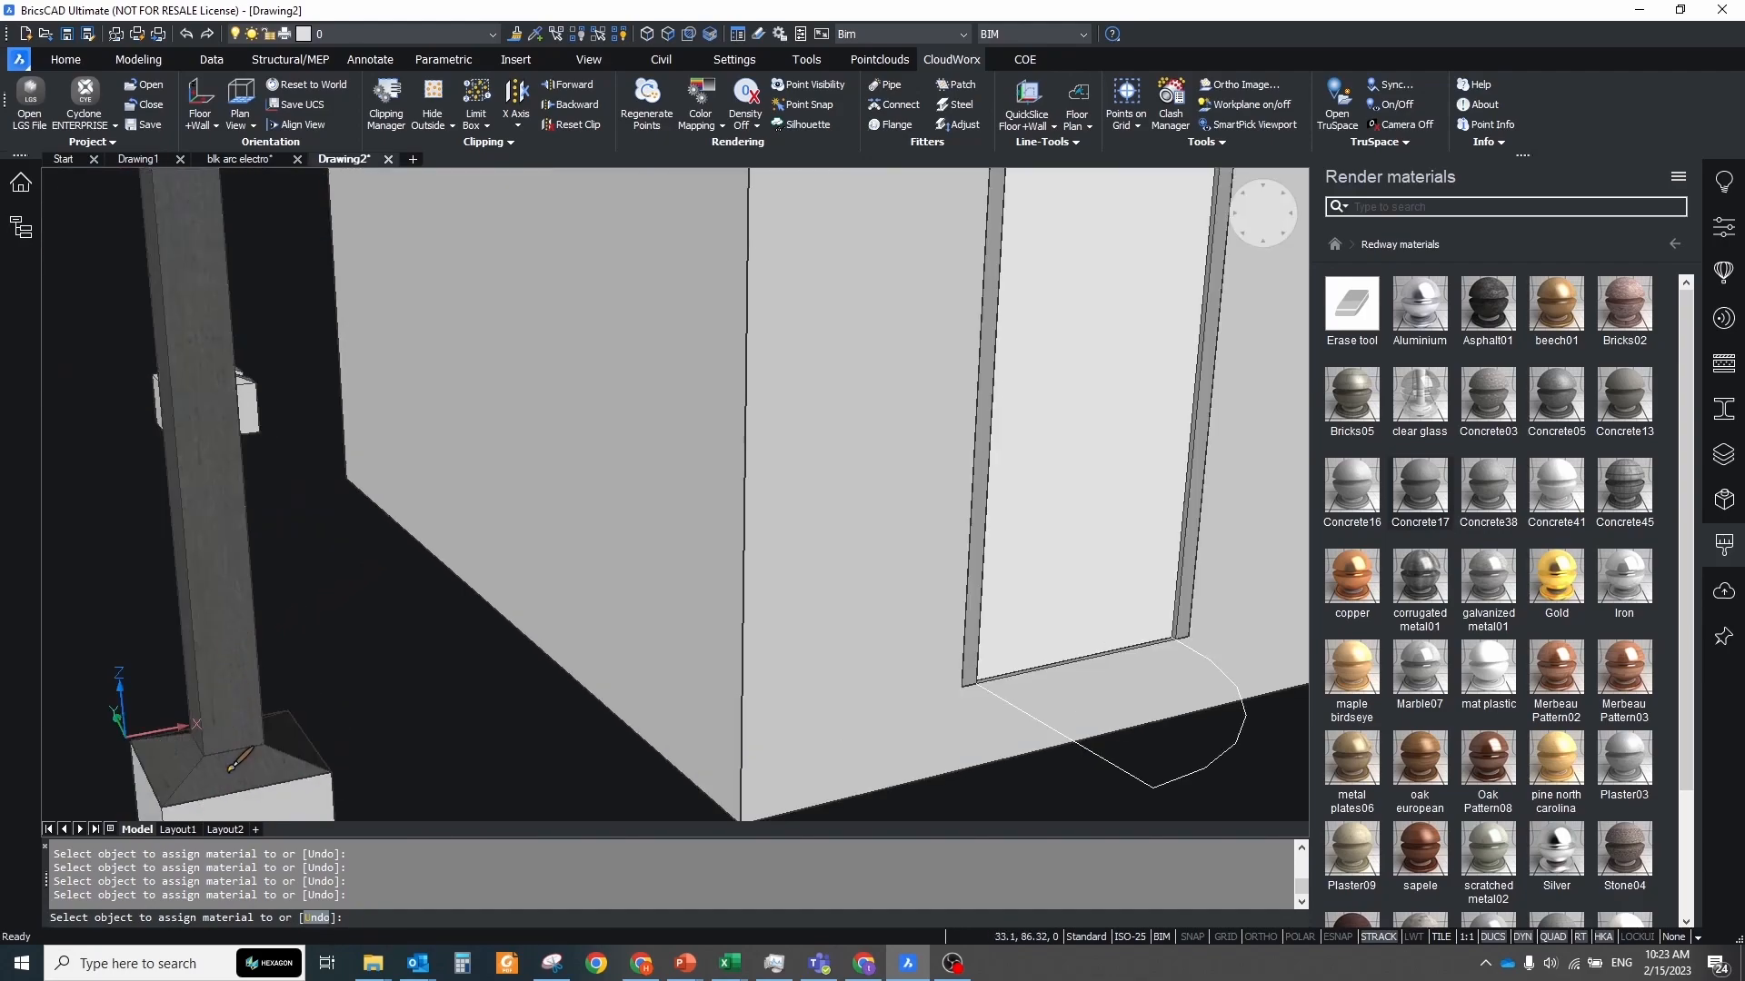
left_click(638, 963)
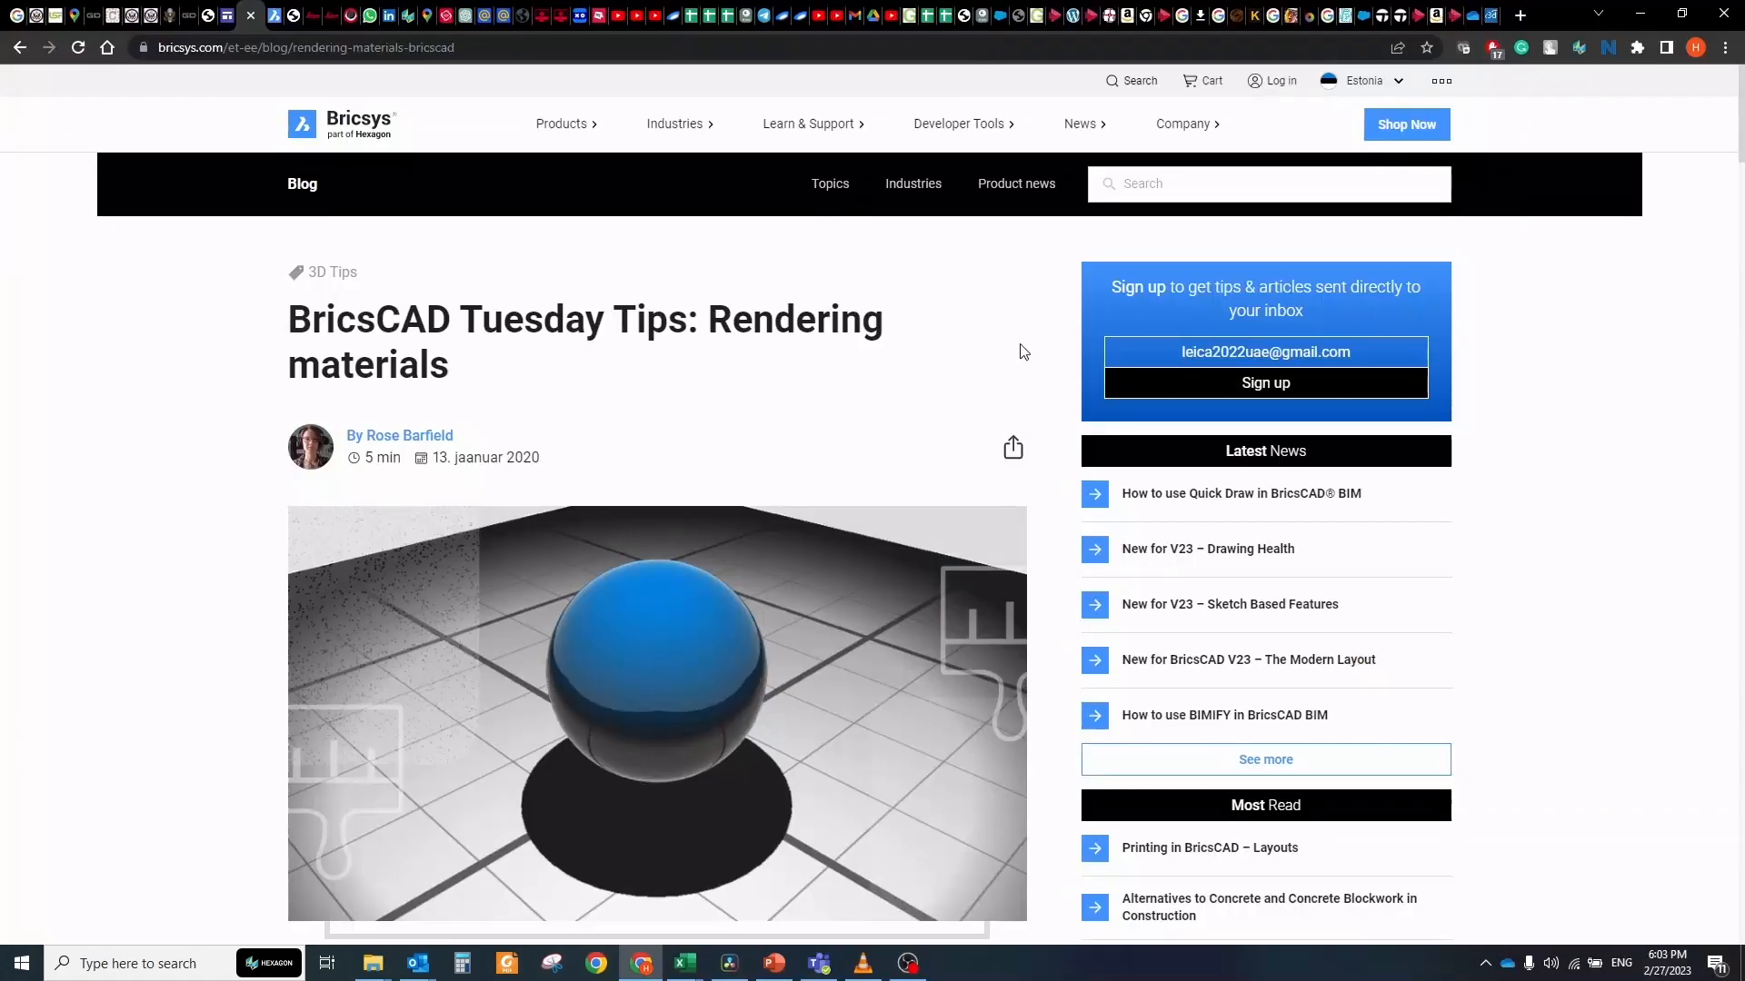
- Scroll the Bricsys rendering-materials post to the Free materials and textures list and highlight it
scroll("down", 3)
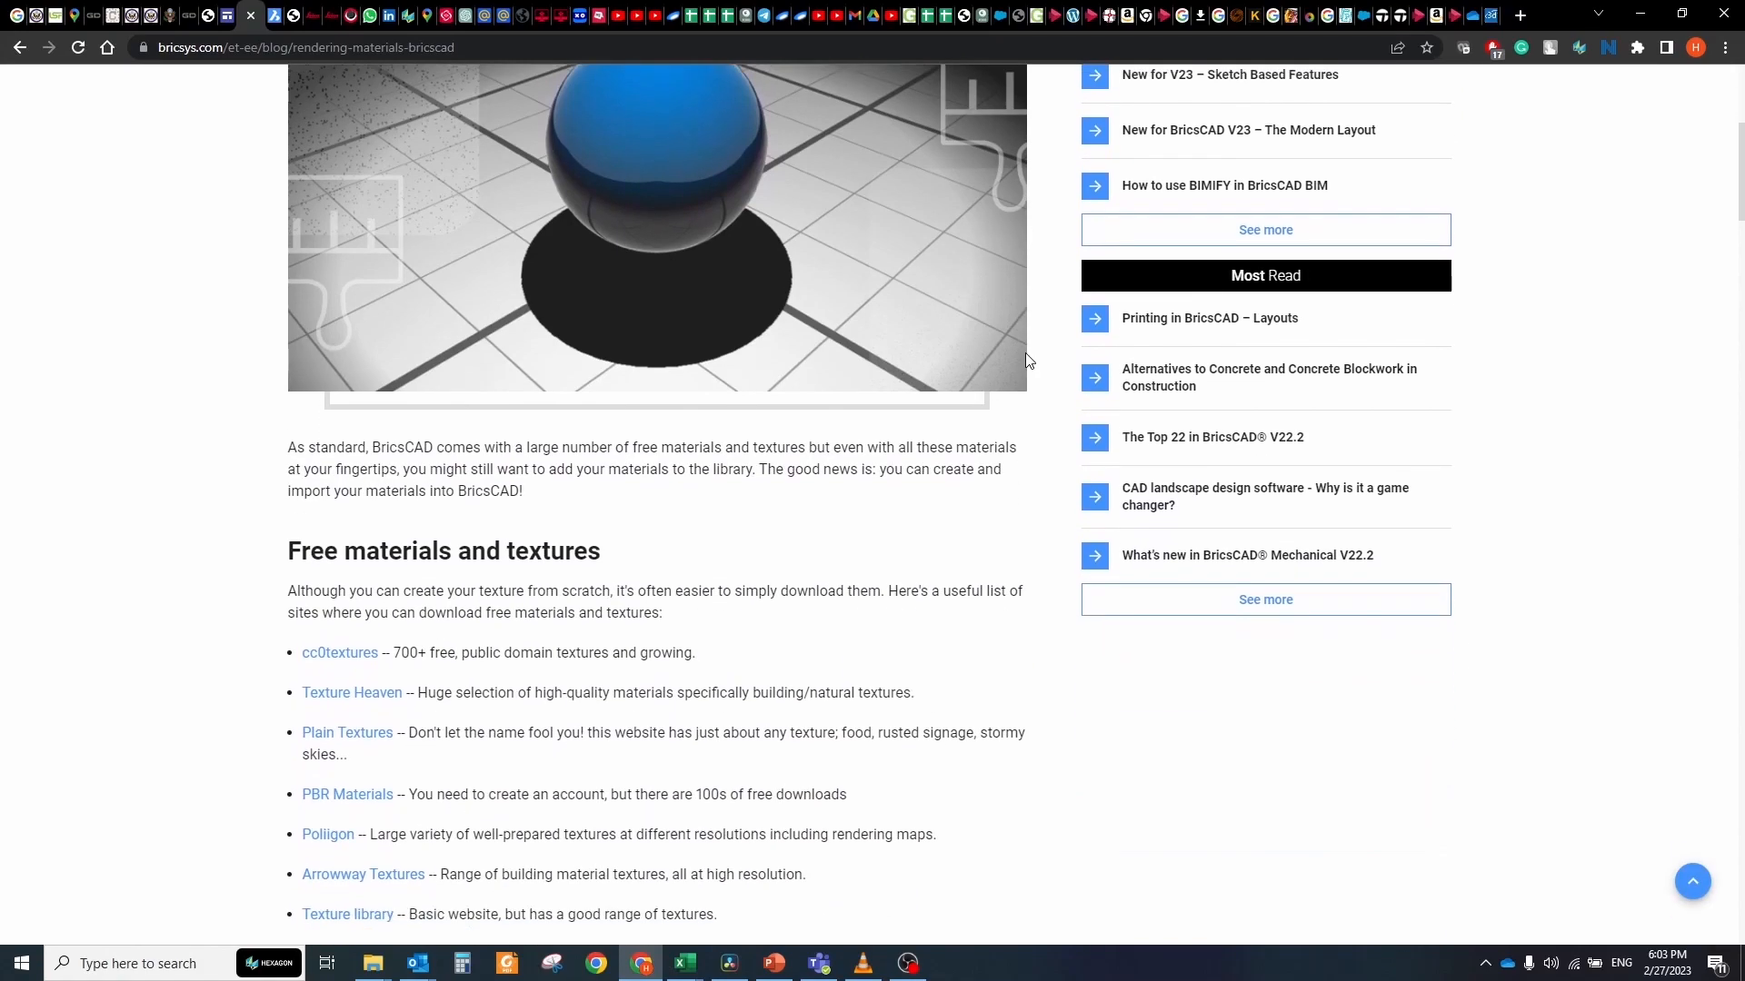
scroll("down", 3)
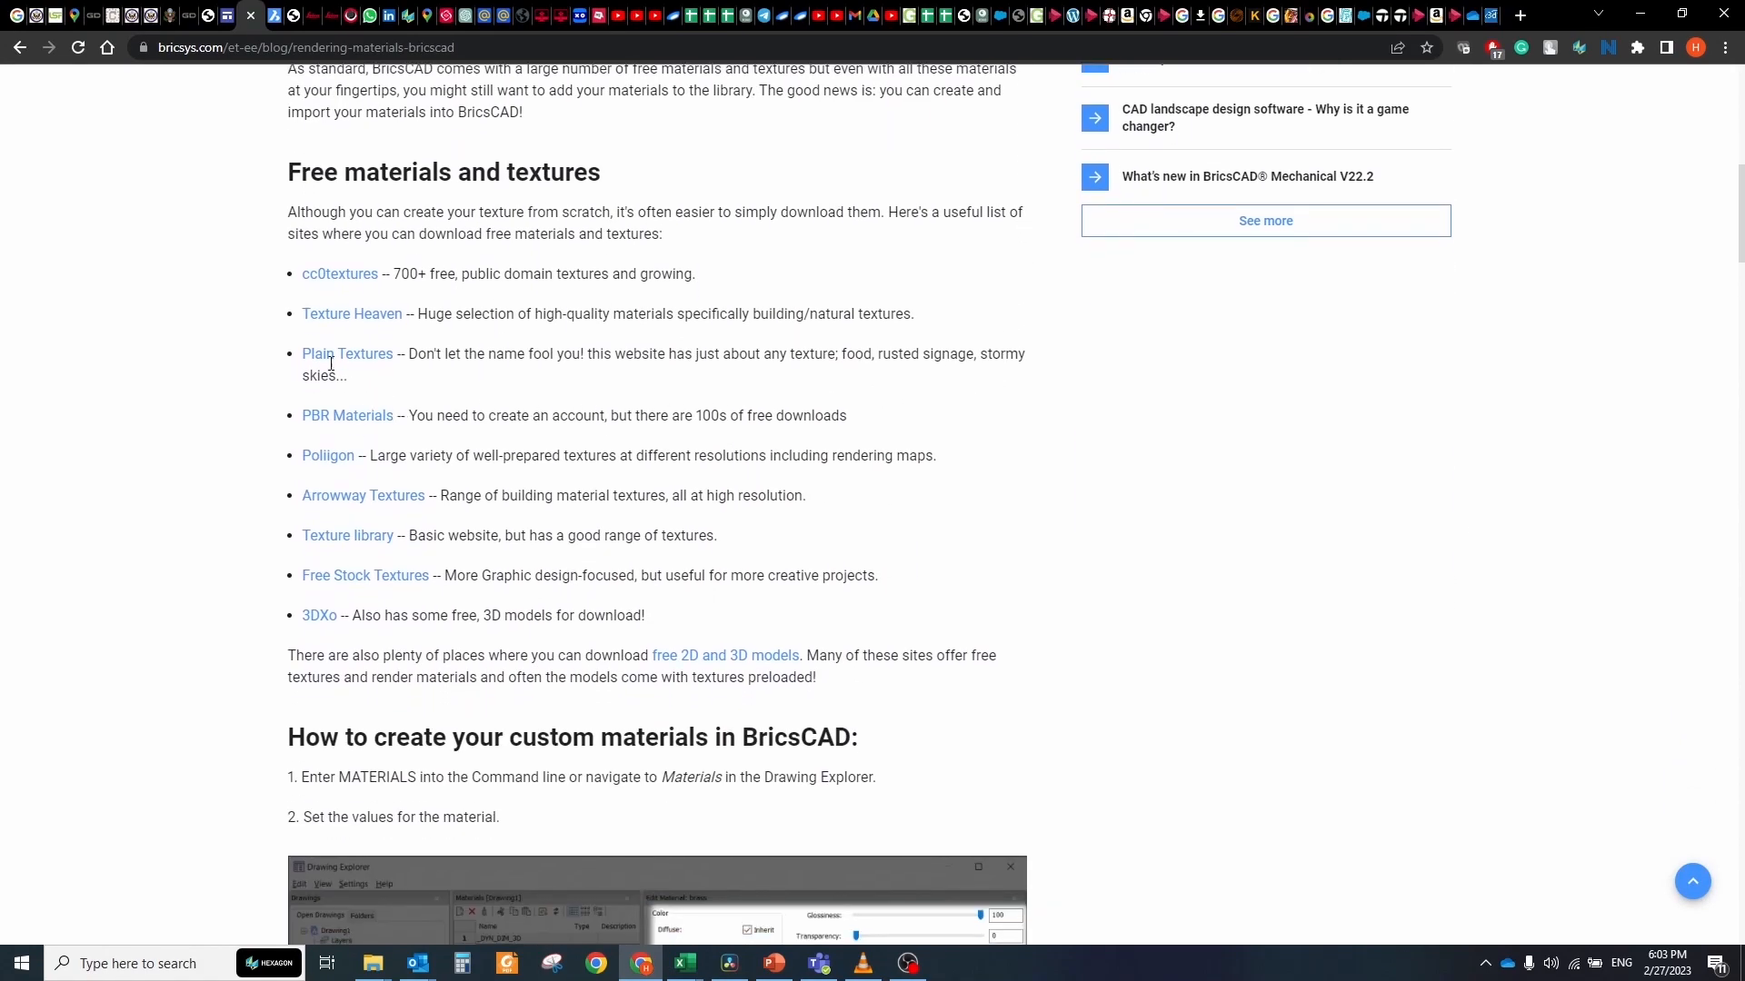
left_click_drag(400, 274, 658, 415)
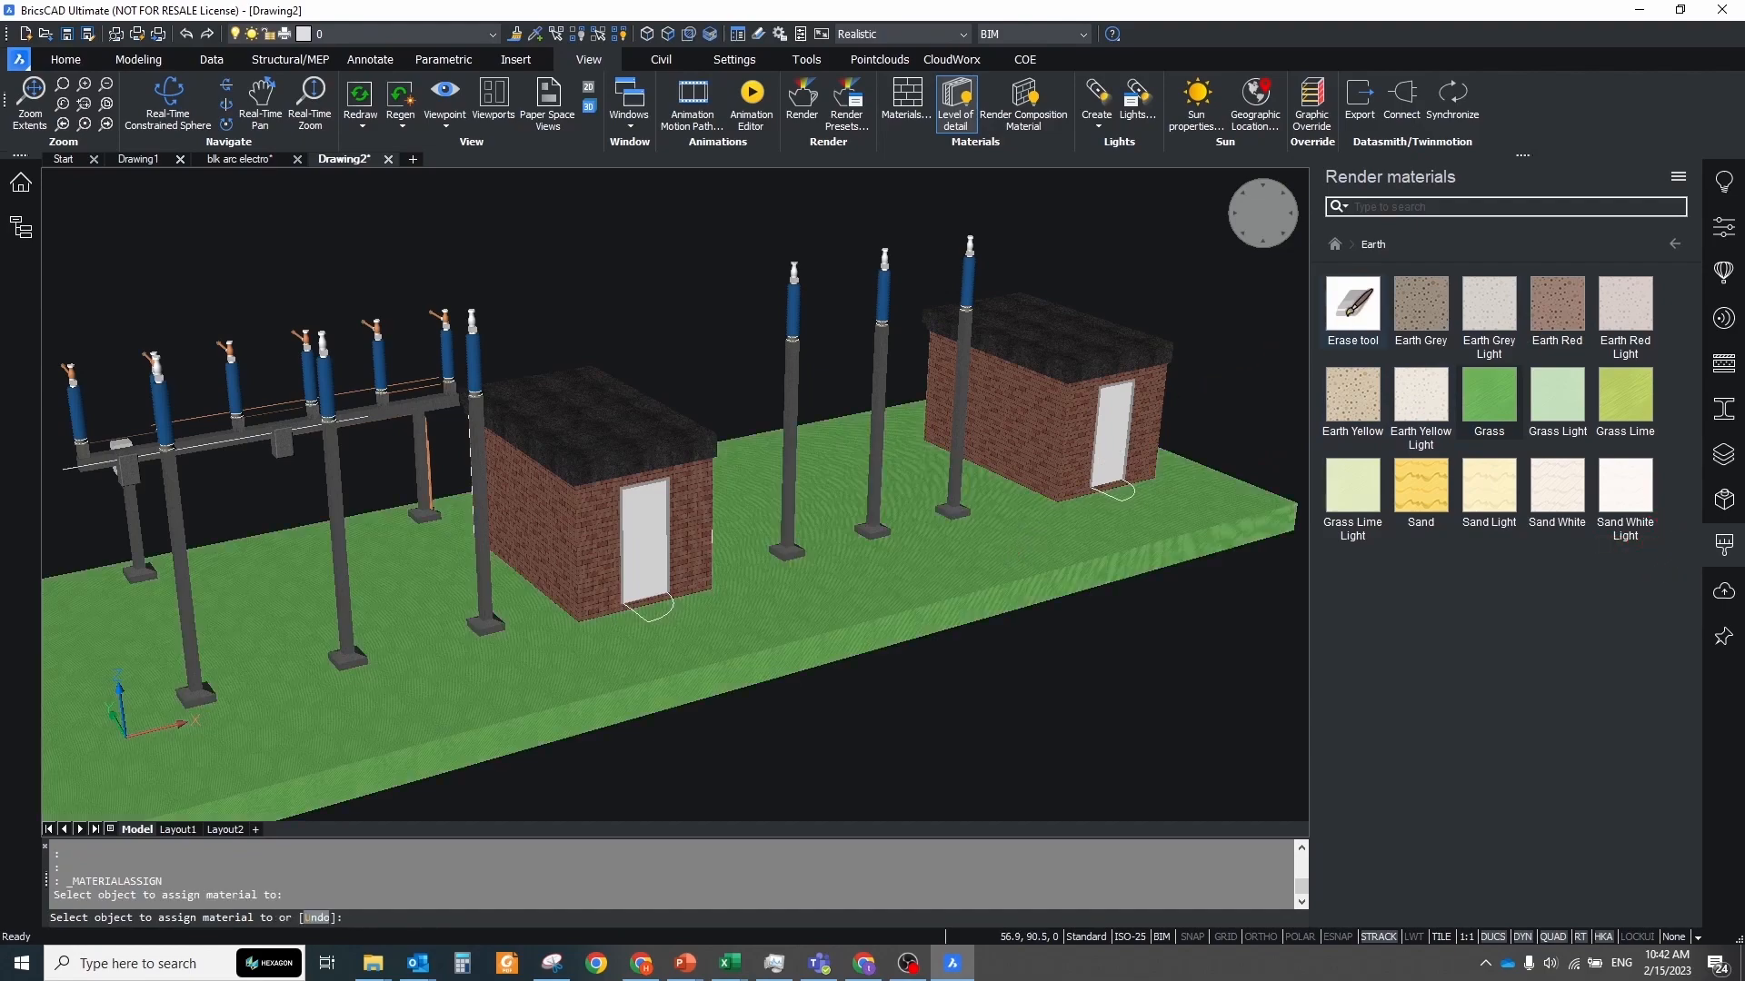
- Drop a grass material from the Earth category onto the substation ground
left_click(1013, 556)
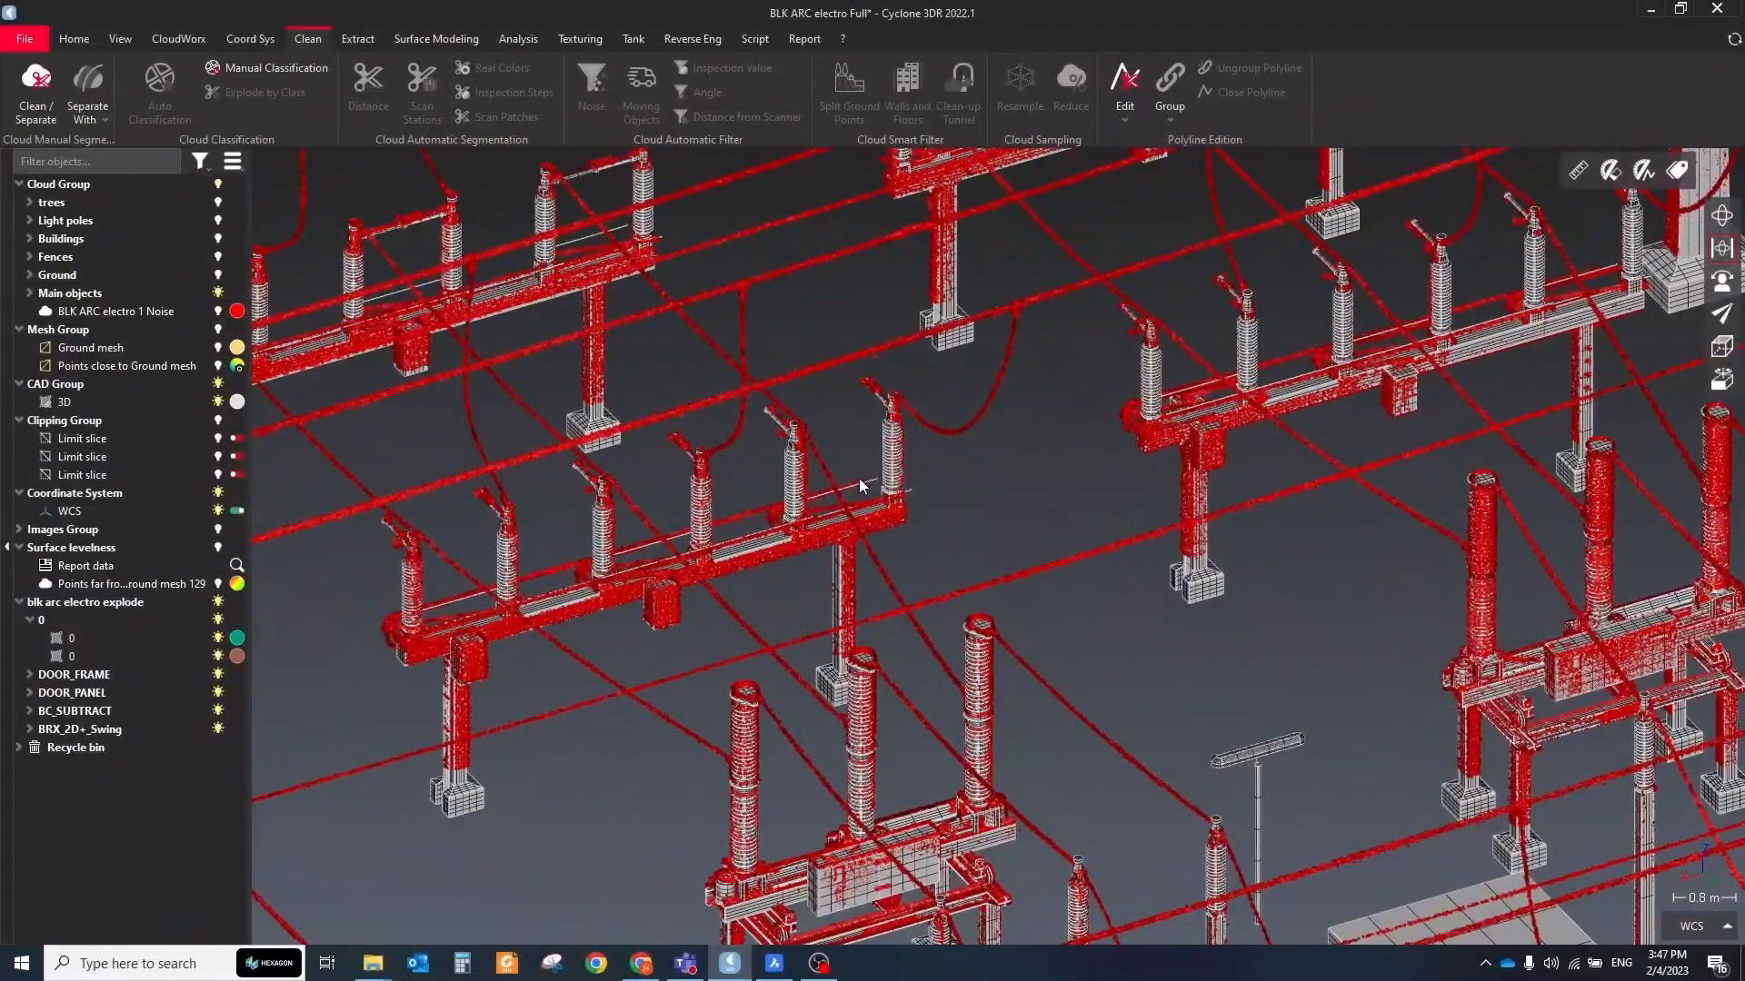
- Orbit the substation scan and select the imported 3D item under CAD Group for shaded display
left_click_drag(862, 487, 829, 518)
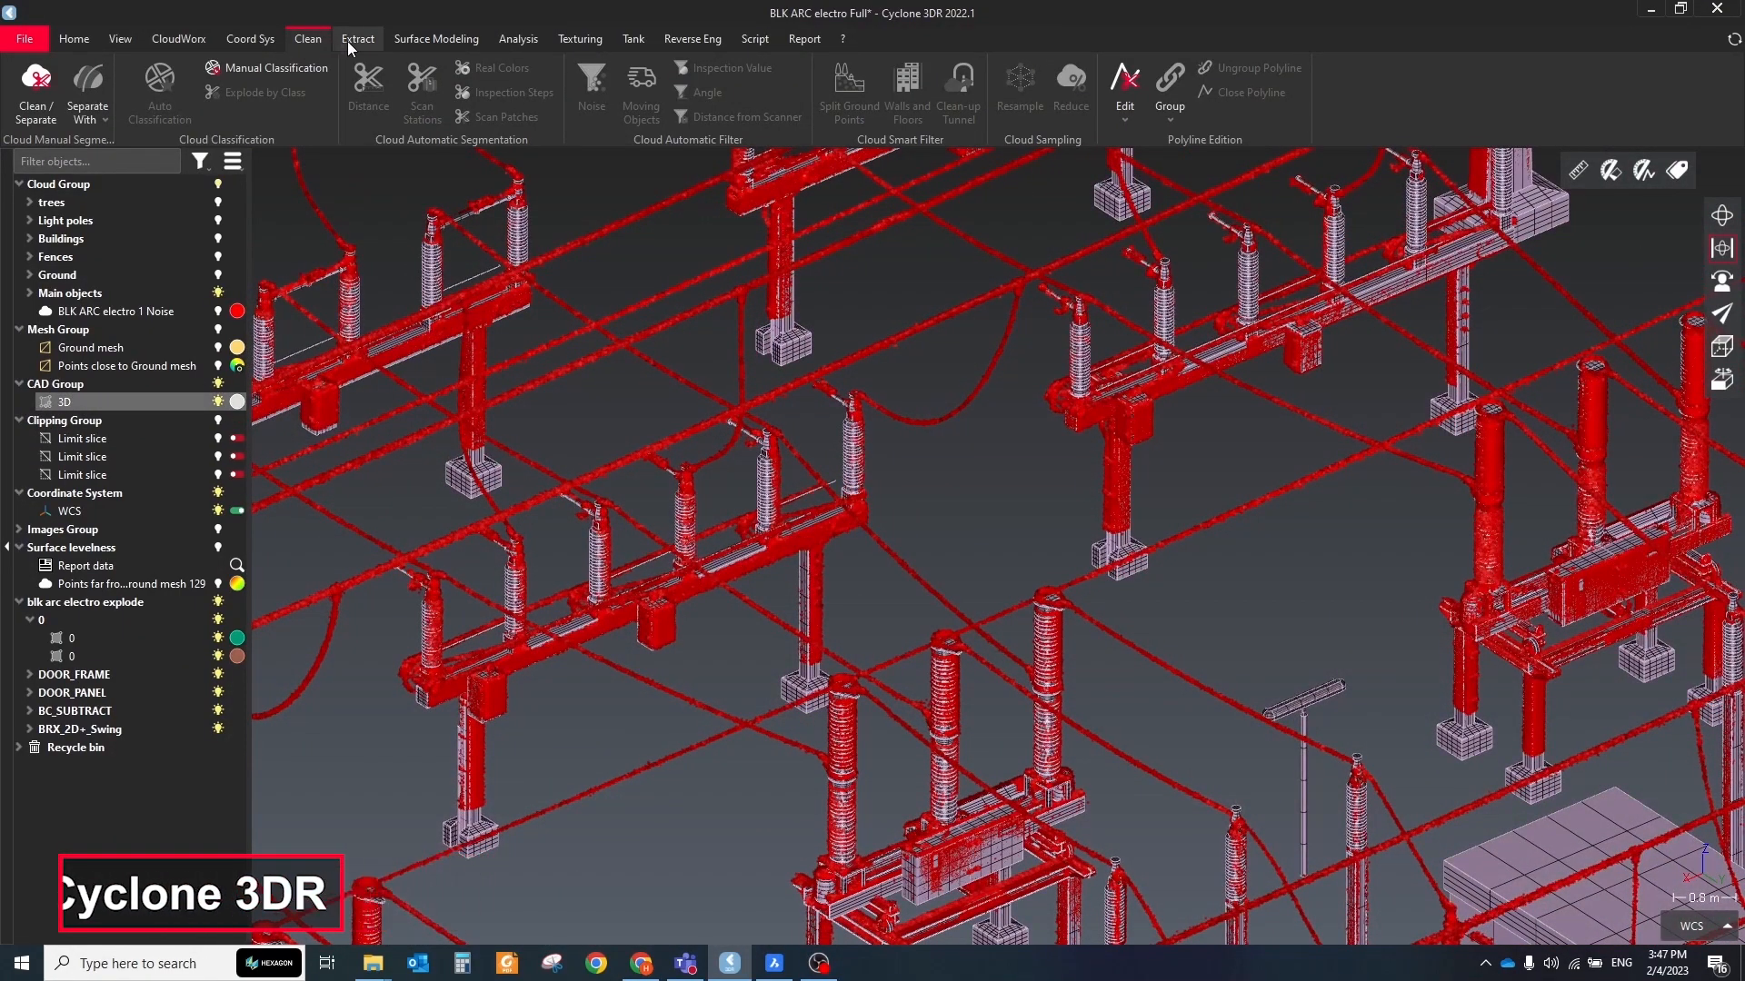
left_click(358, 38)
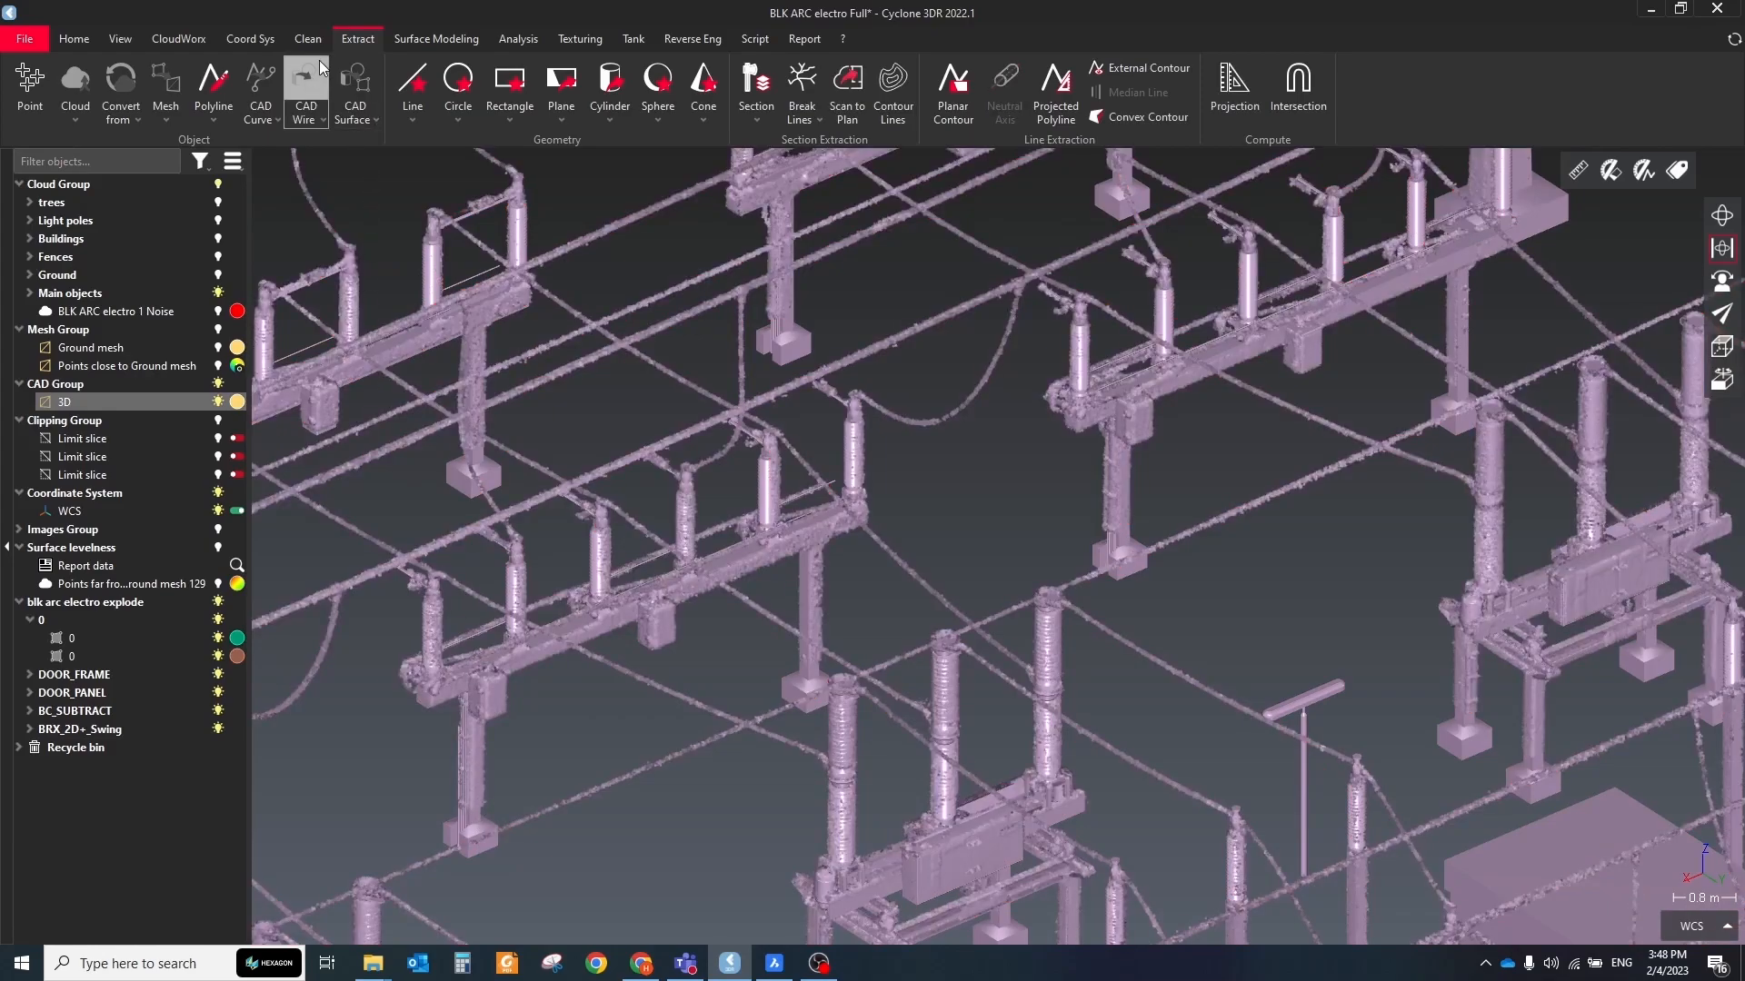
- Separate points by distance to the CAD model and show only the far-away wire points
left_click(309, 38)
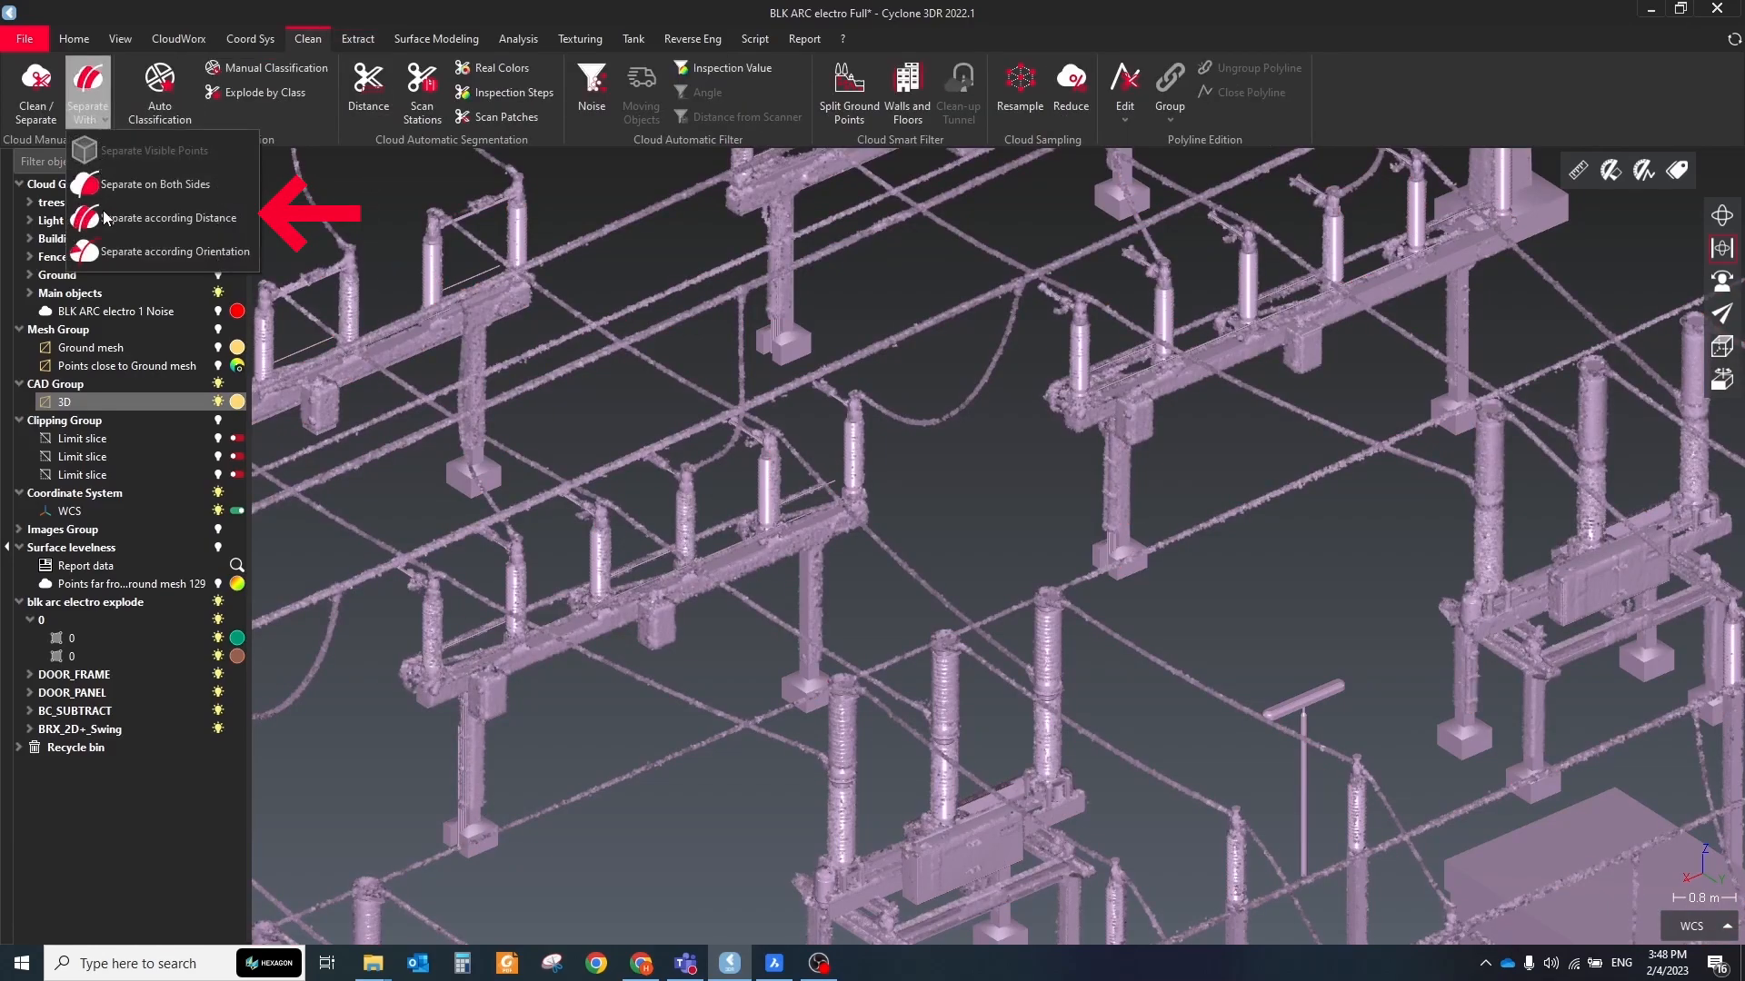
left_click(170, 216)
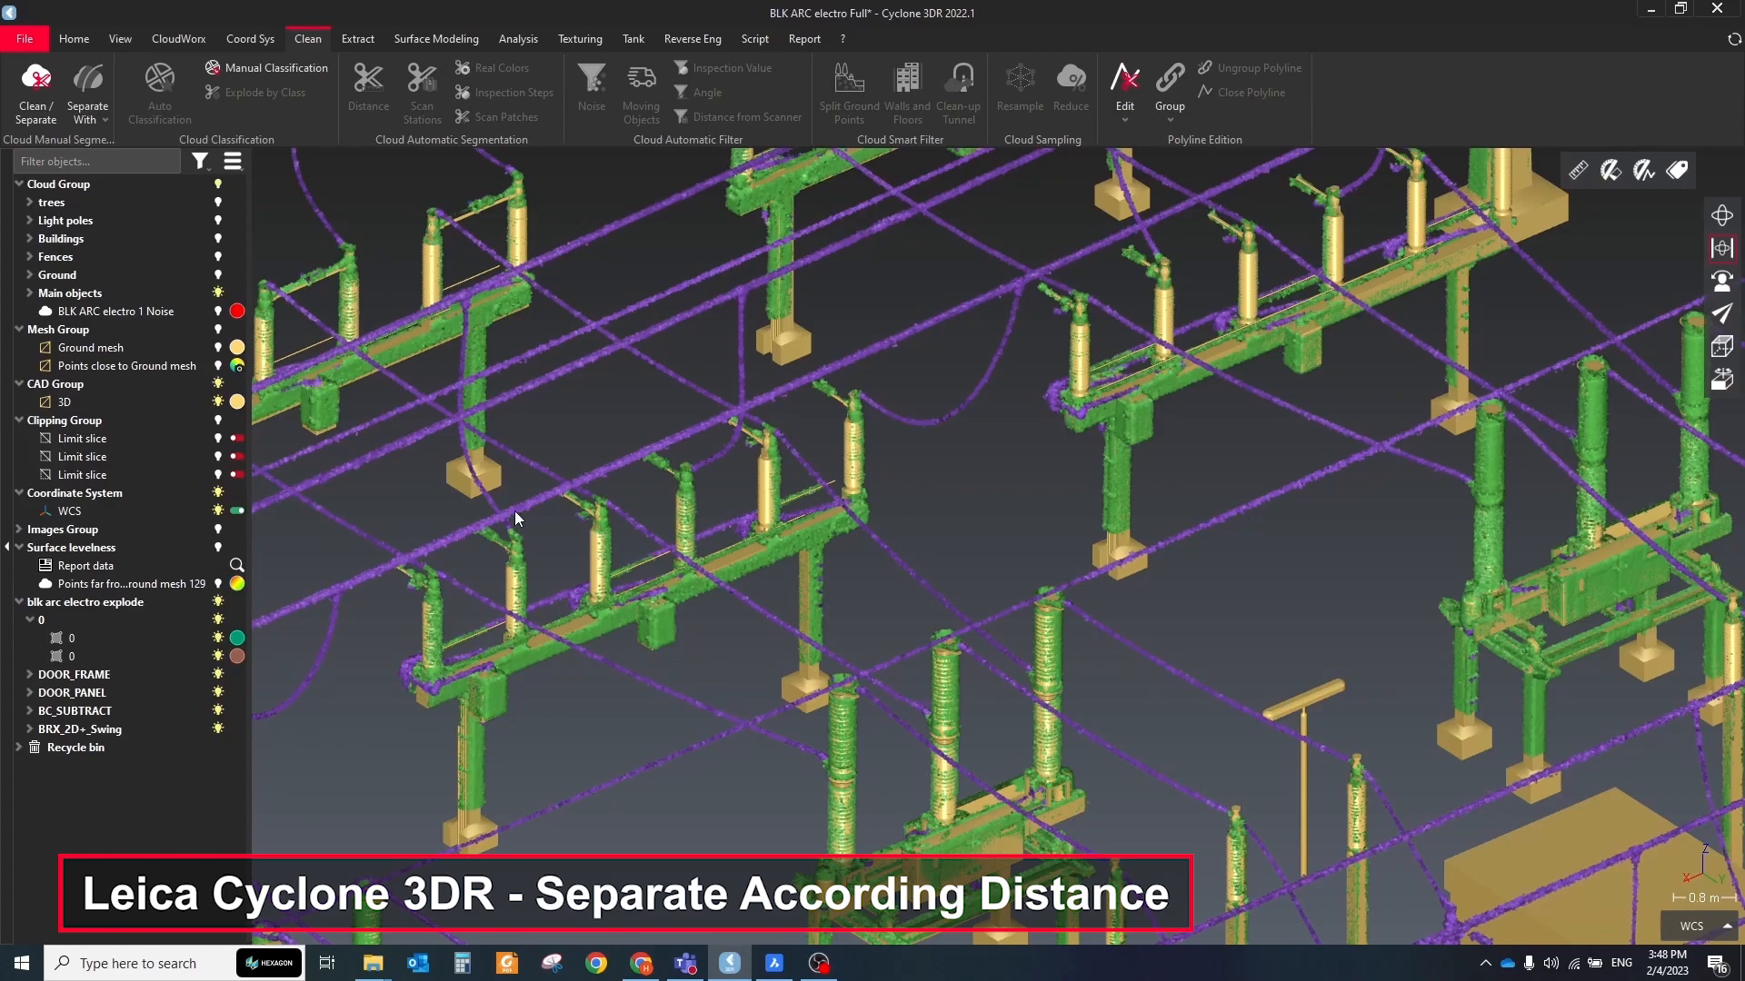
right_click(514, 518)
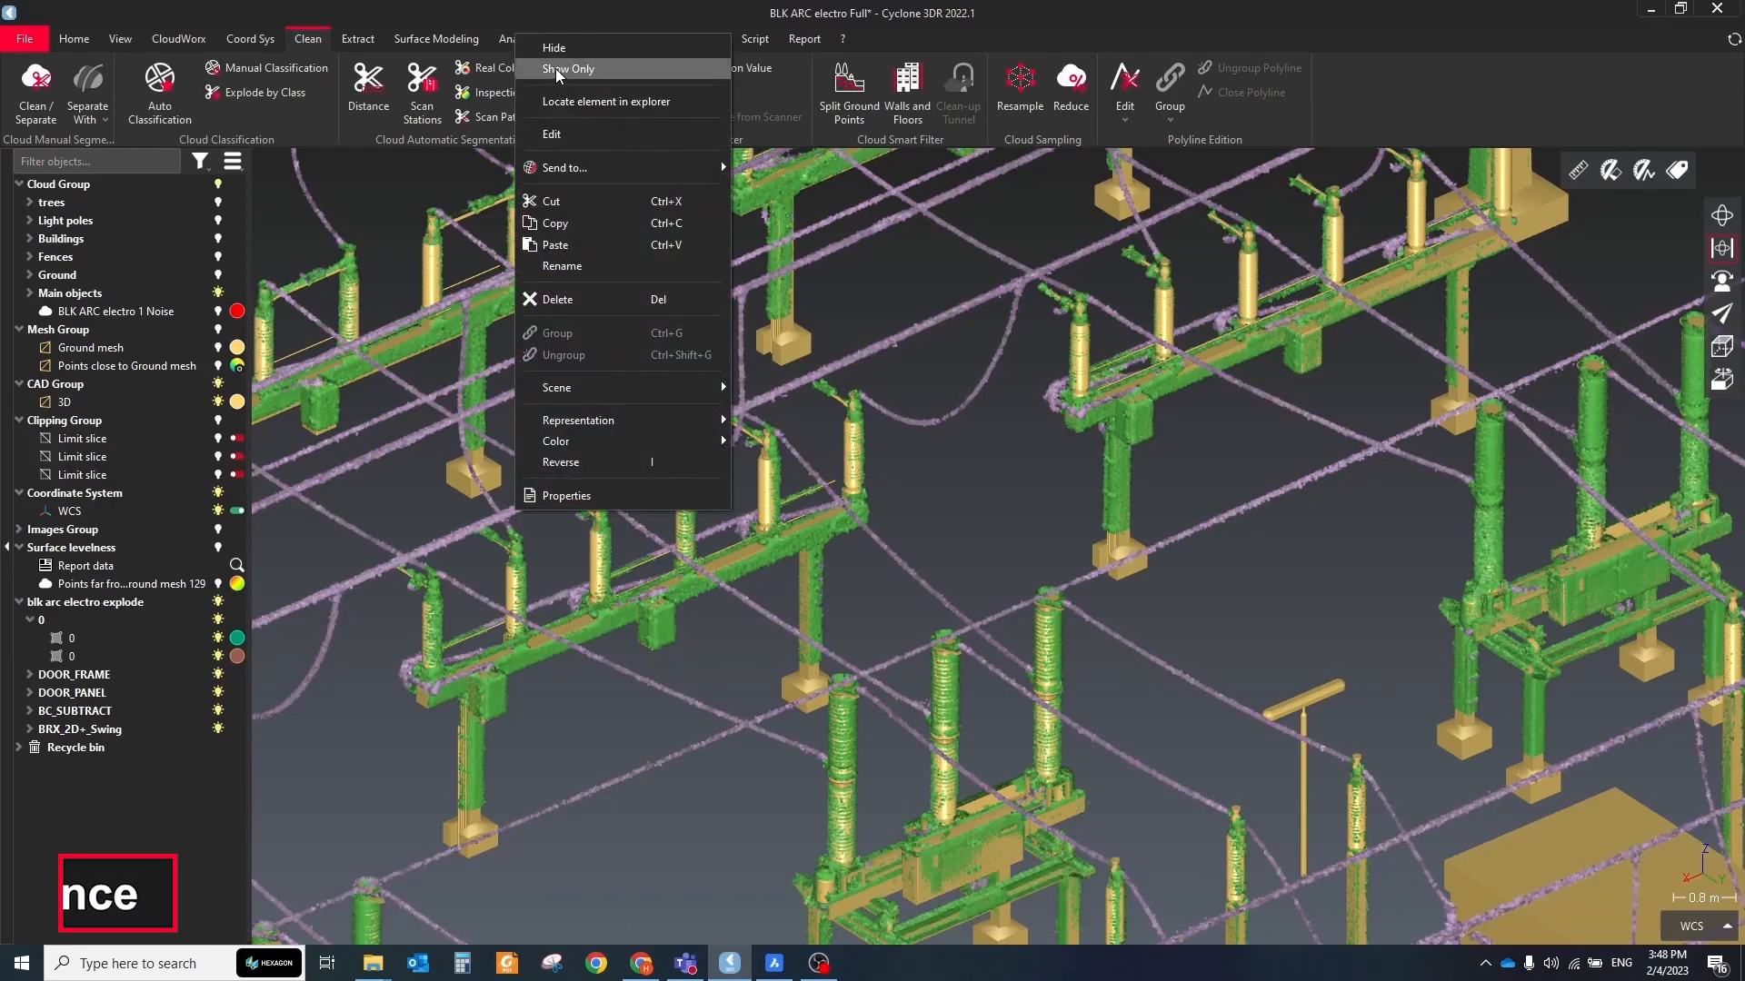
left_click(567, 69)
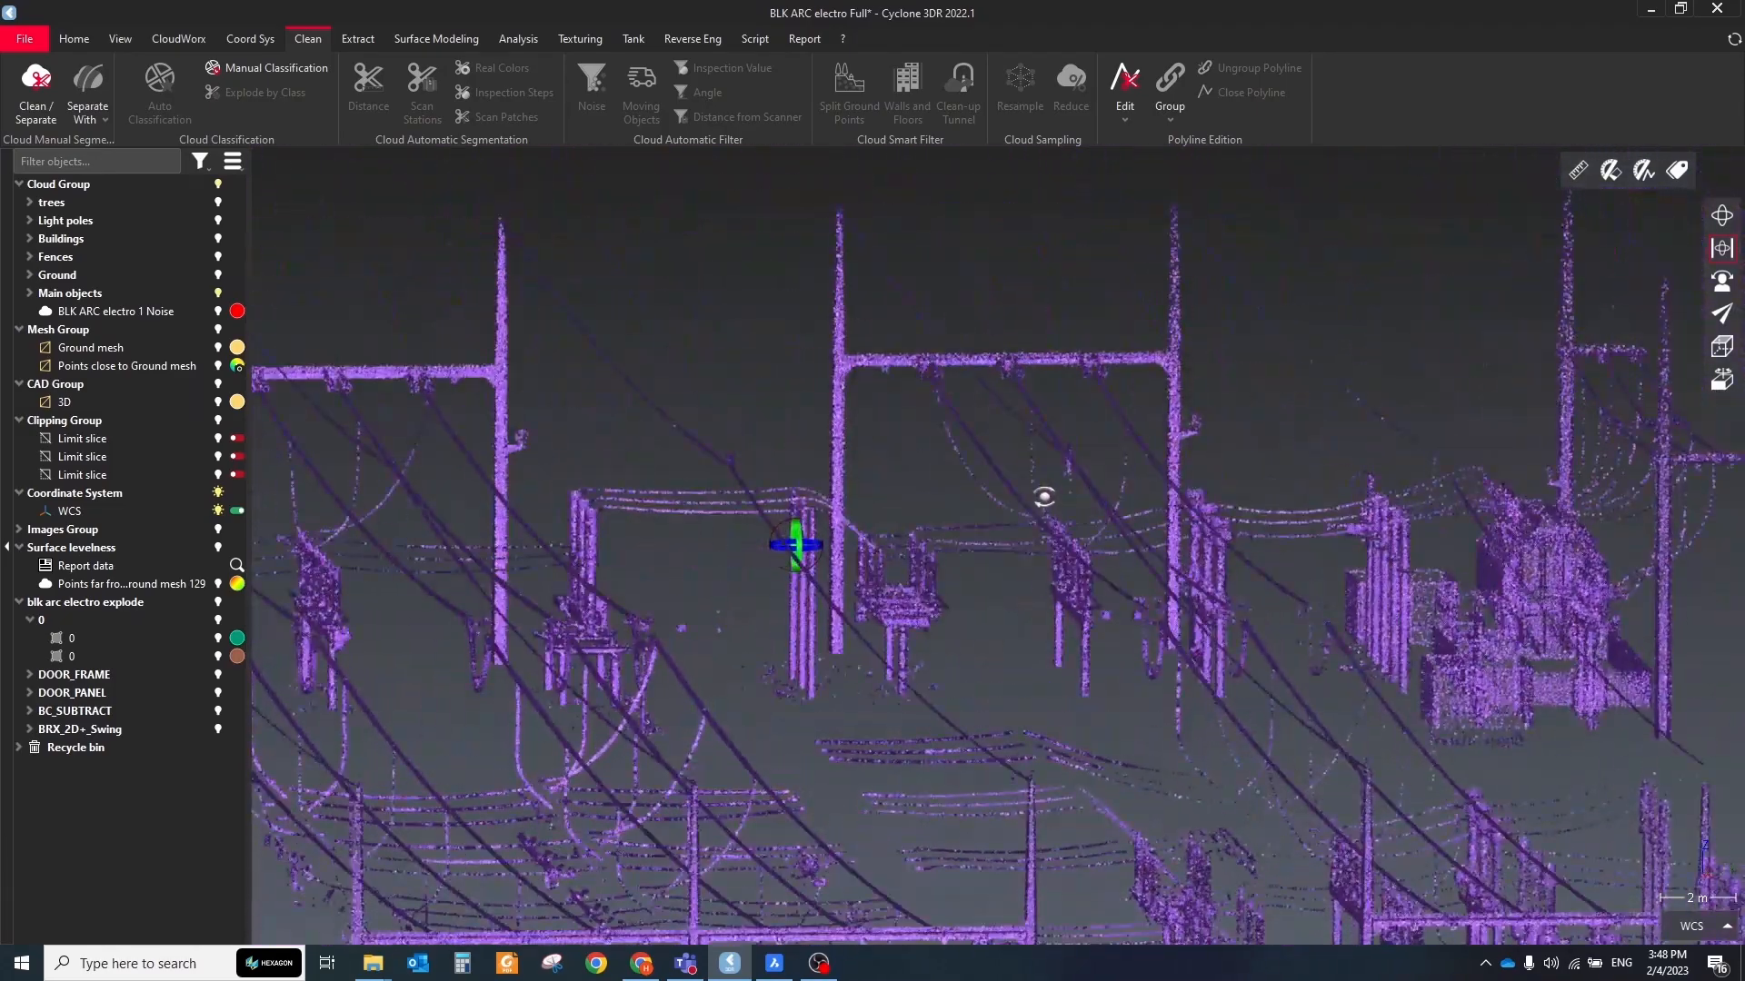
left_click_drag(794, 545, 792, 518)
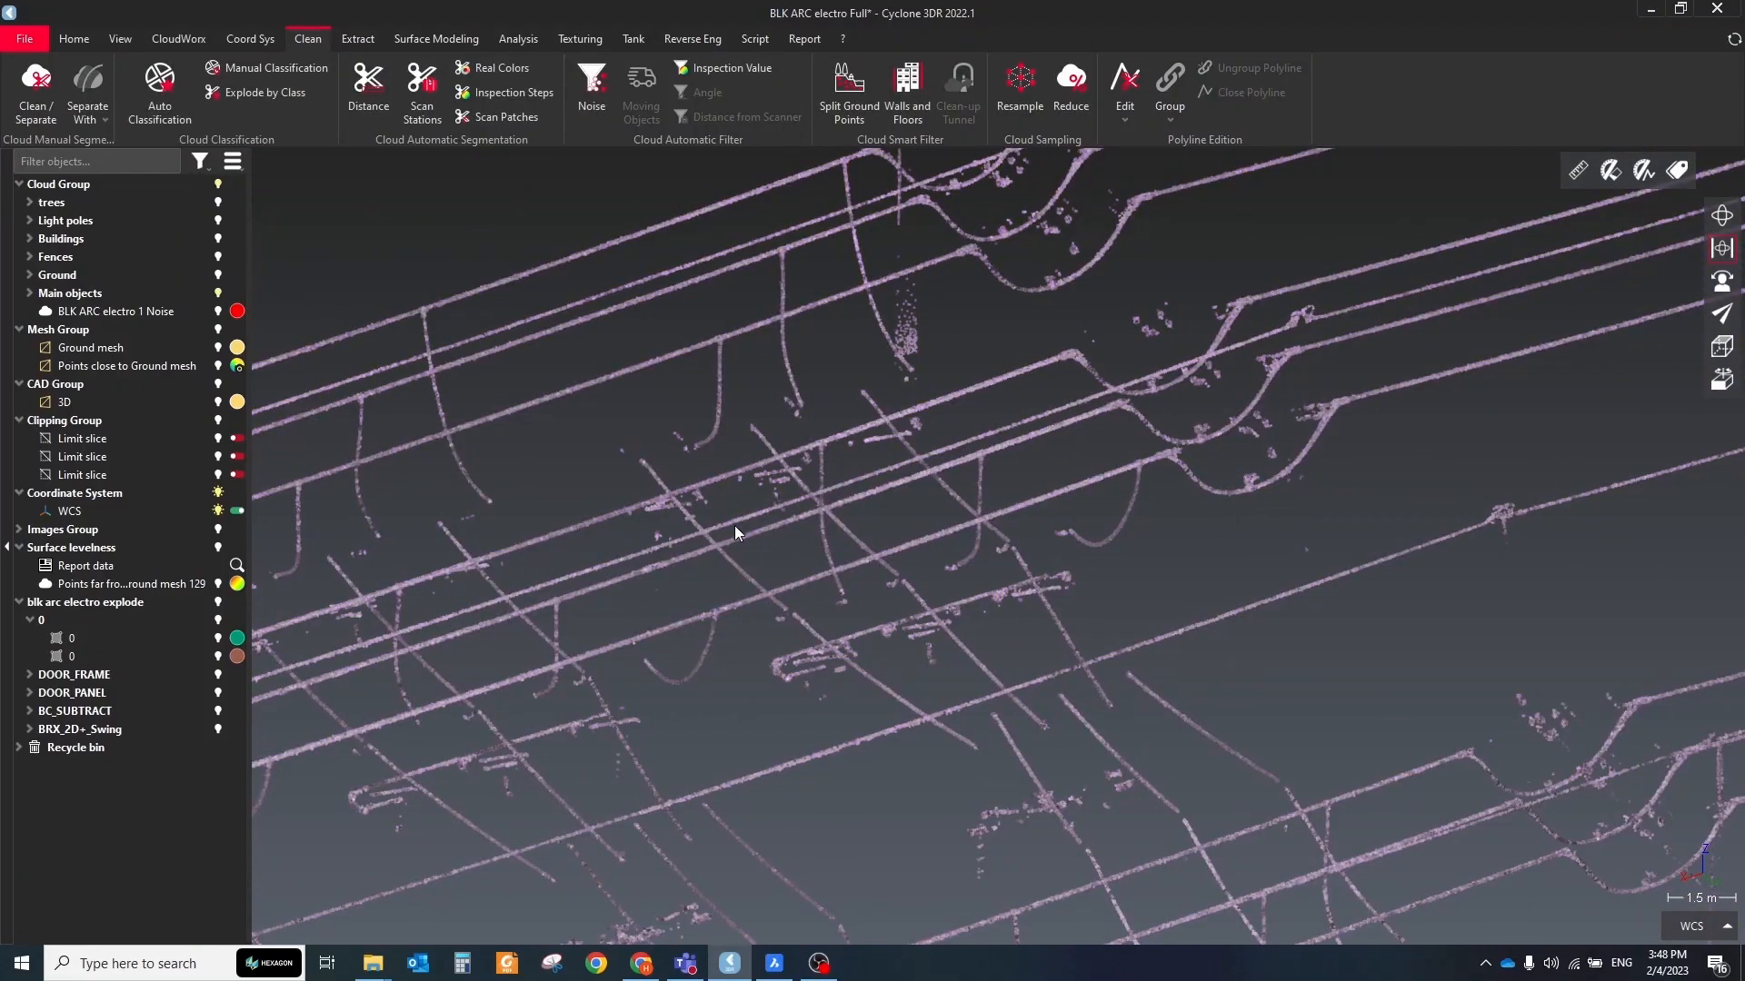
- Segment the wire points by 0.1 m distance into sub-clouds, filtering sub-clouds under 300 points
left_click(367, 89)
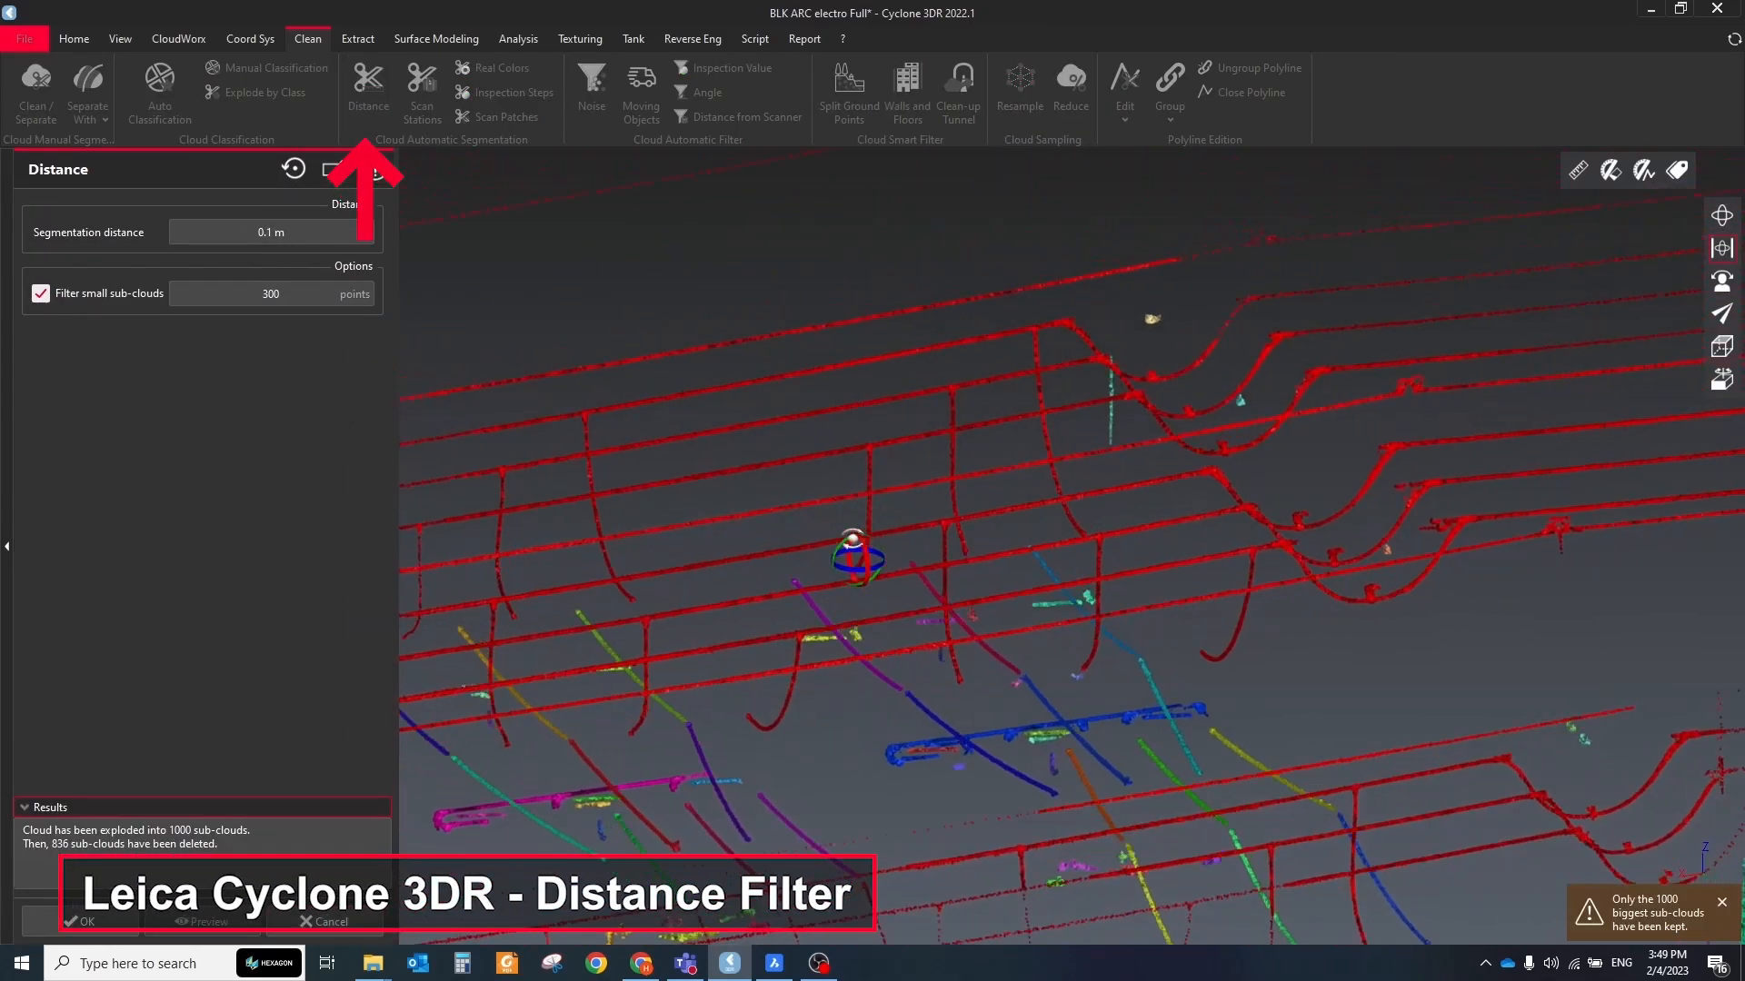
left_click(78, 921)
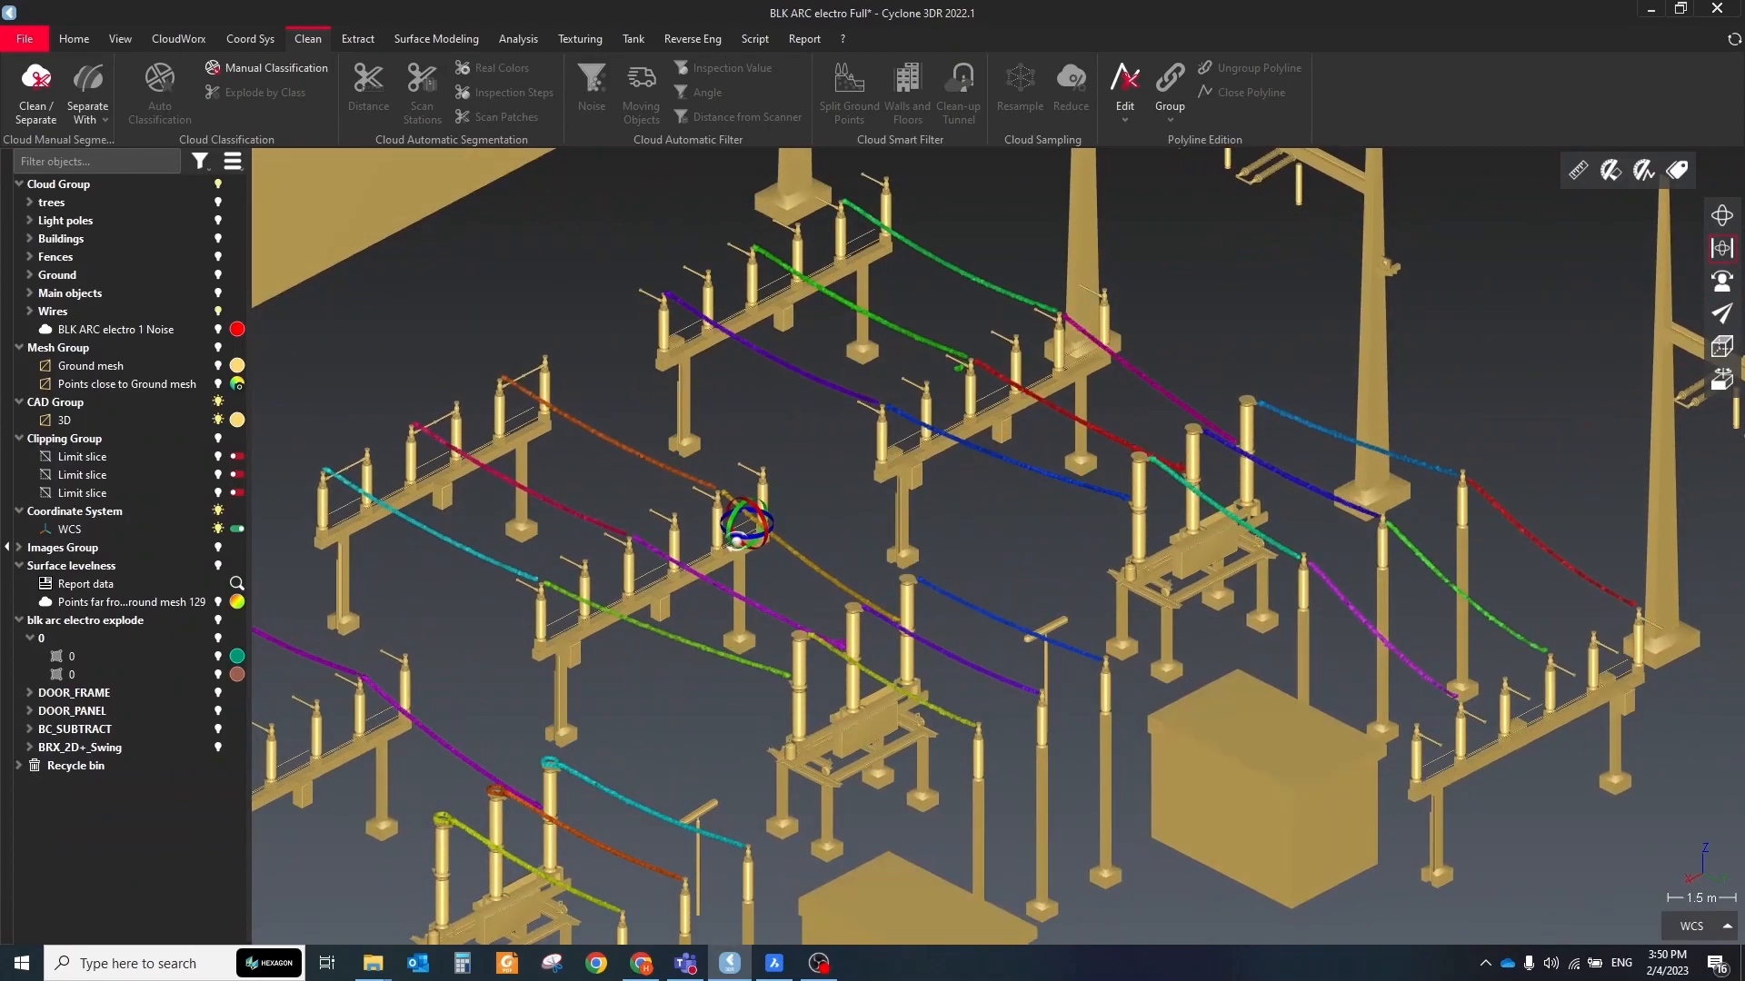
left_click(753, 38)
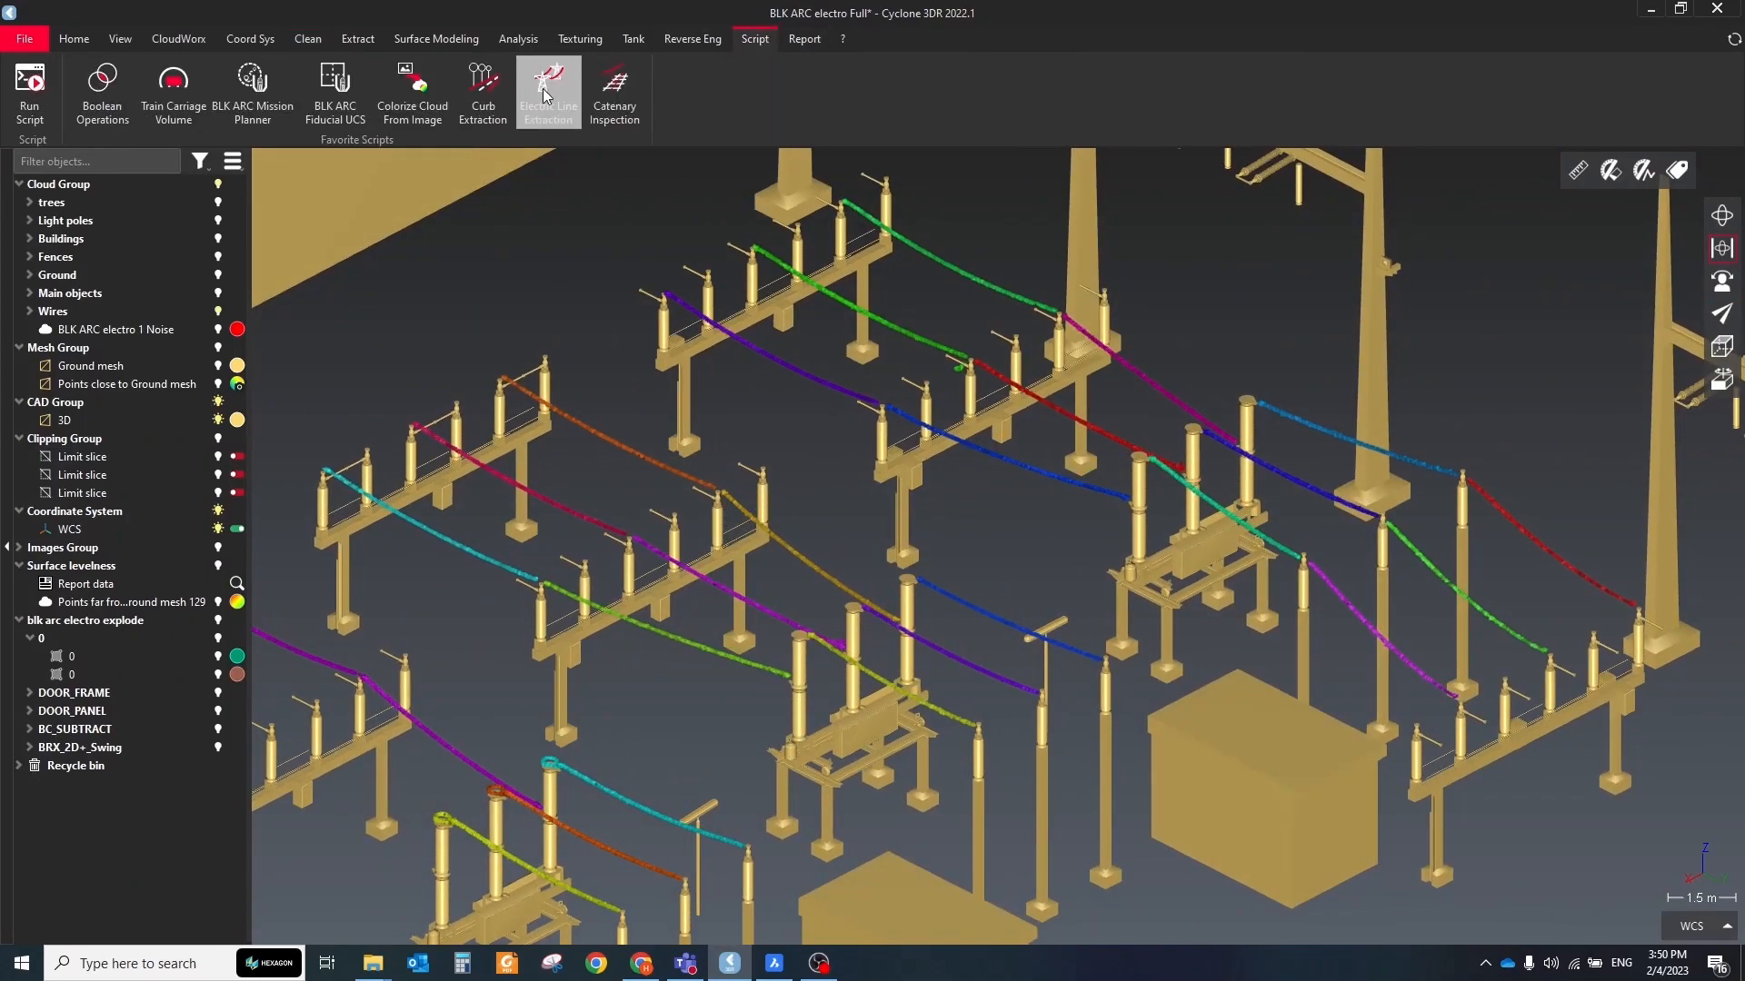
- Run the ElectricLineExtraction script and seed a wire to trace it into an Electric Polyline
left_click(547, 89)
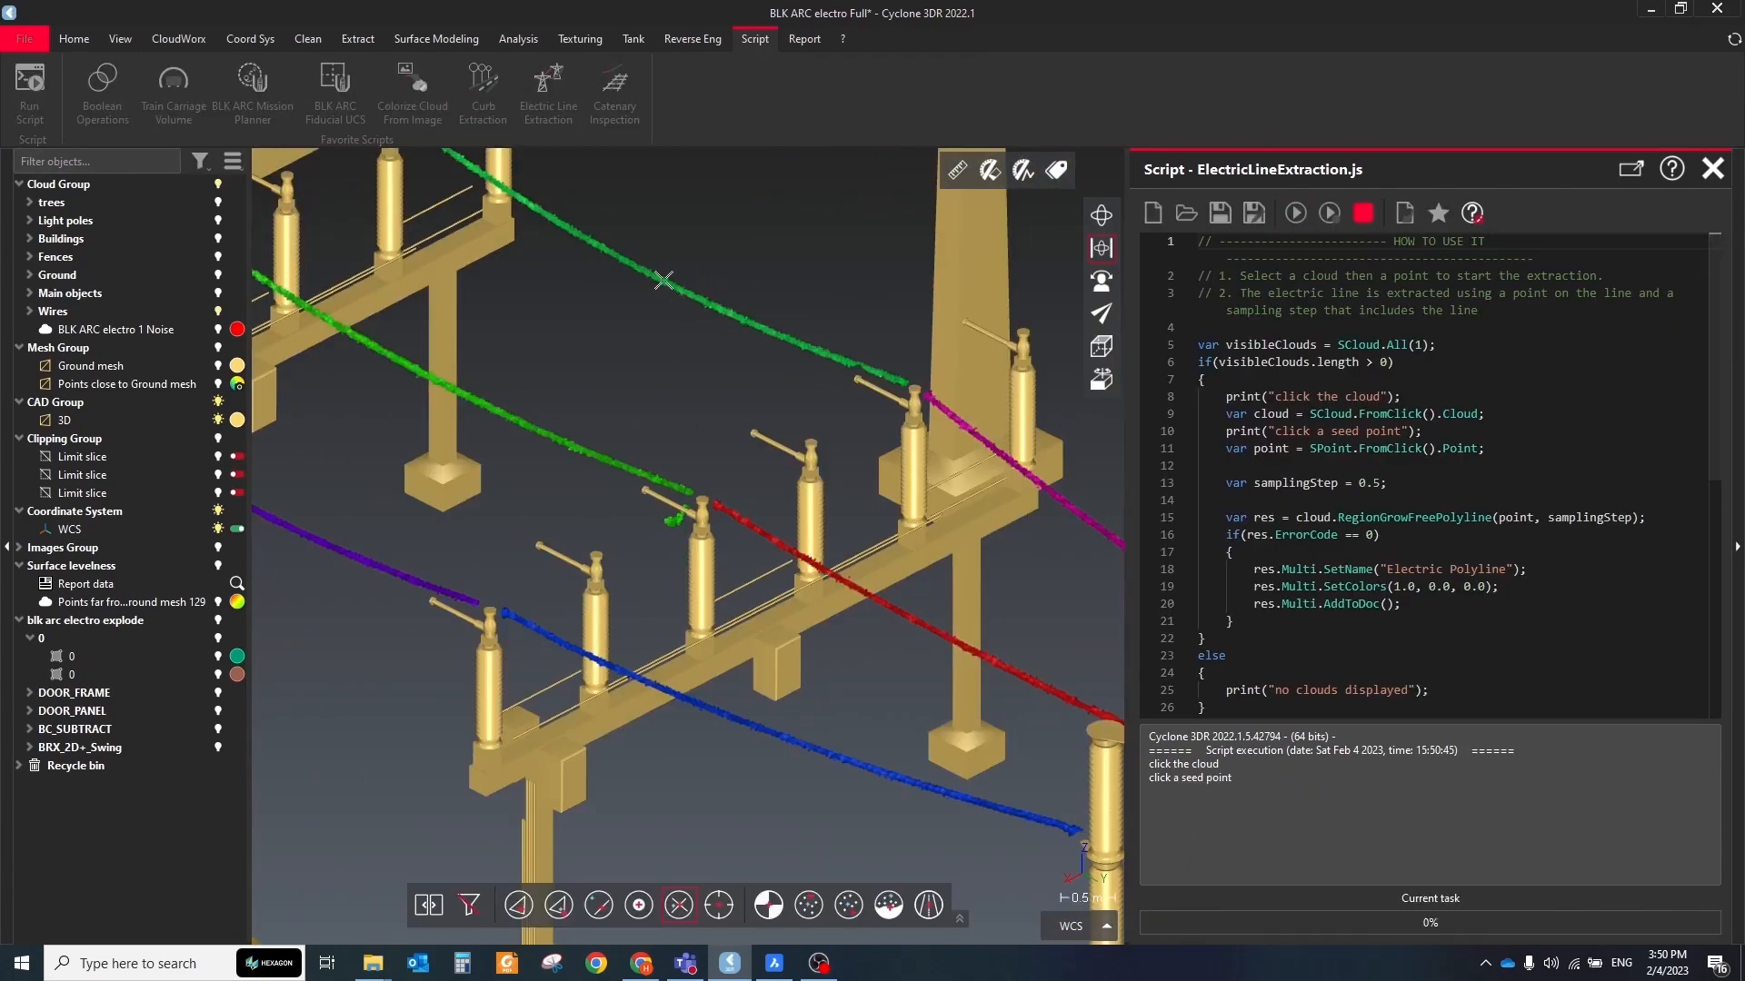
left_click(1294, 213)
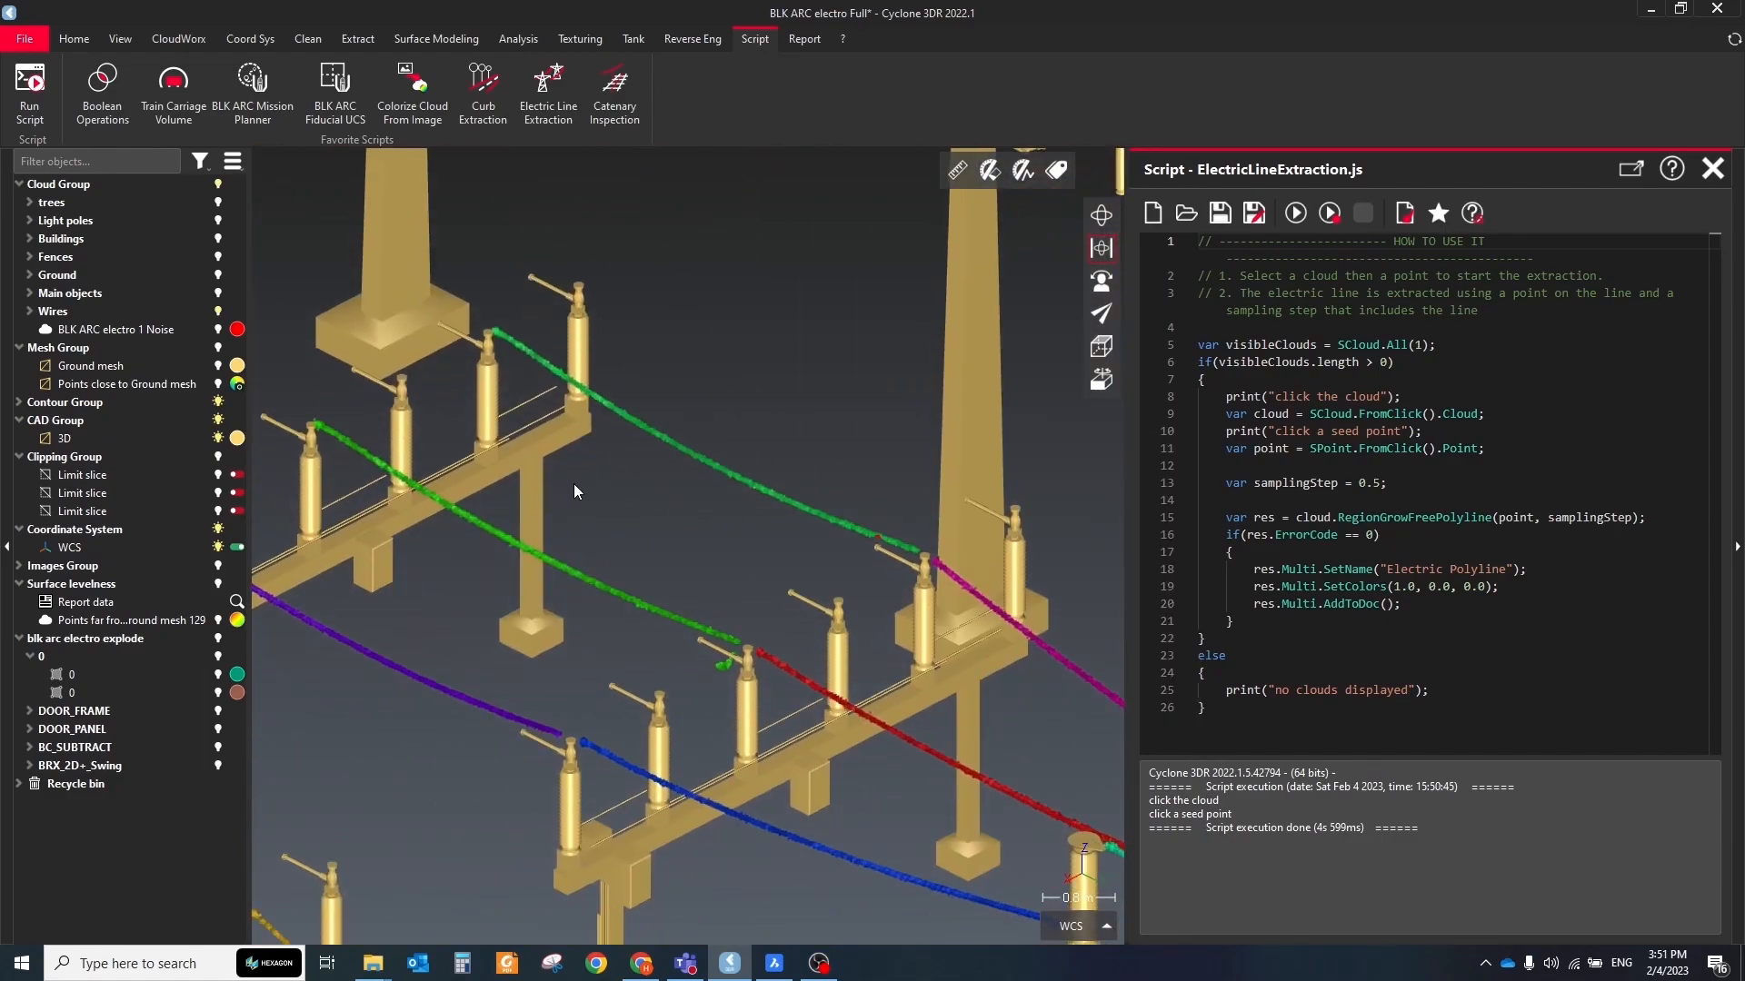
left_click(309, 38)
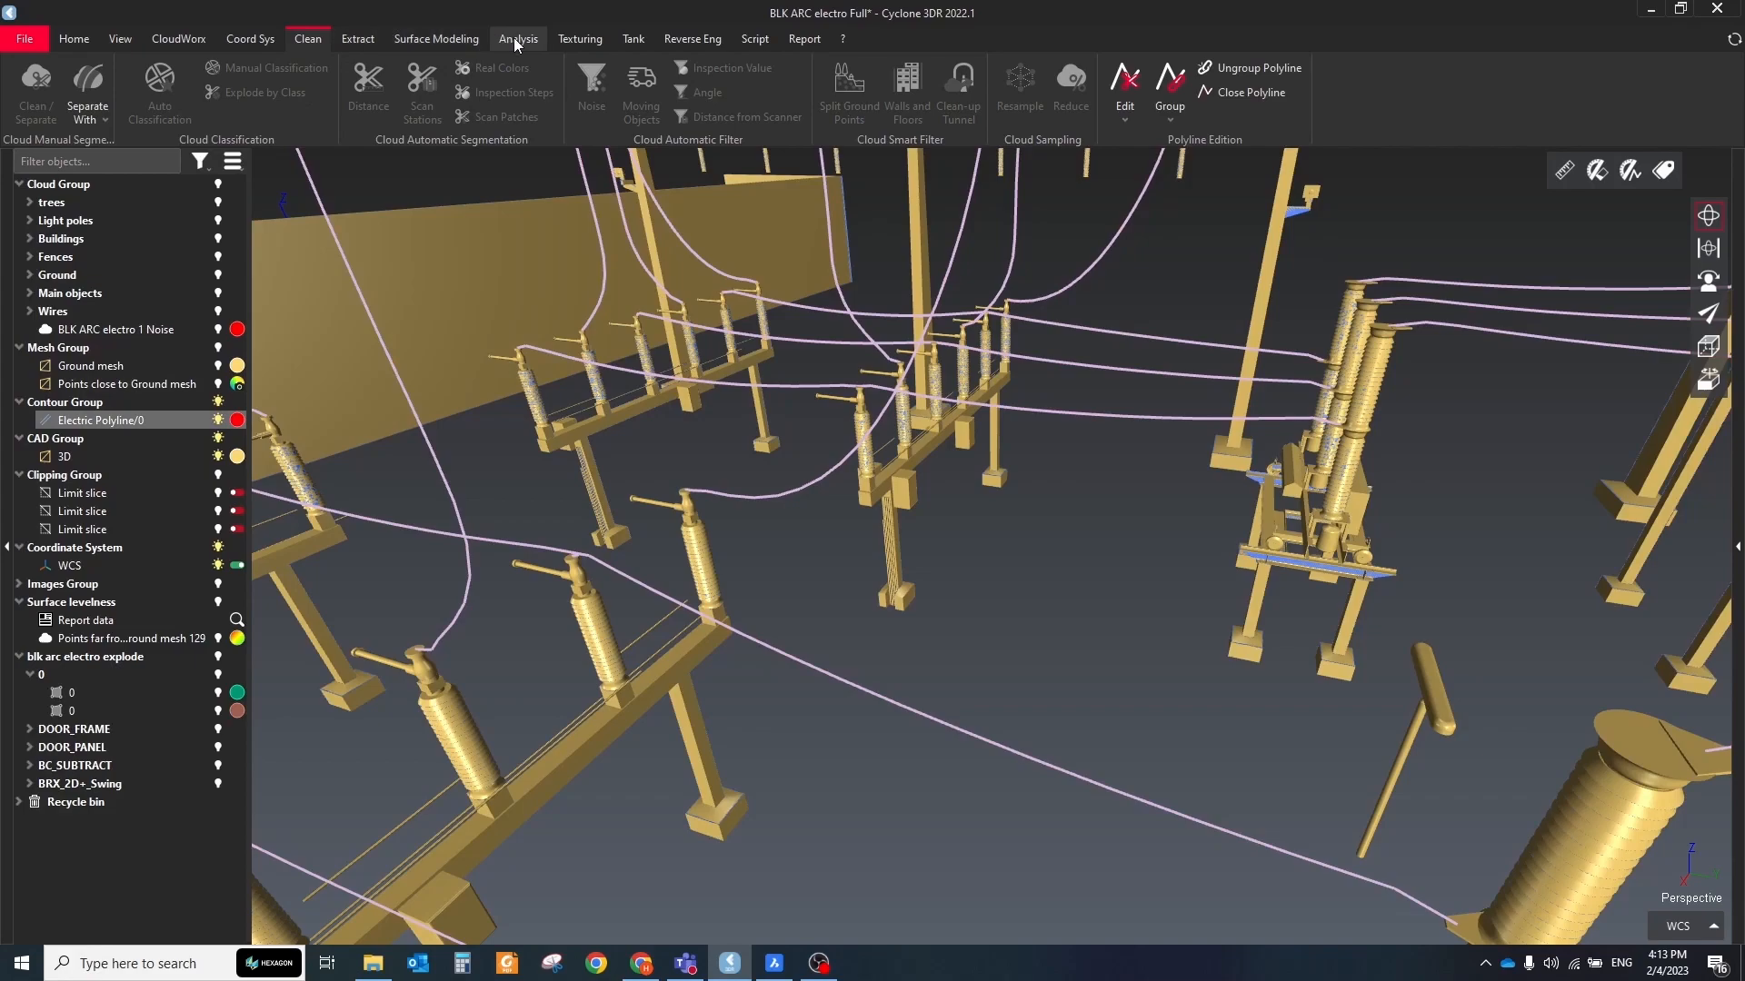
- Build 1 m radius closed tubes along every Electric Polyline as the Danger Area
left_click(436, 38)
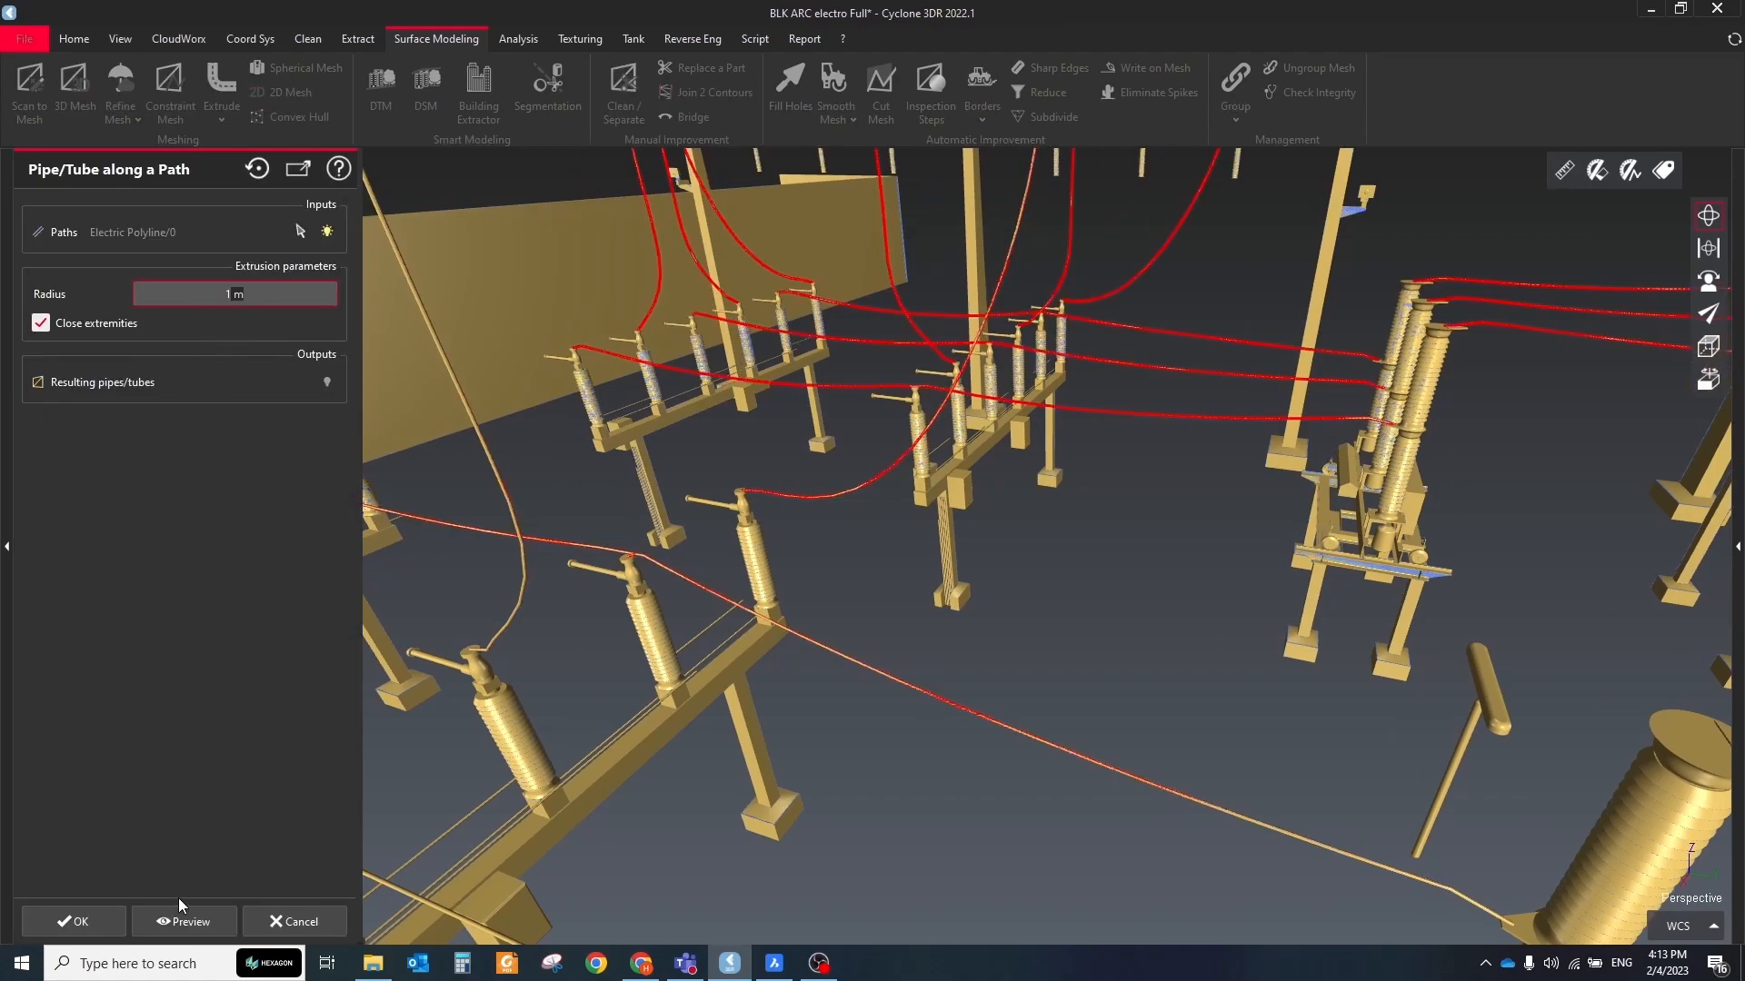
left_click(182, 921)
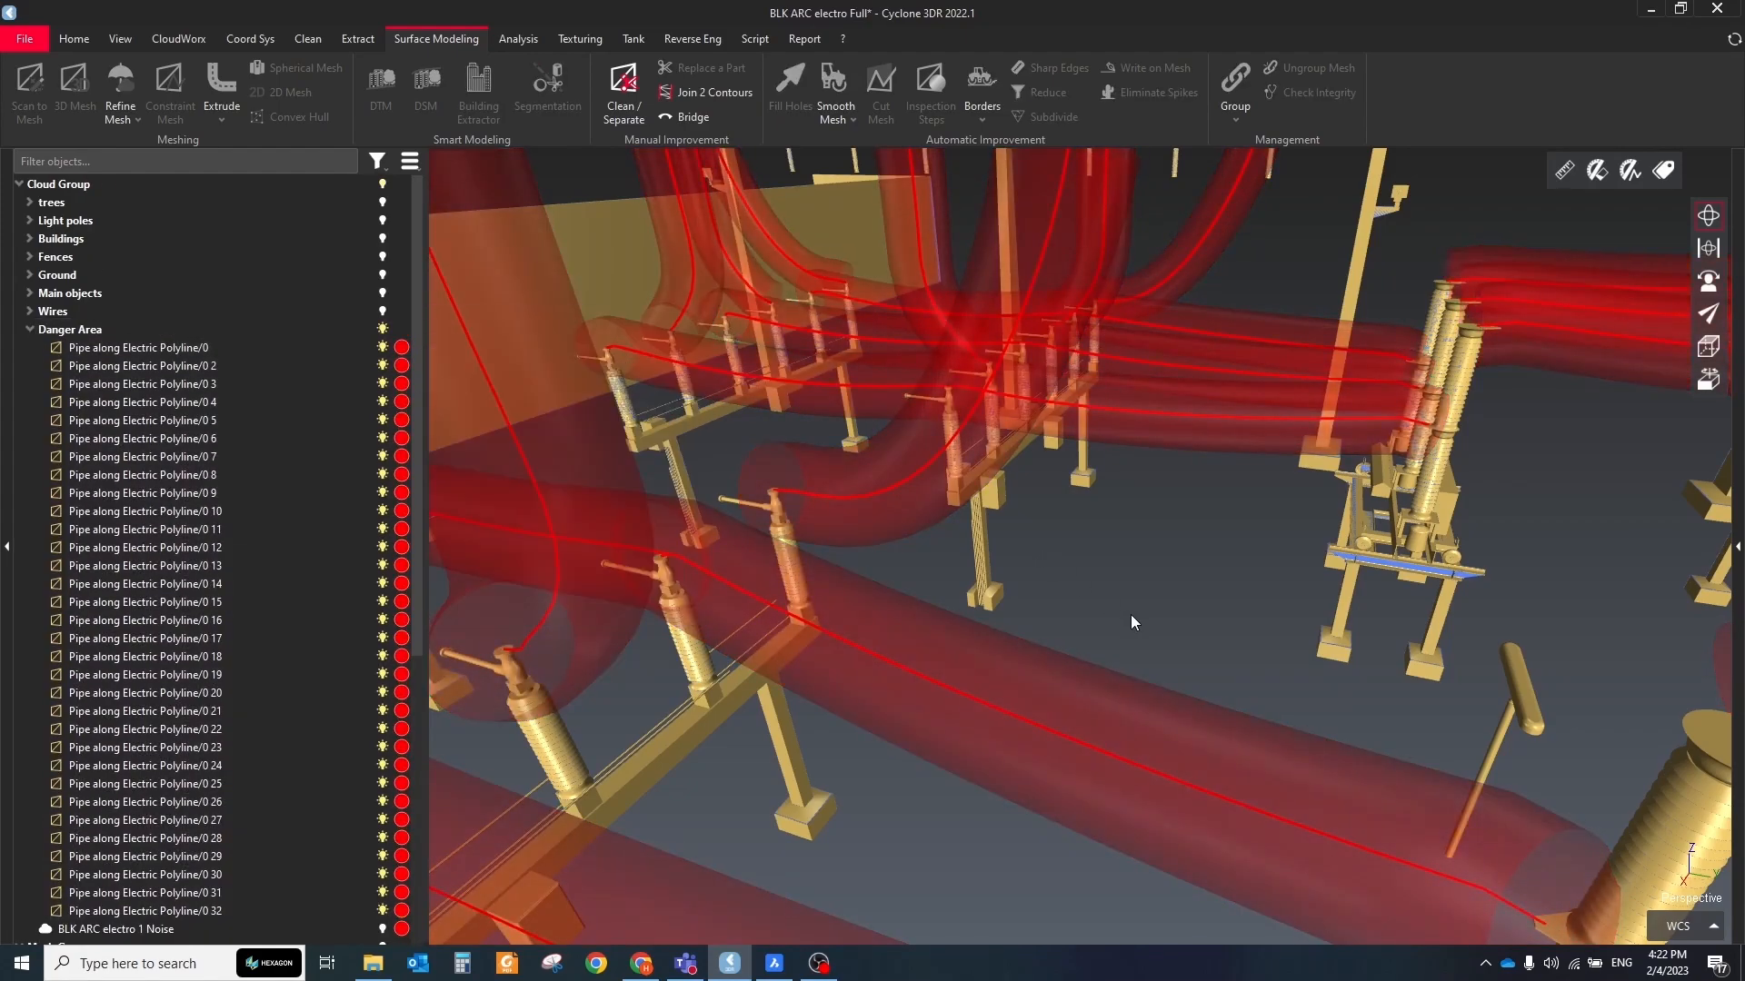
left_click_drag(1133, 622, 944, 527)
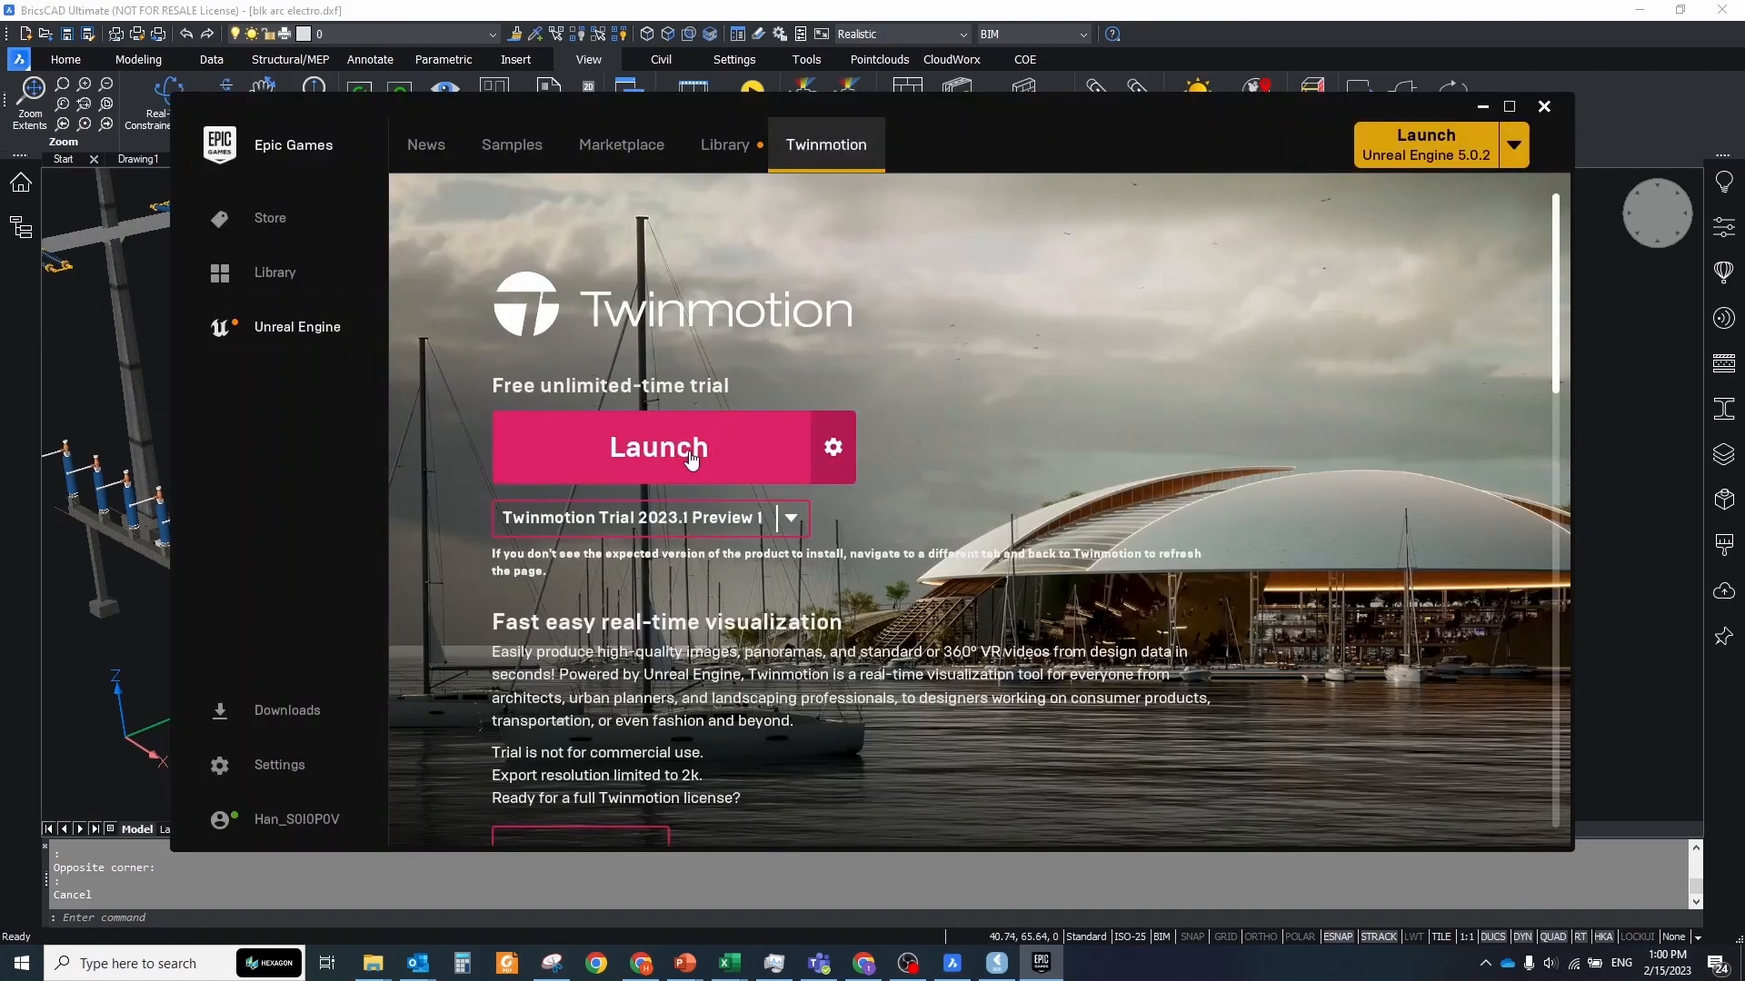
- Launch Twinmotion Trial 2023.1 Preview 1 from the Epic Games Launcher
left_click(658, 447)
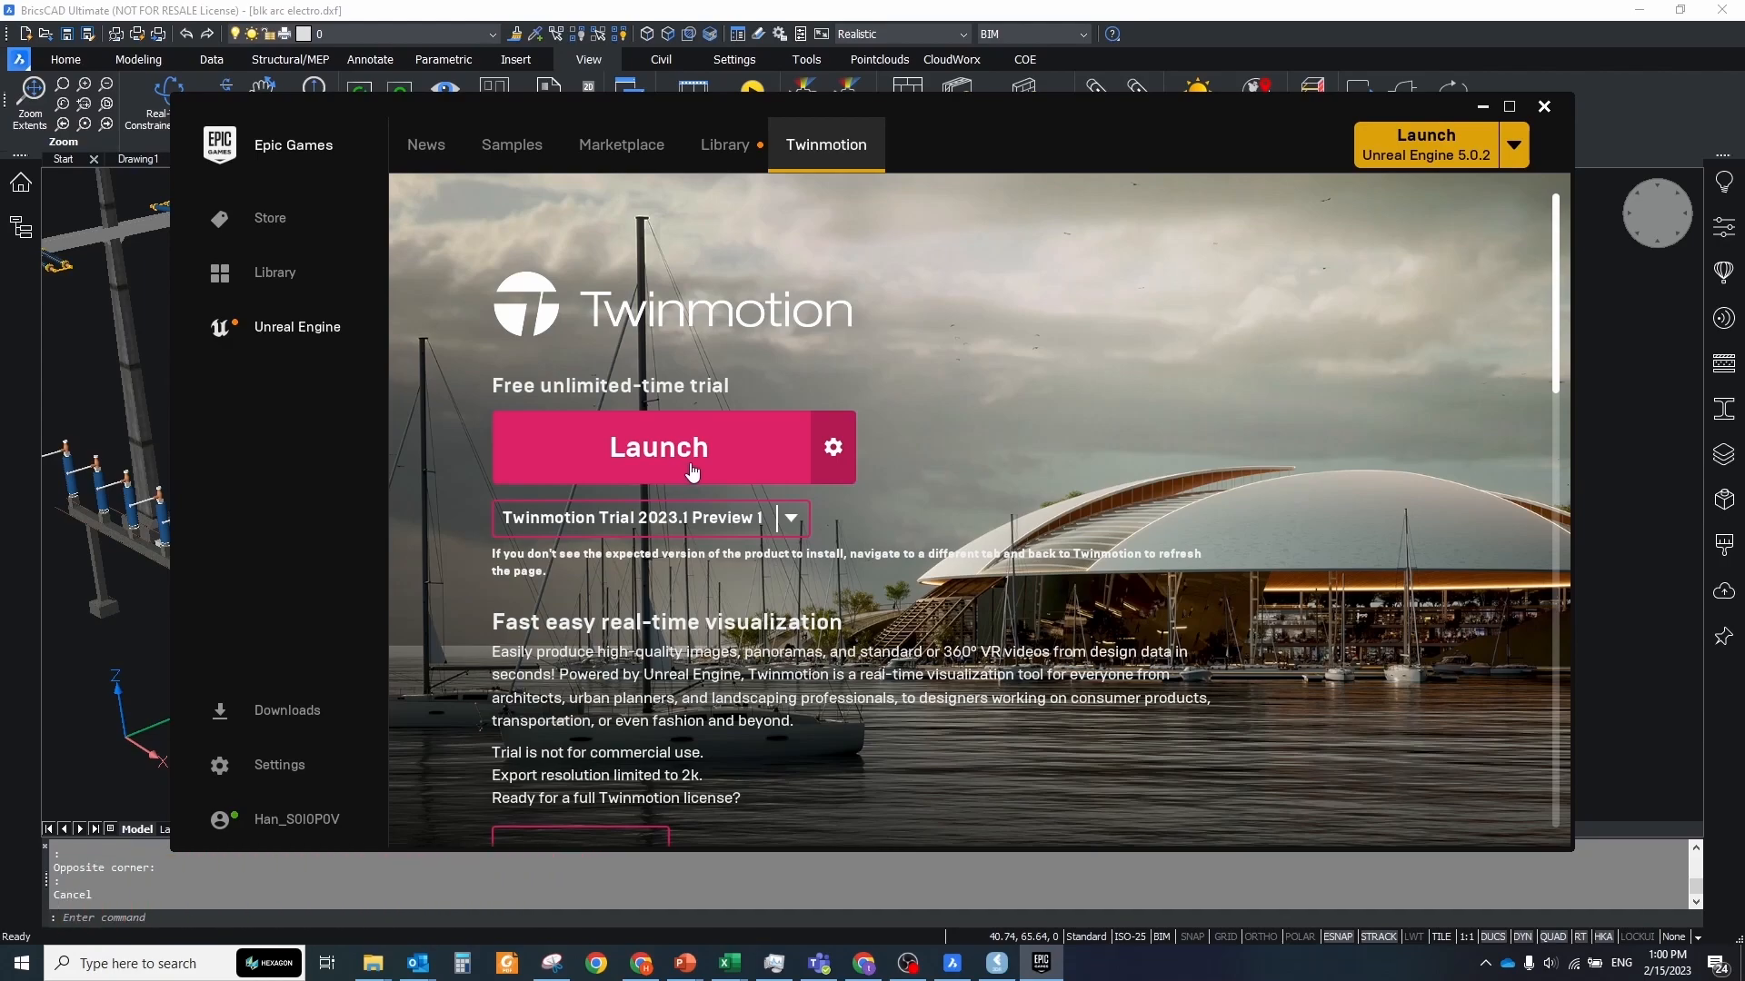
mouse_move(763, 487)
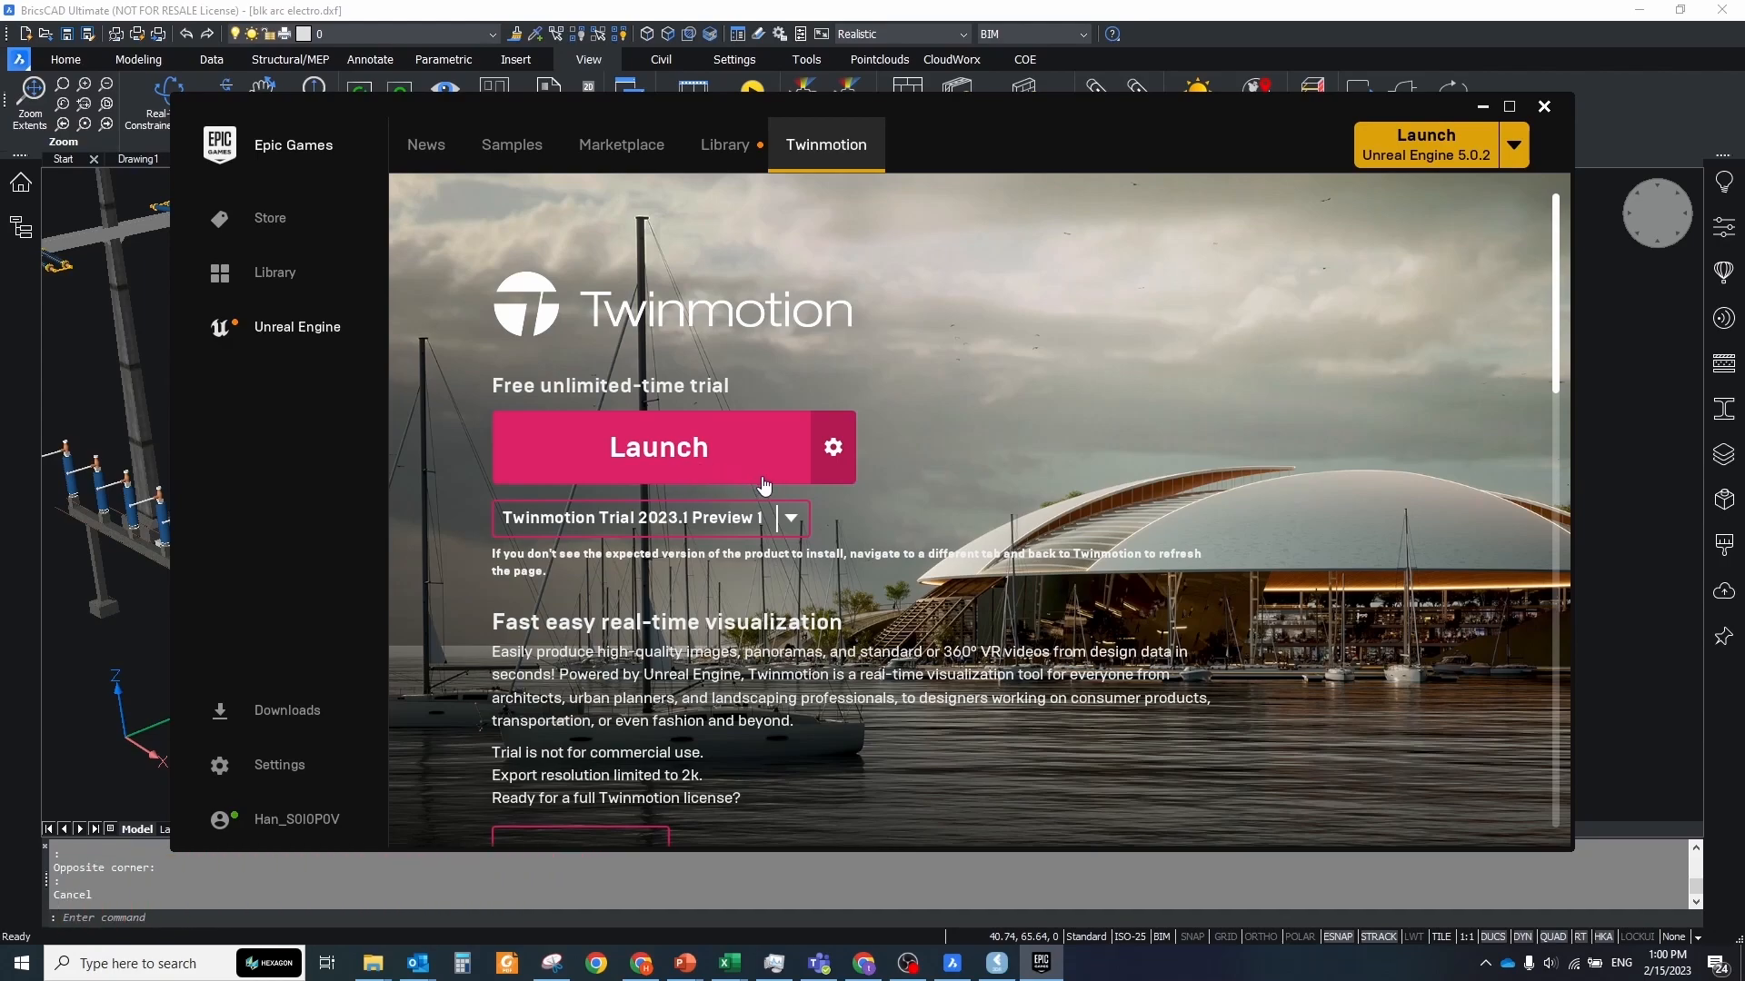
mouse_move(776, 480)
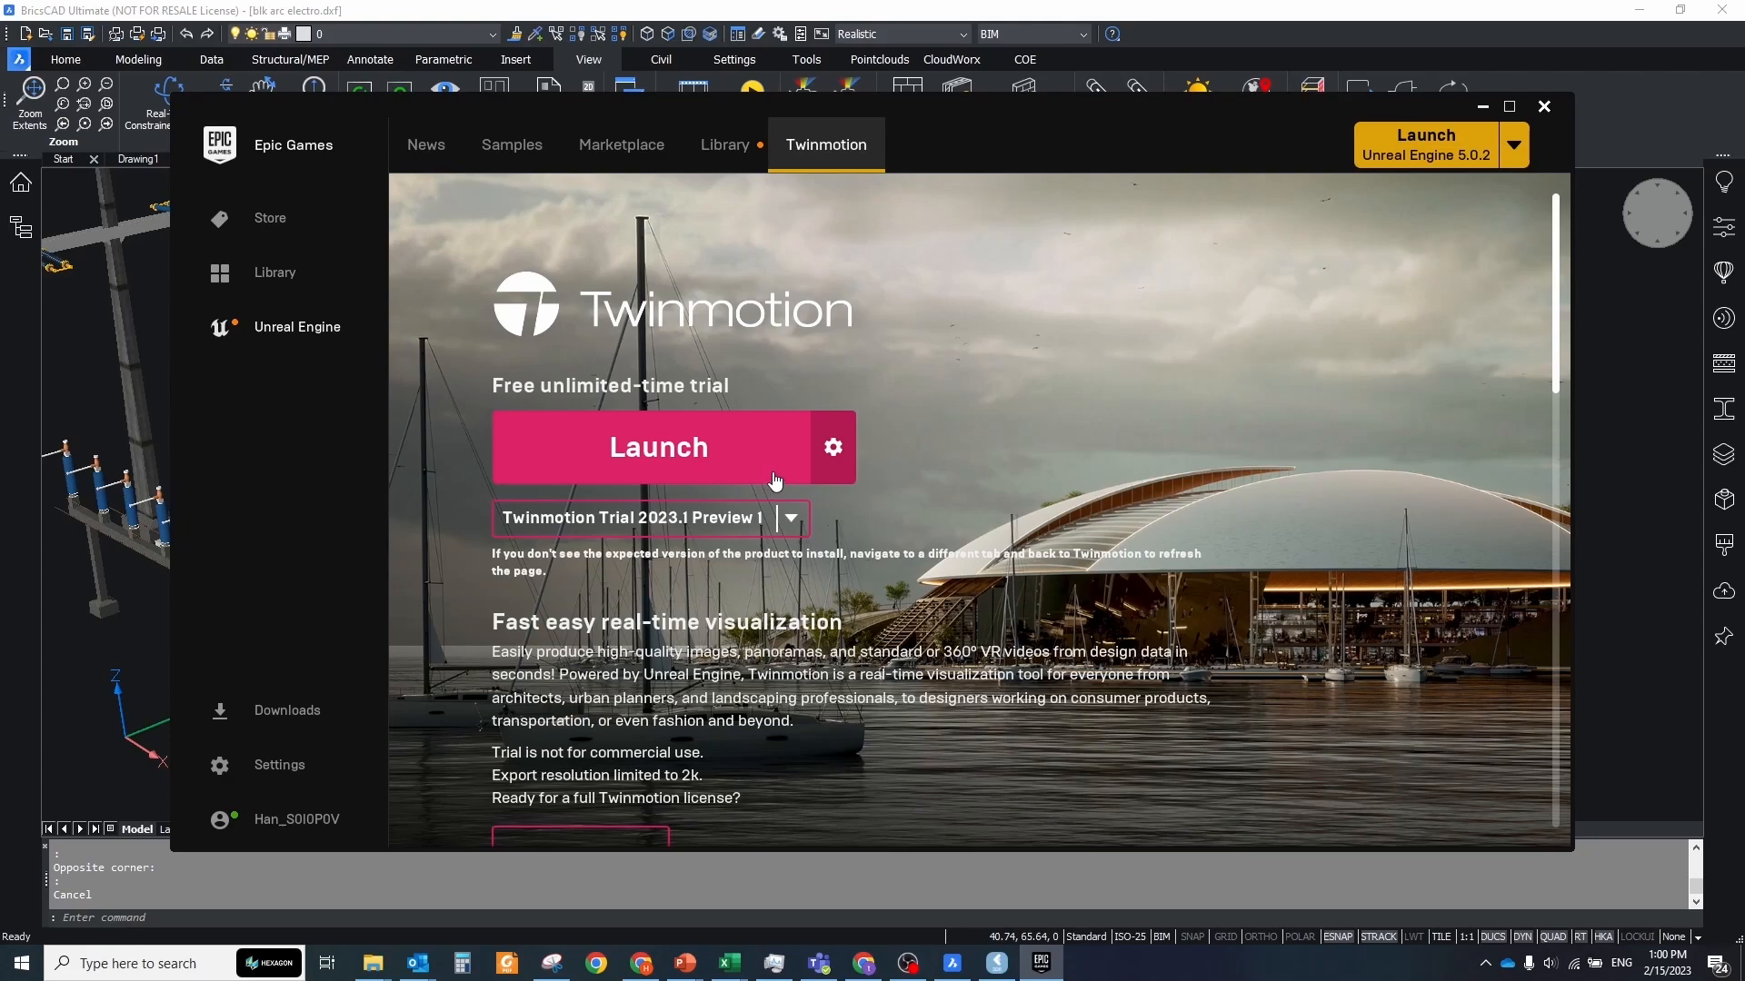
mouse_move(781, 474)
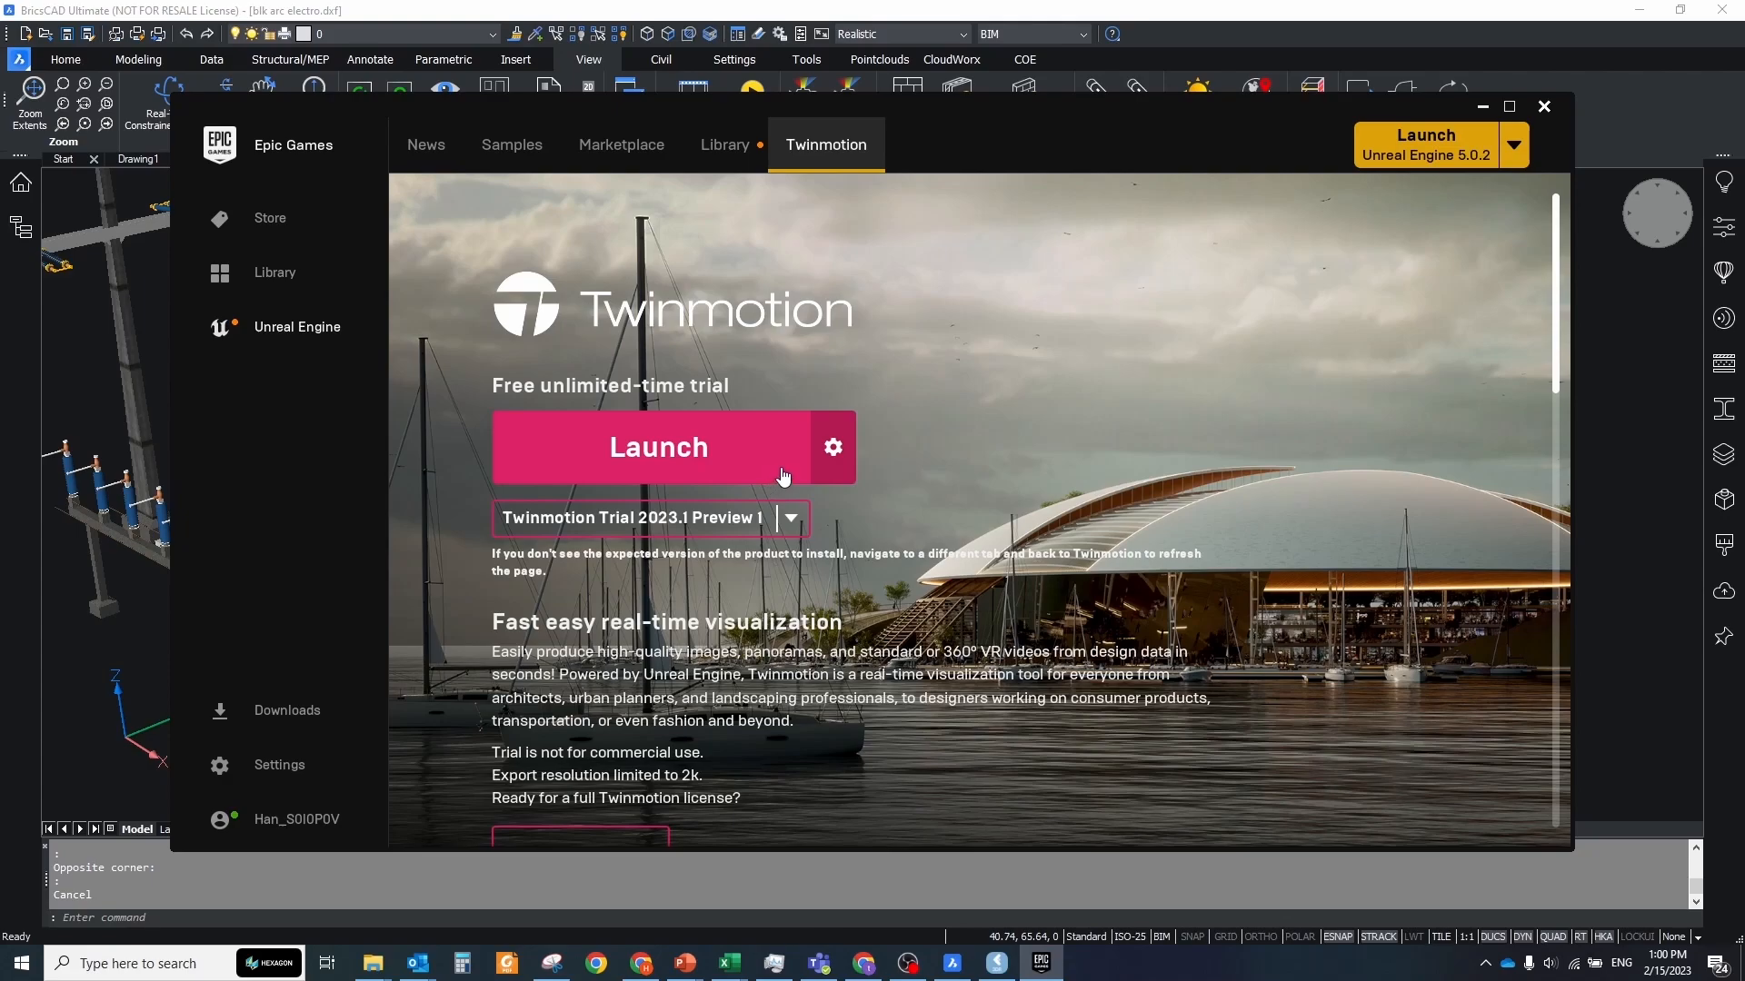
left_click(656, 447)
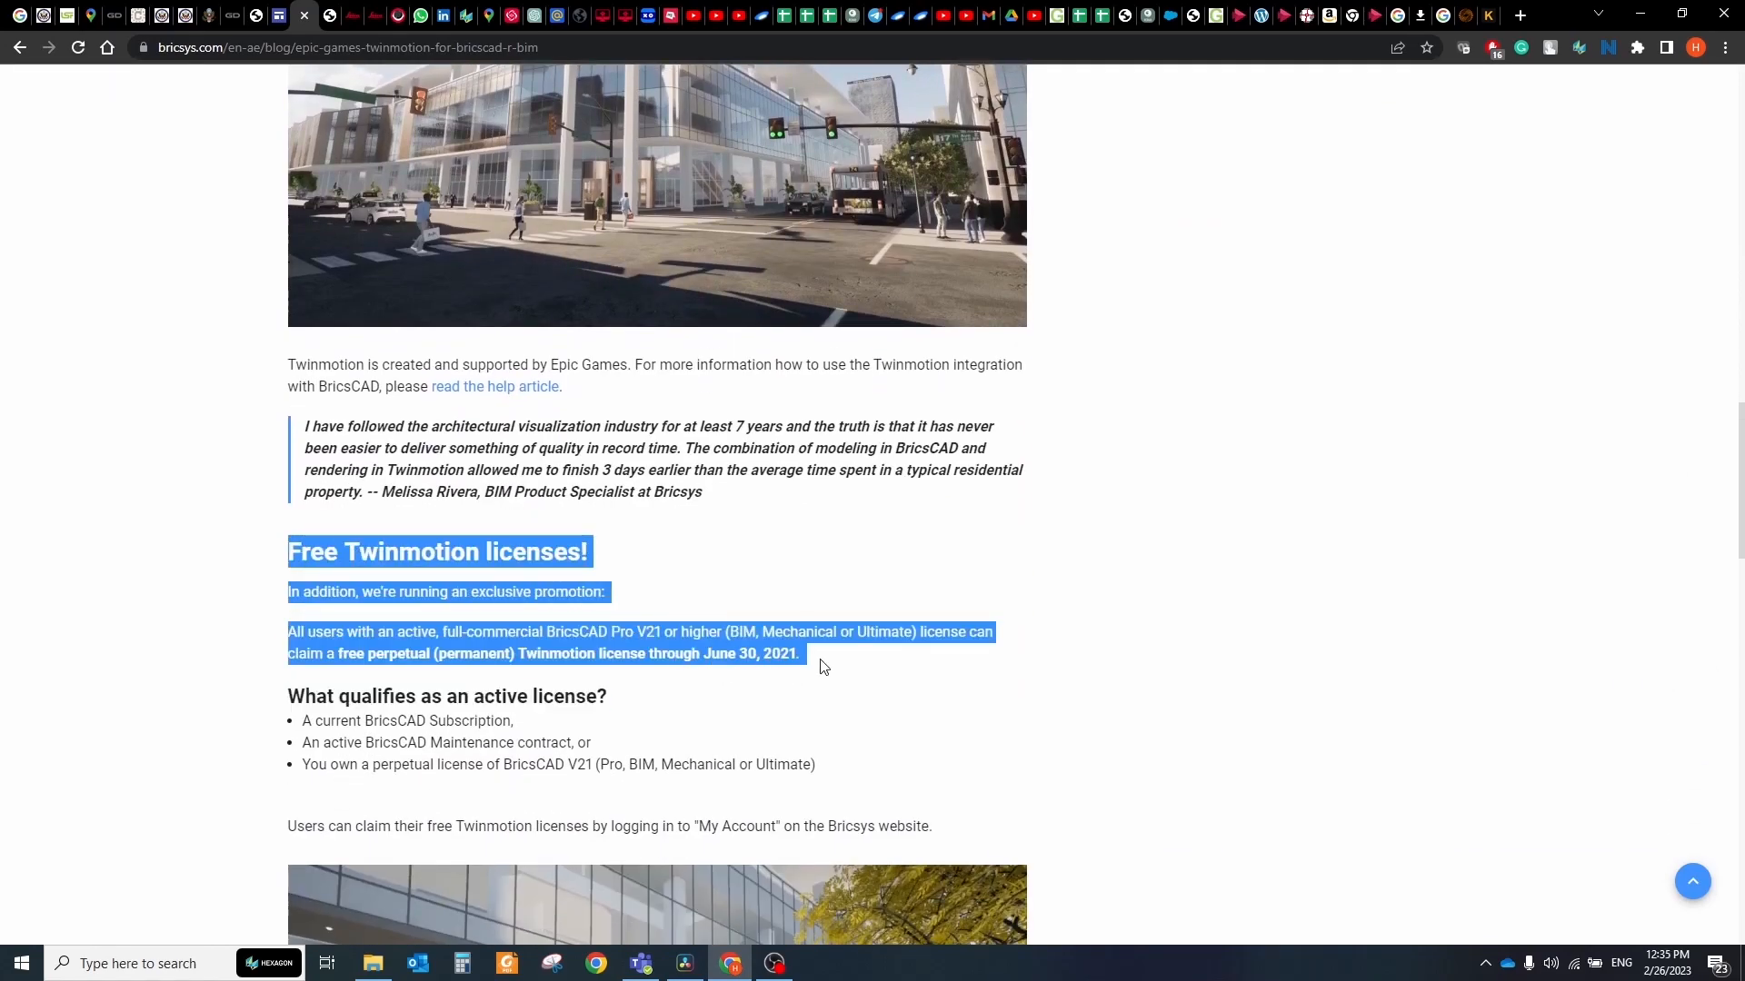
- Open the Unreal Engine post about free Twinmotion for BricsCAD users and read through it
left_click(494, 386)
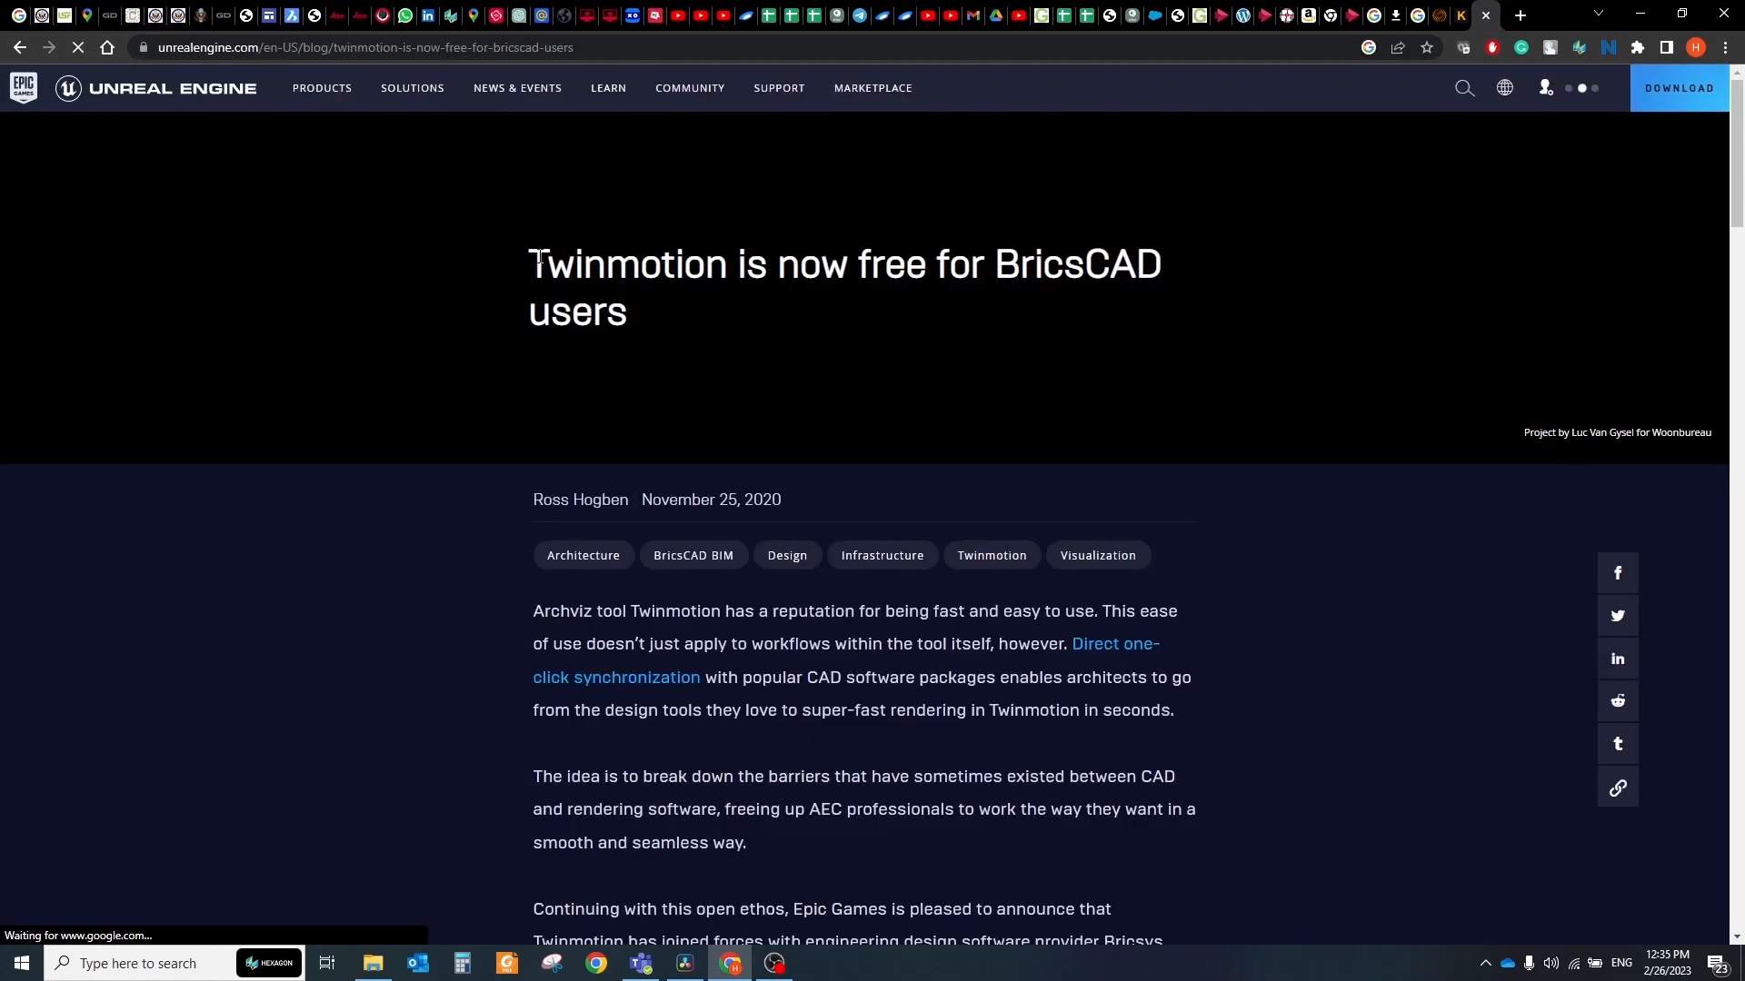
scroll("down", 3)
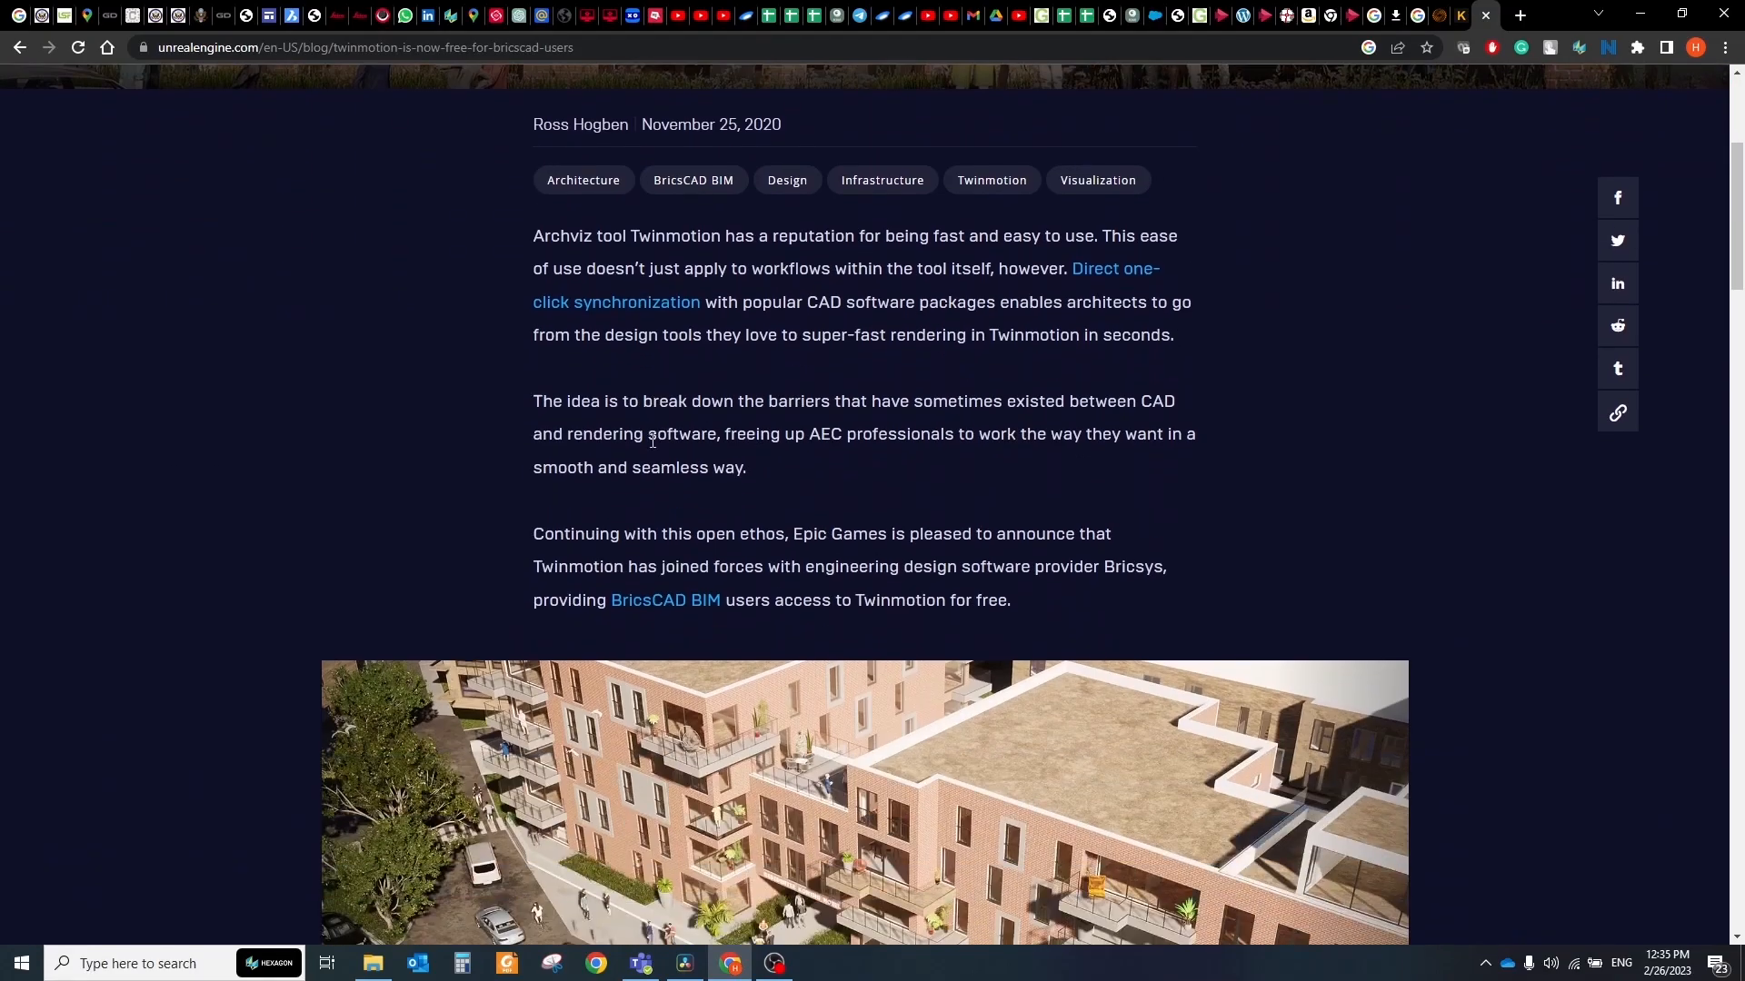
scroll("down", 3)
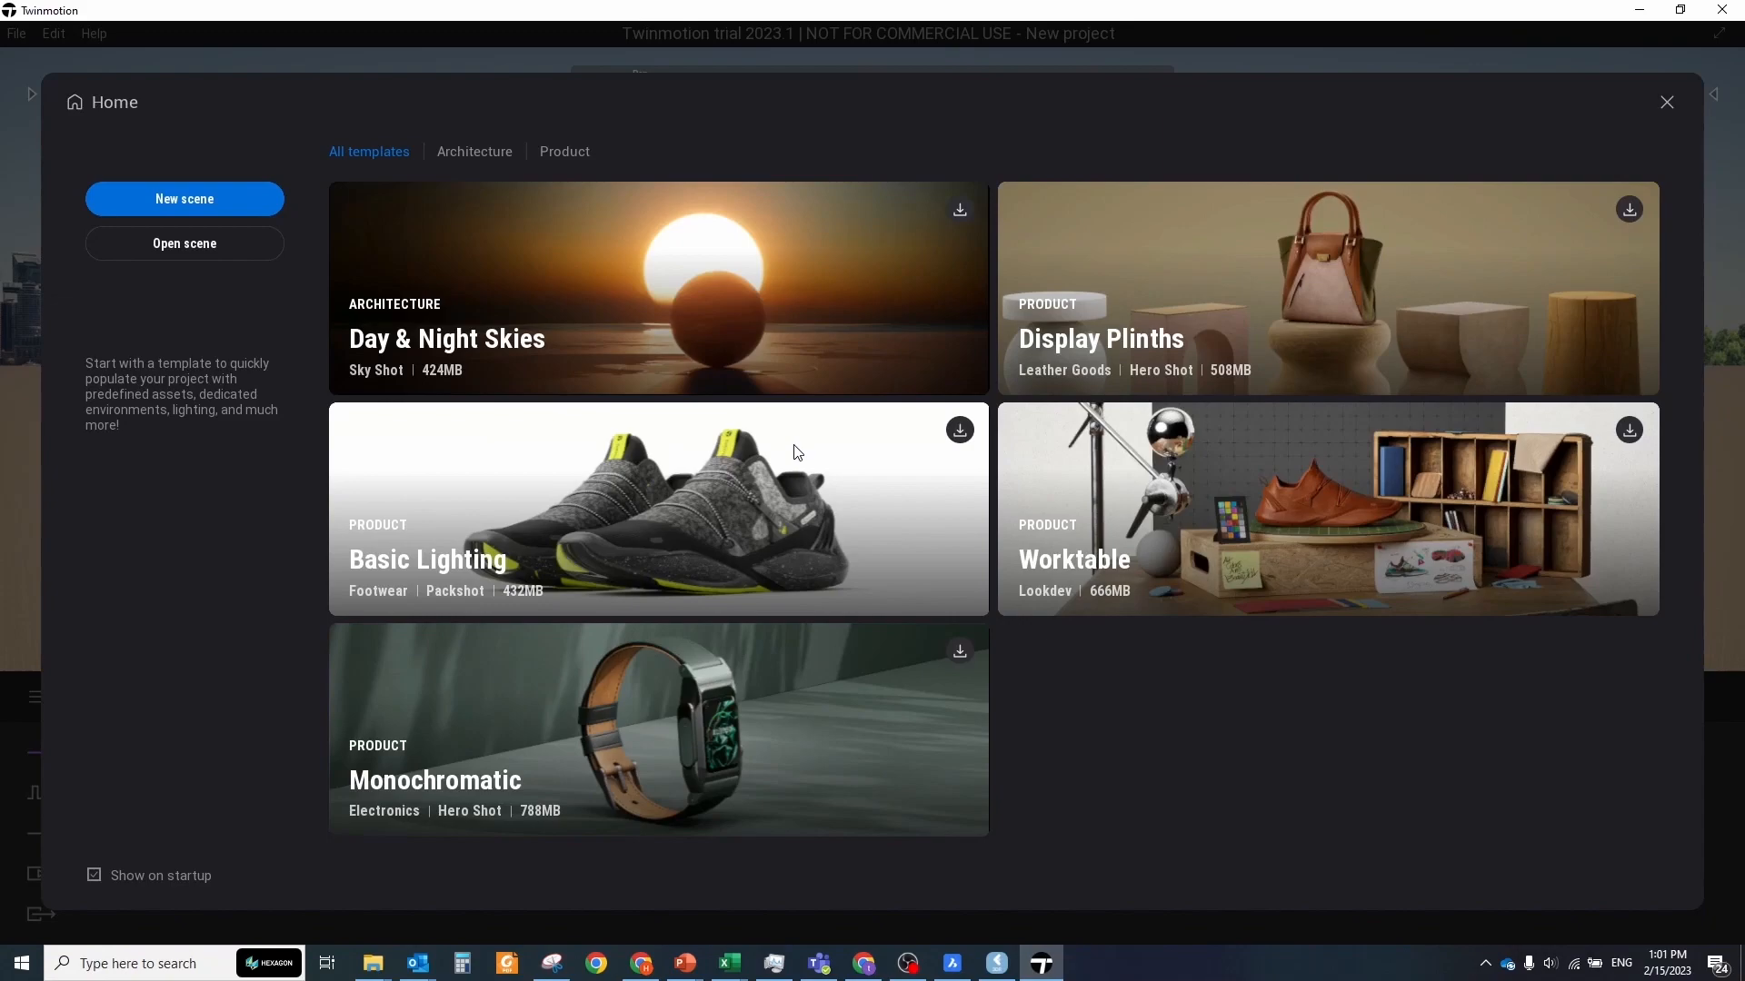
mouse_move(791, 454)
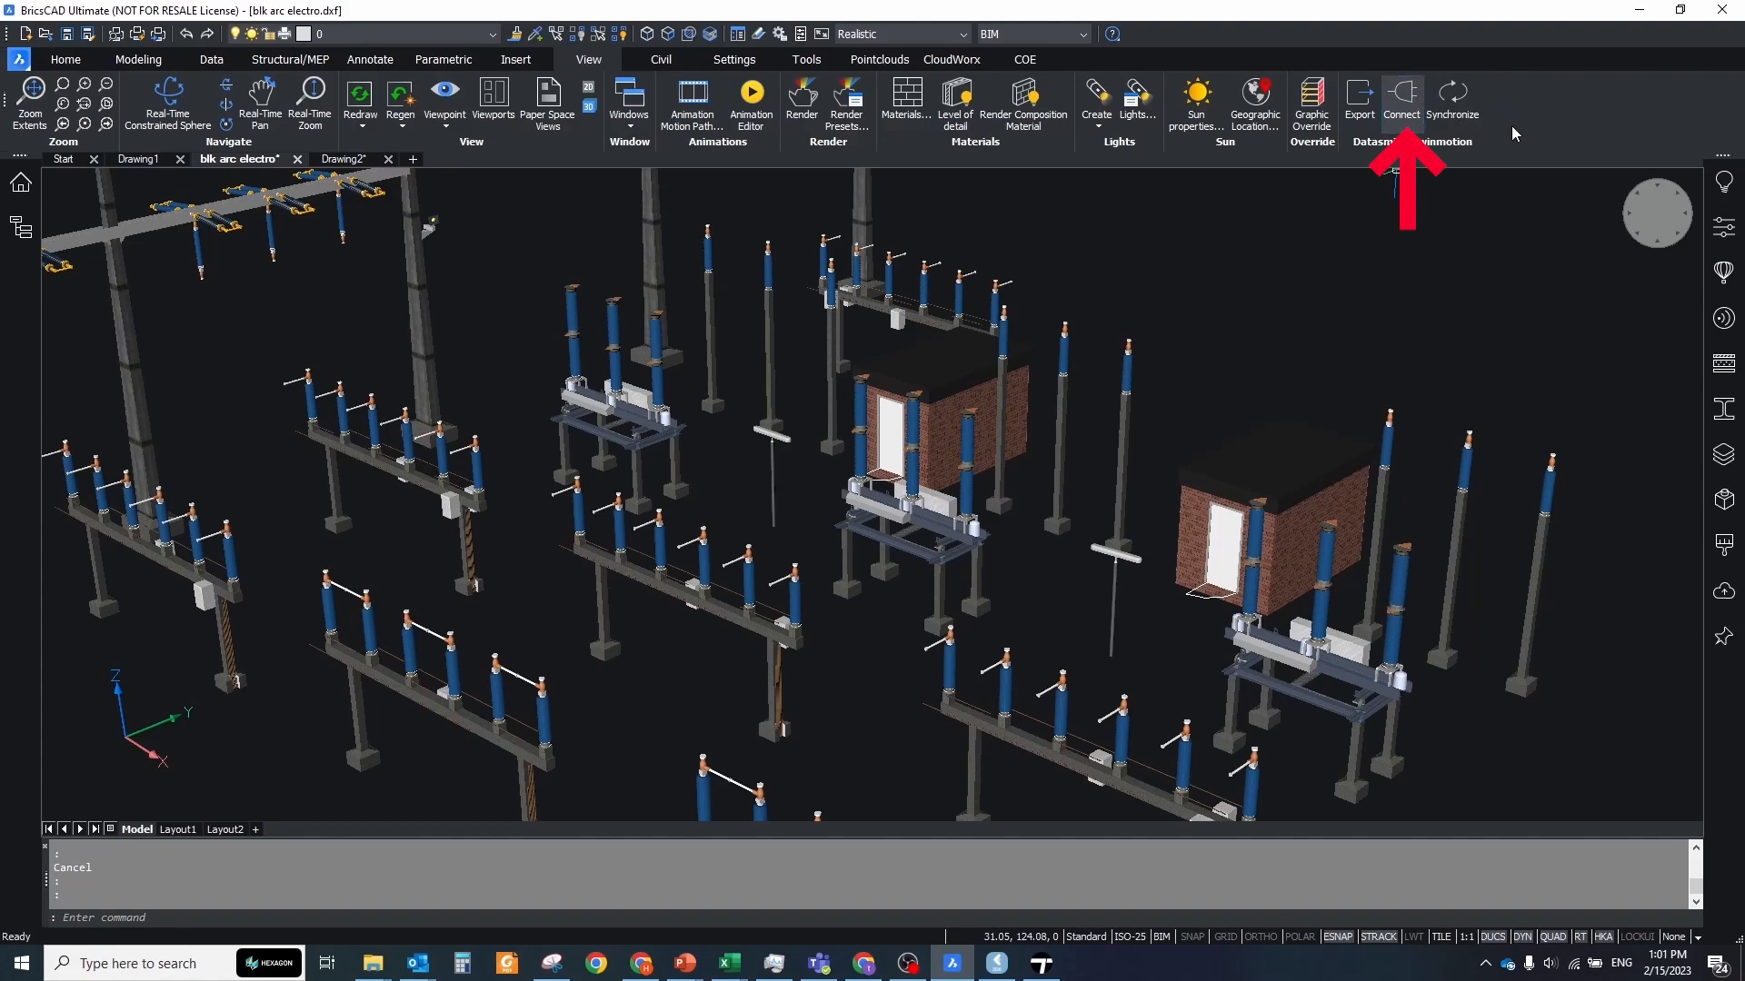
- Connect BricsCAD and import bricscad - blk_arc_electro via Direct Link into the scene
left_click(1399, 102)
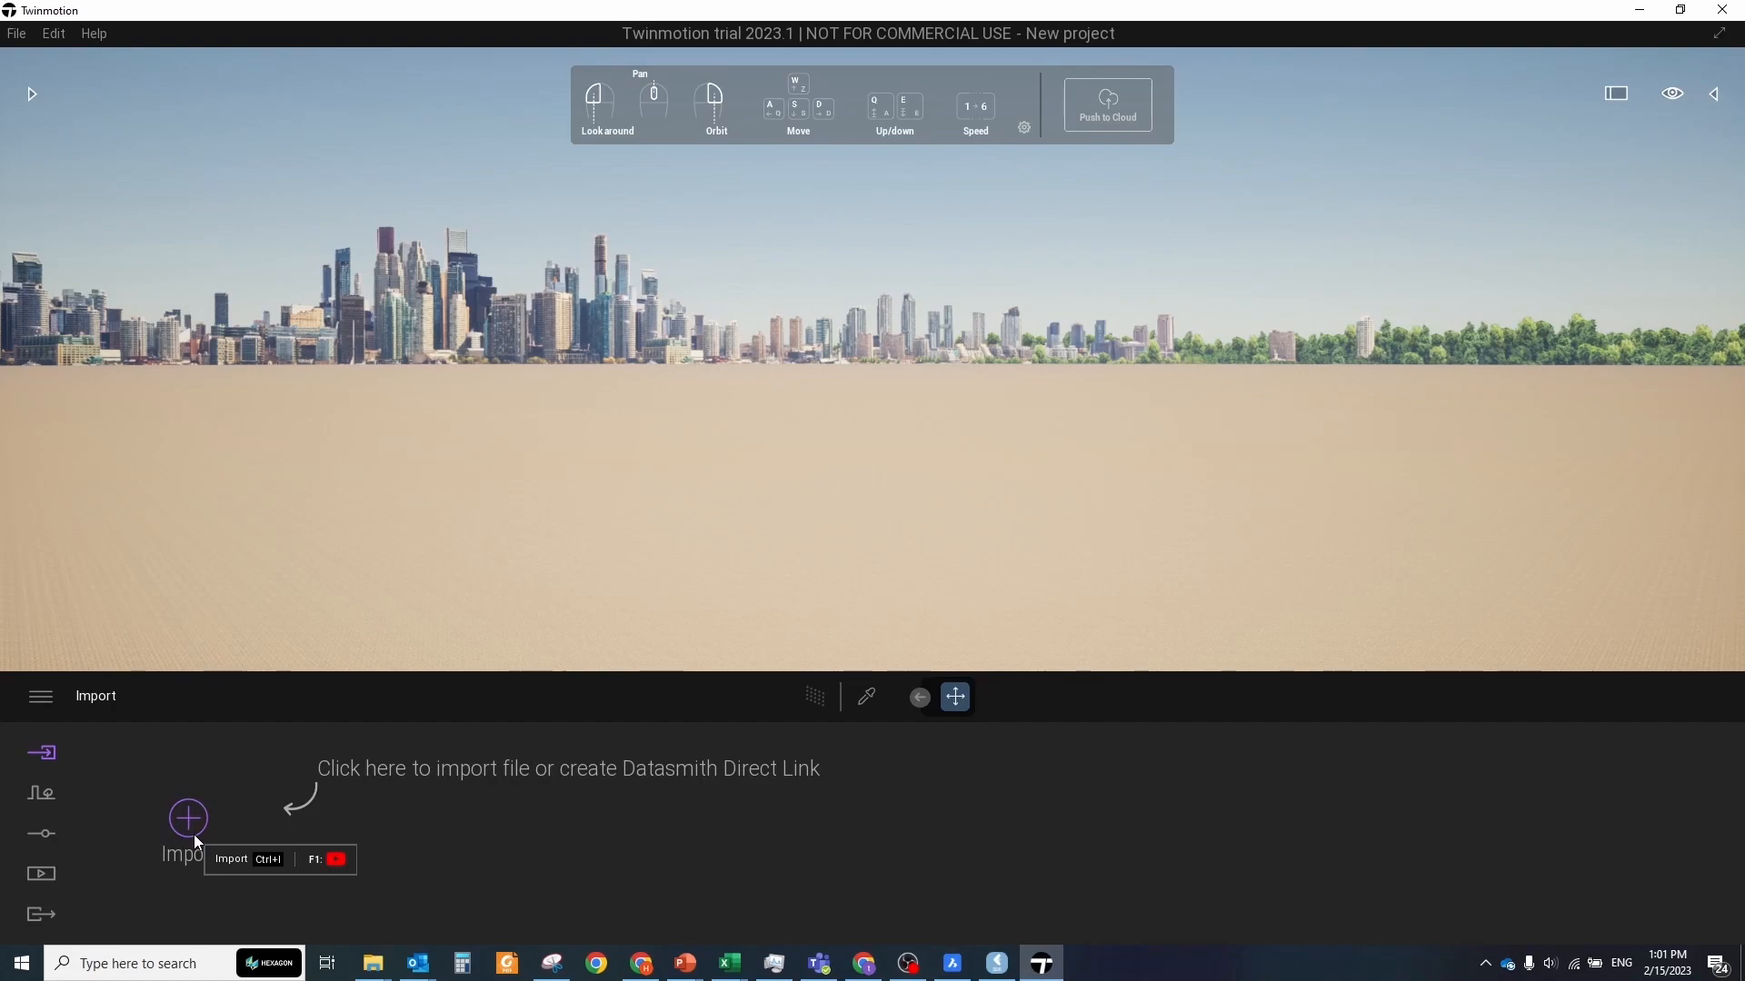
left_click(187, 818)
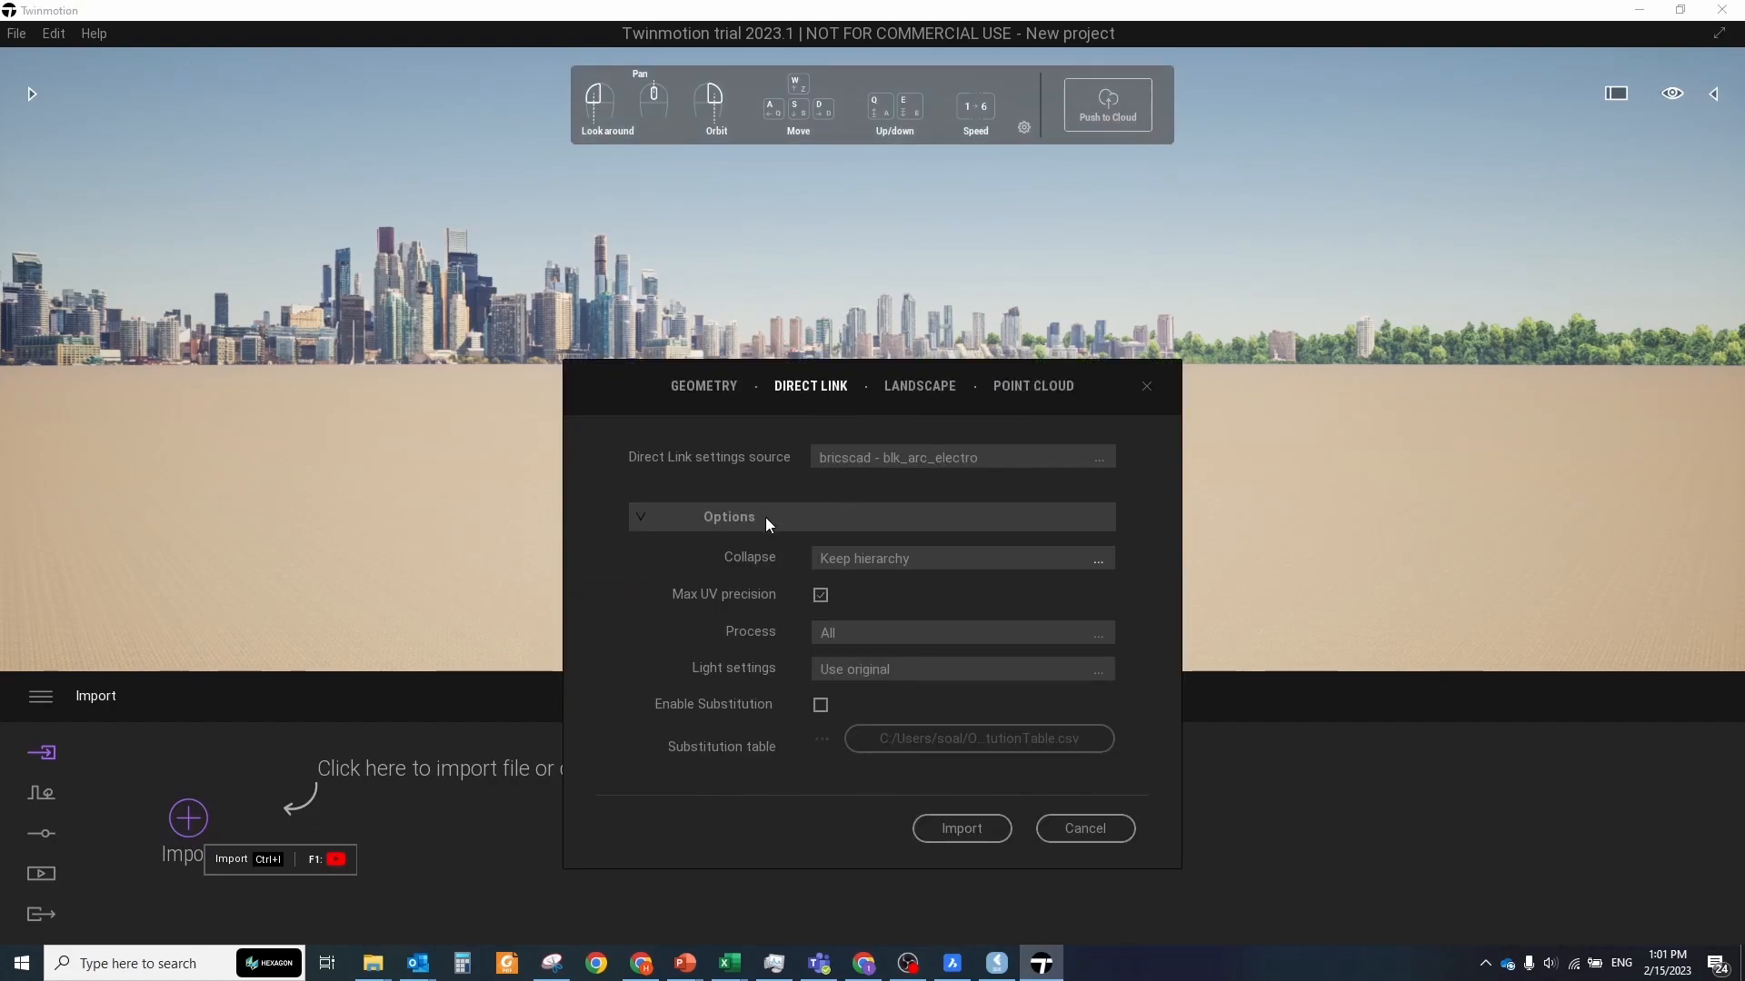
mouse_move(959, 828)
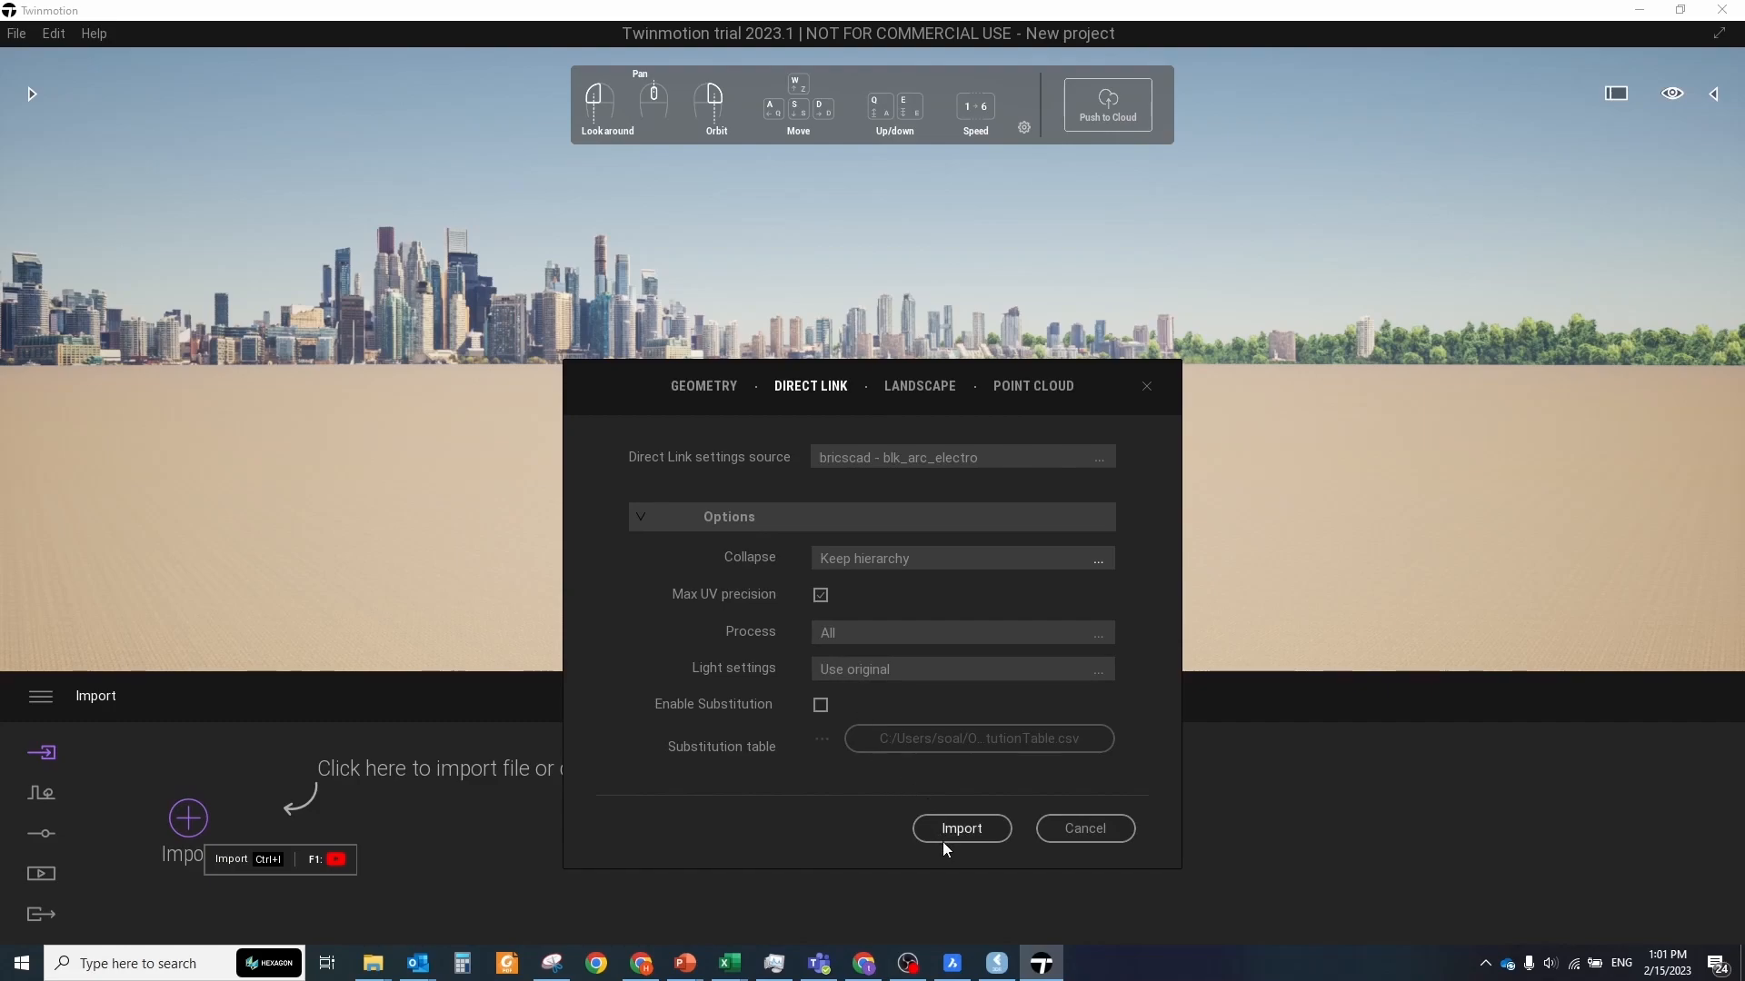
left_click(959, 828)
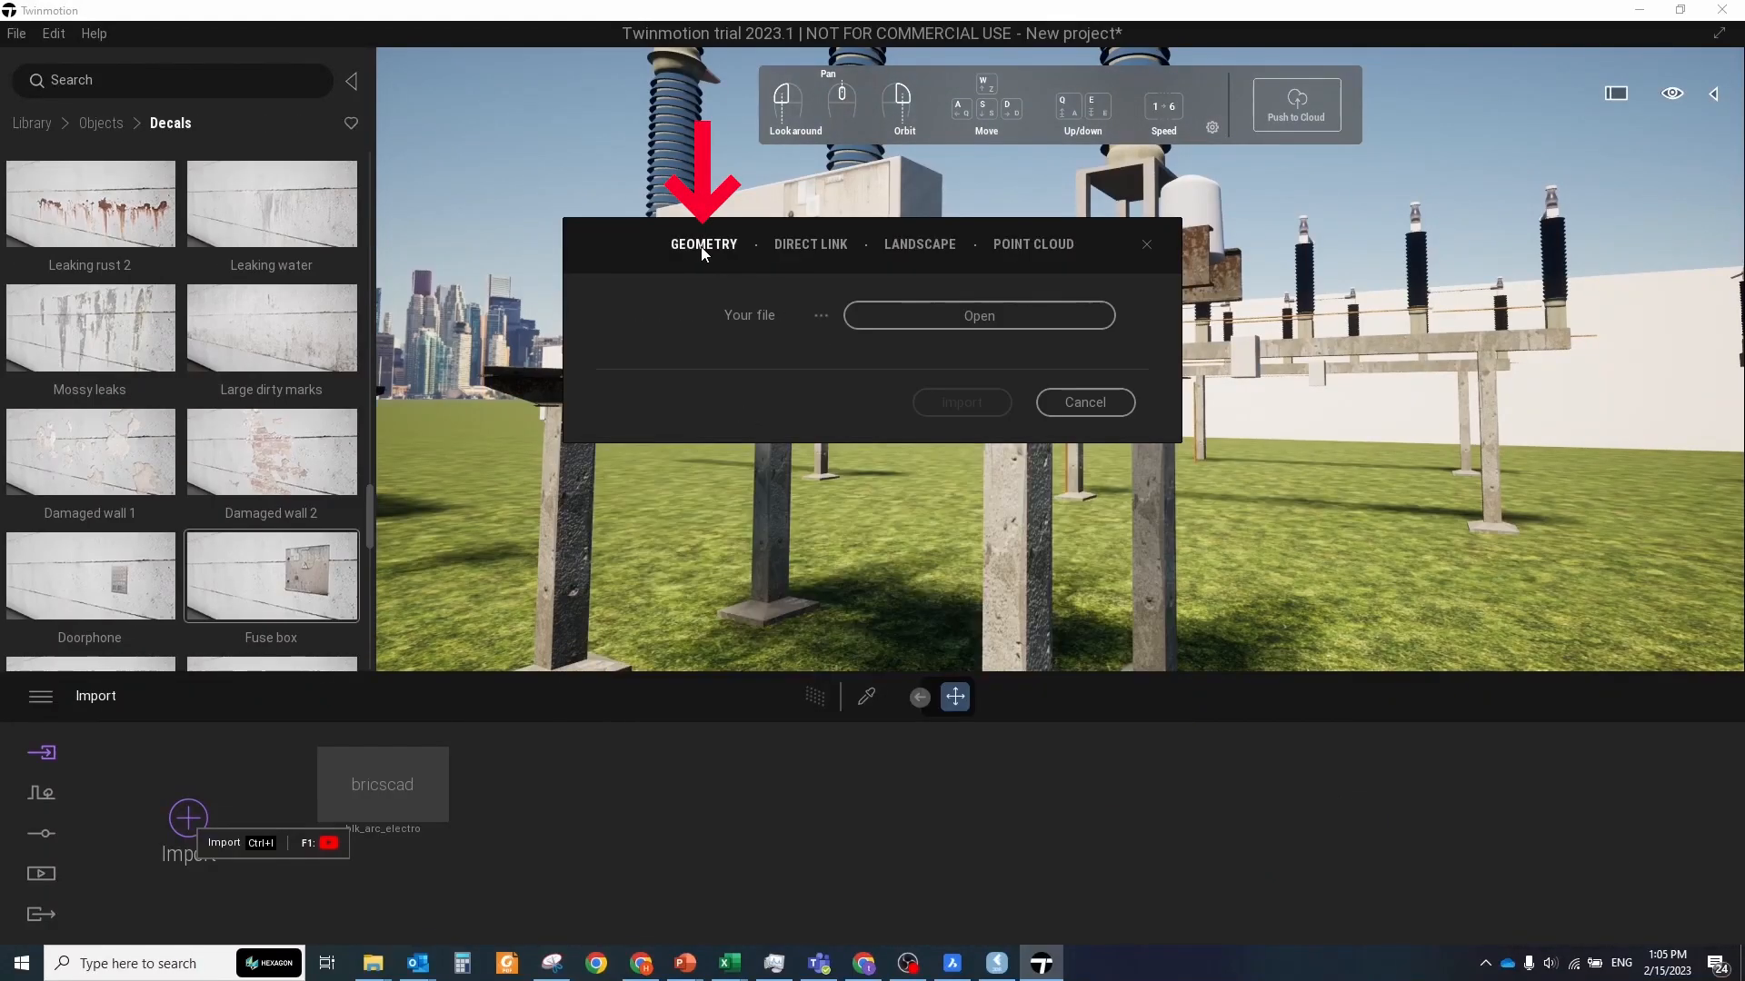
- Import the extra geometry file into the Twinmotion substation scene before publishing
left_click(978, 315)
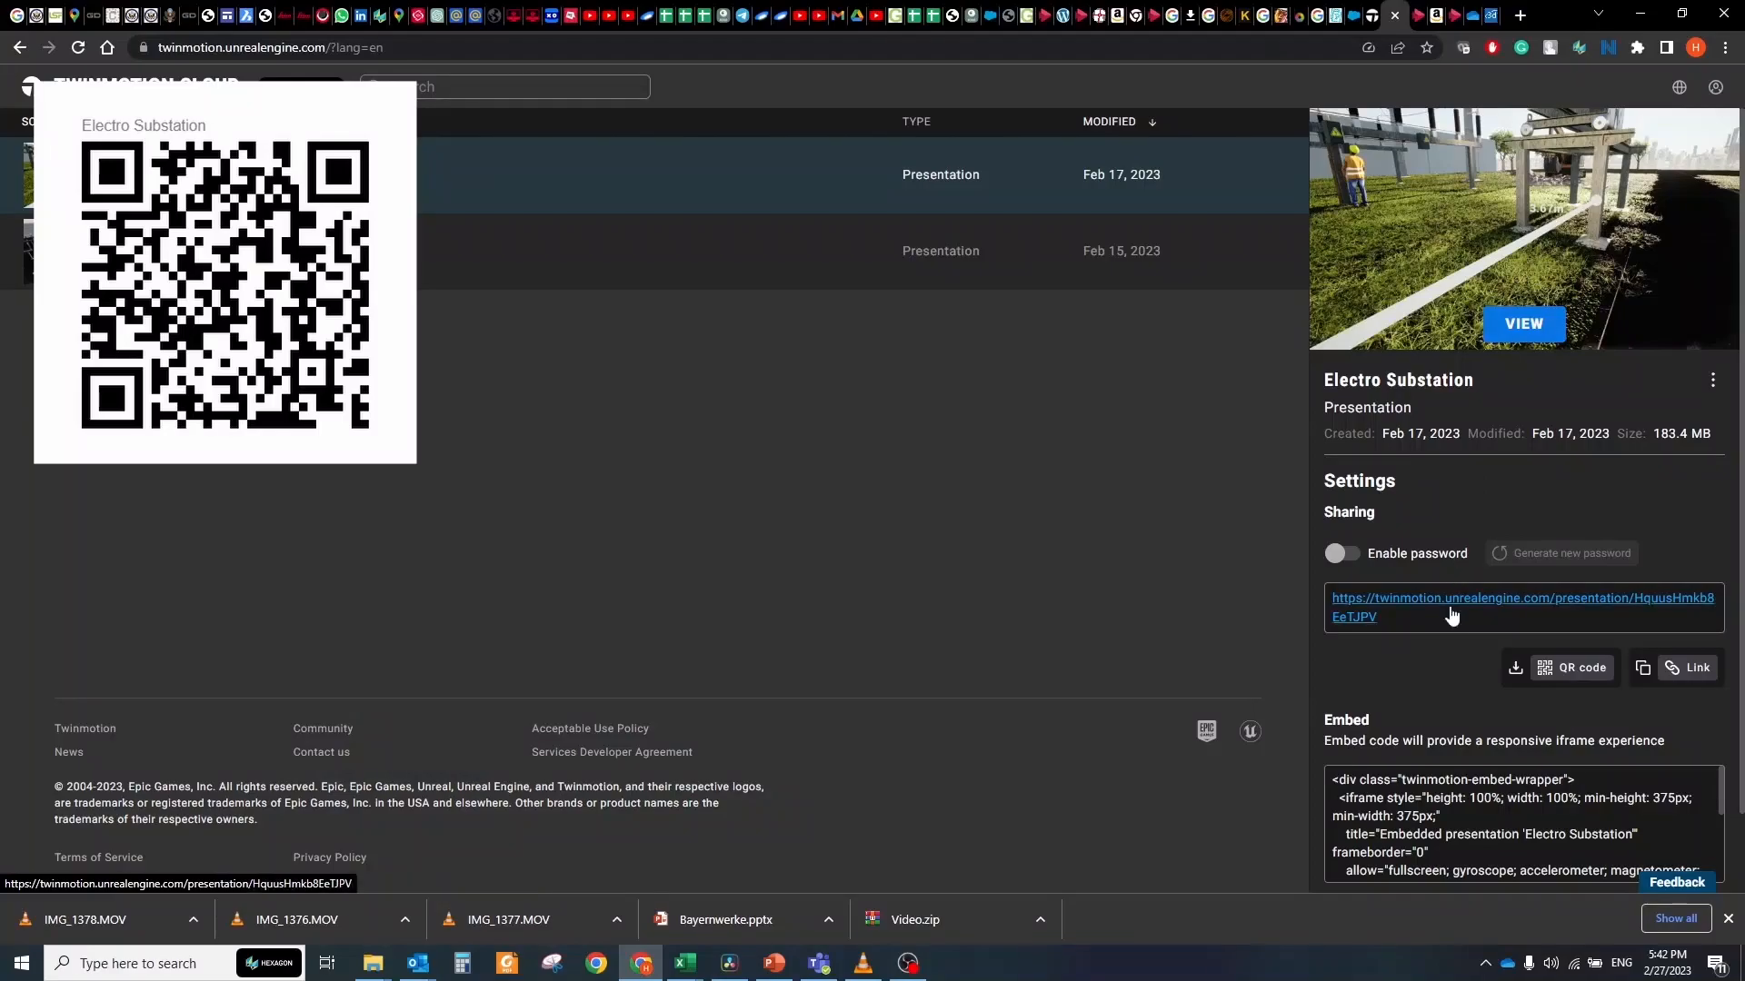
- View the Electro Substation presentation and slide Time of day from 9:02 AM to 11:27 PM
left_click(1521, 607)
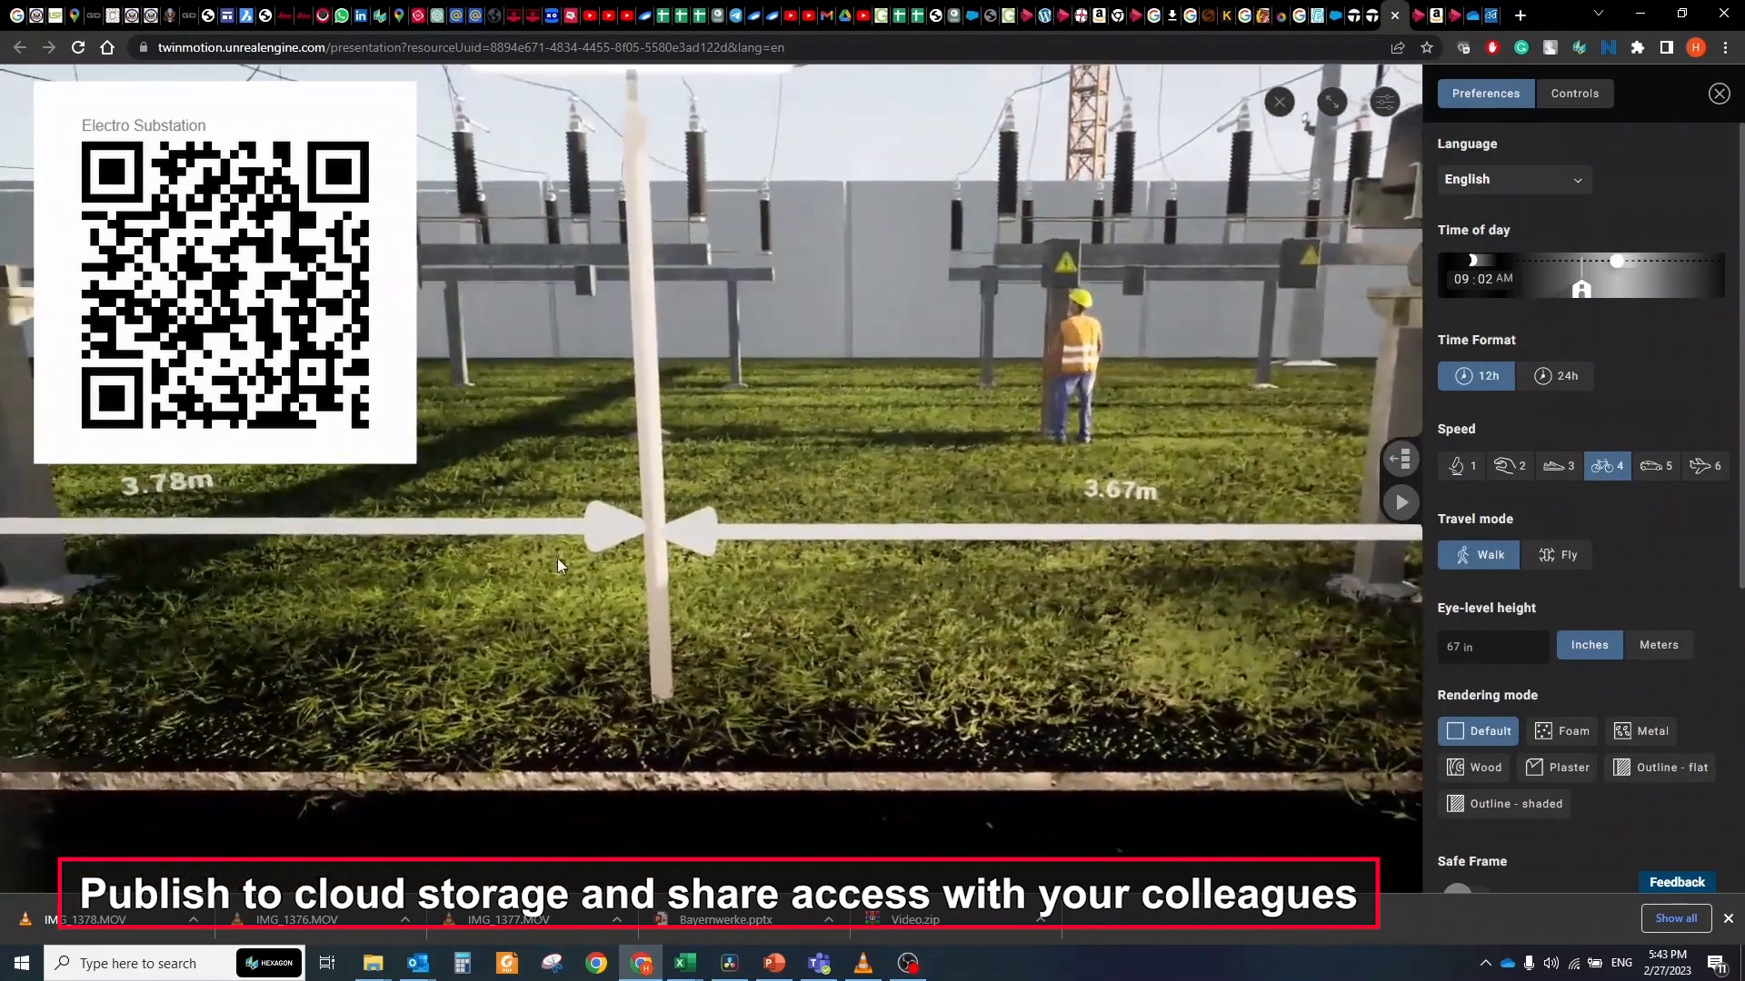
left_click_drag(1614, 260, 1663, 259)
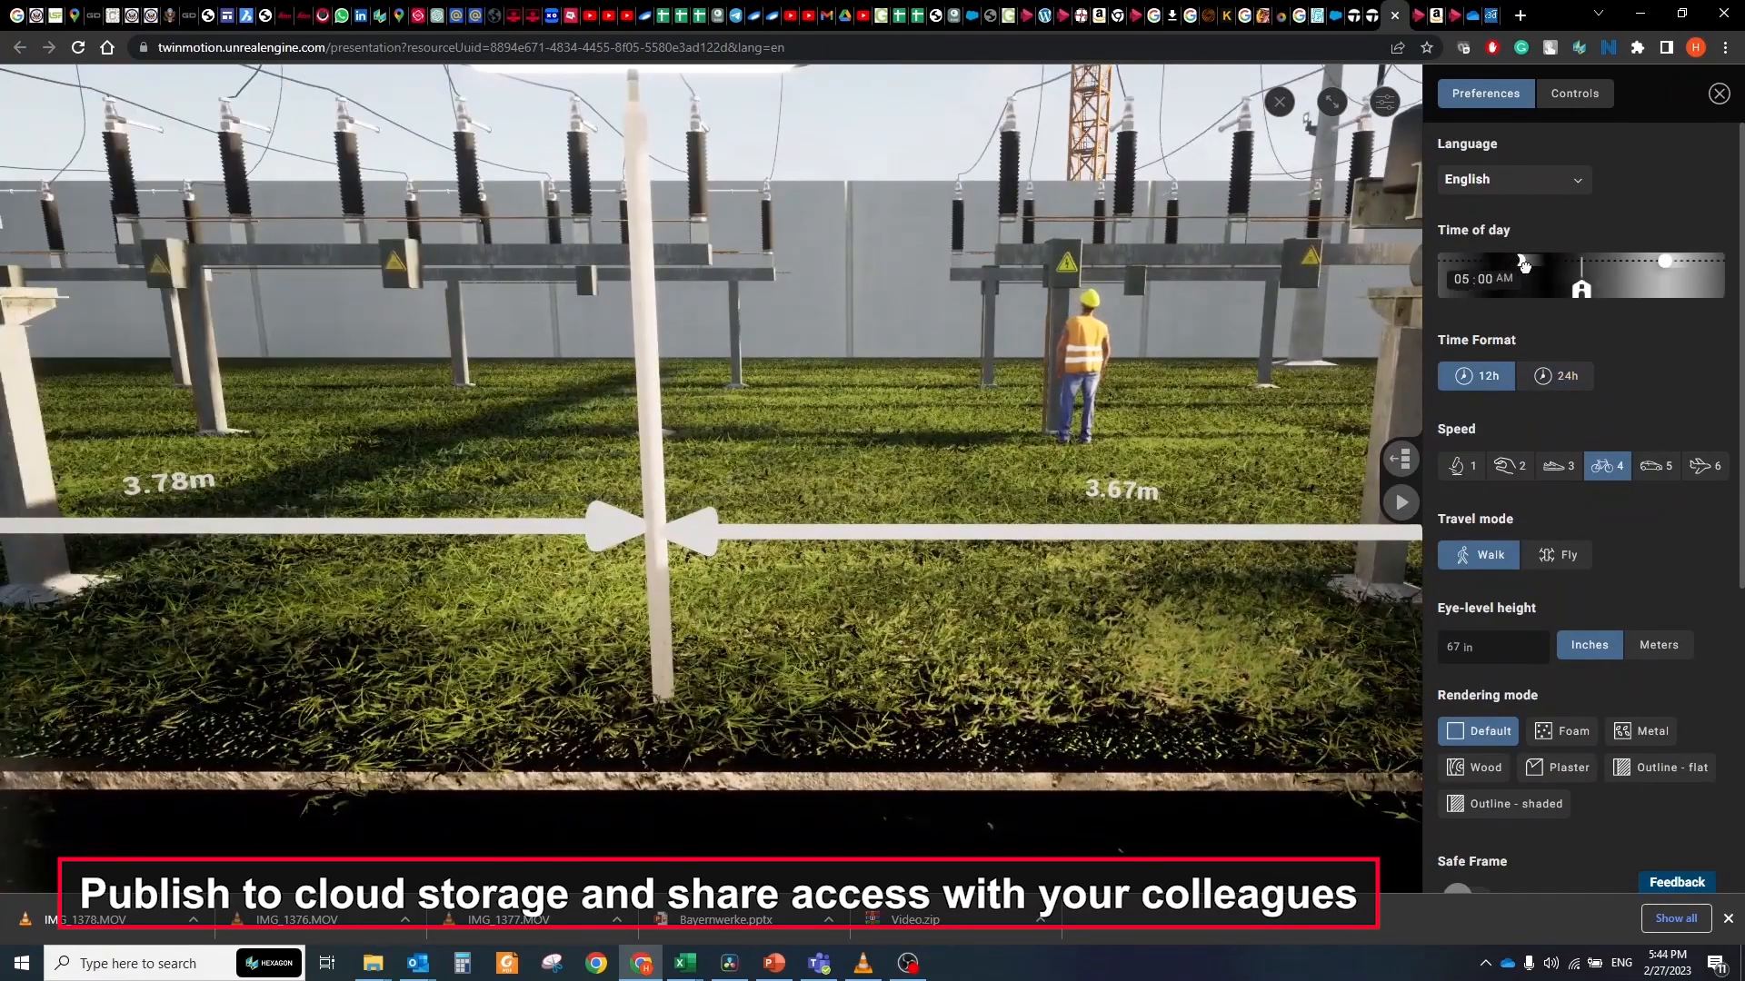
left_click_drag(1663, 260, 1579, 278)
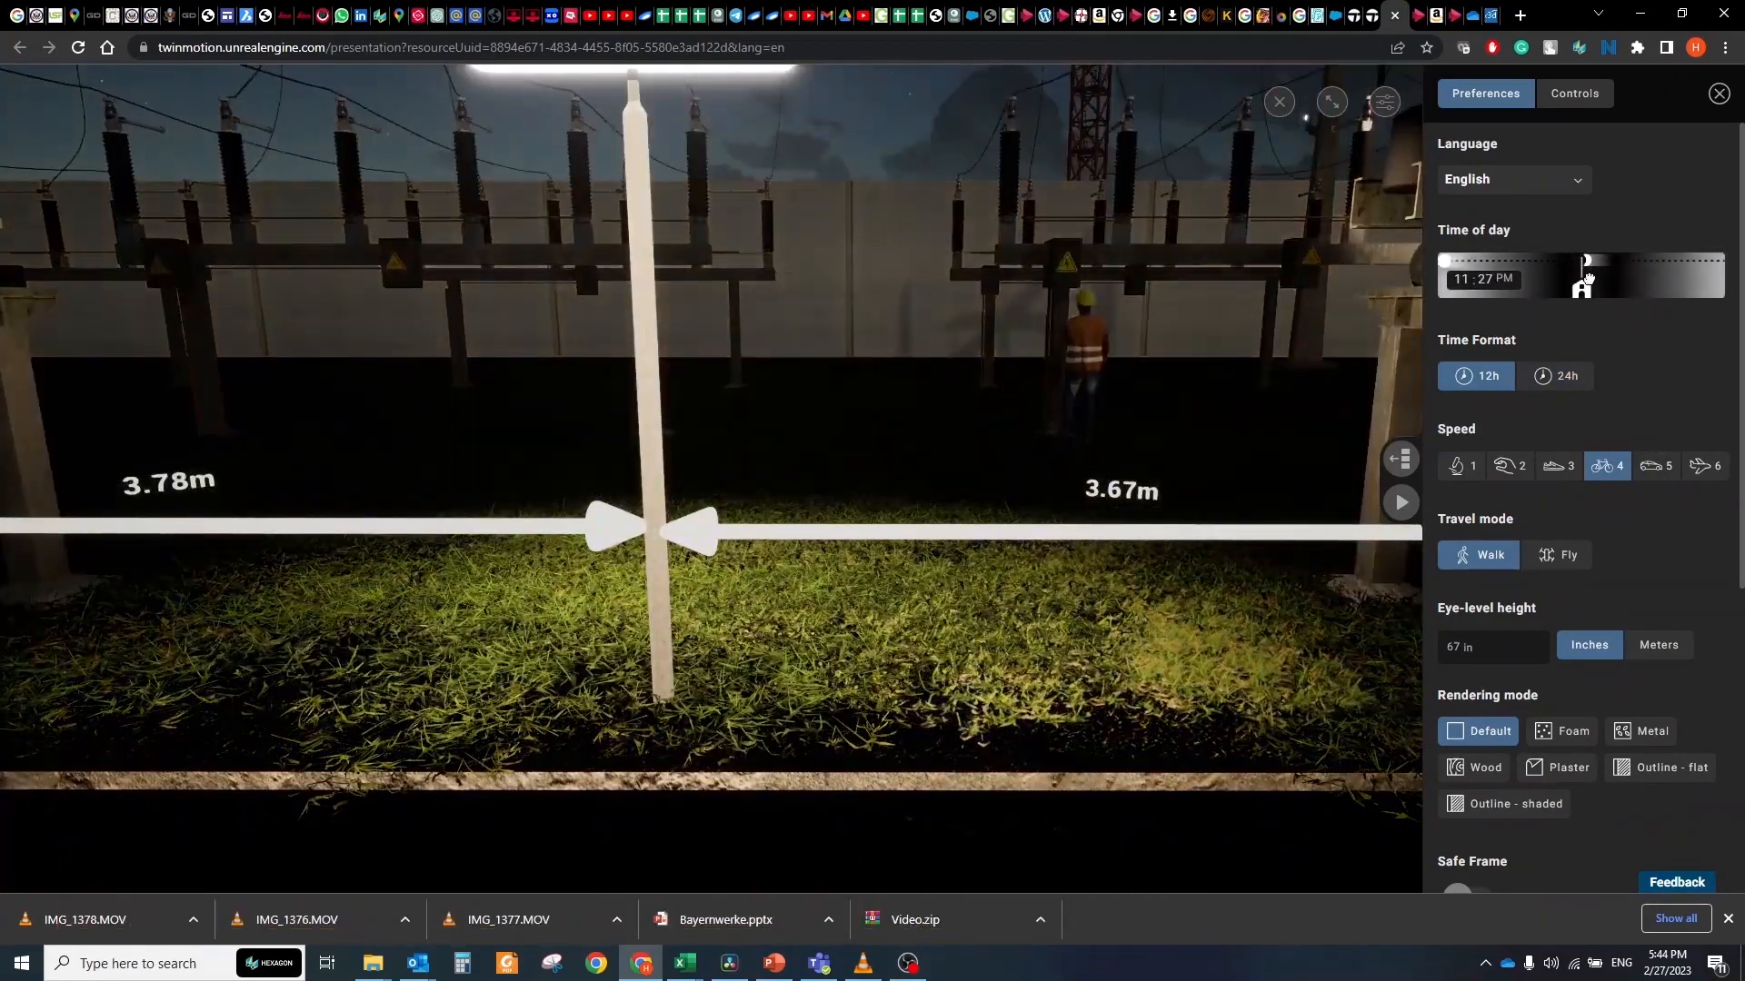